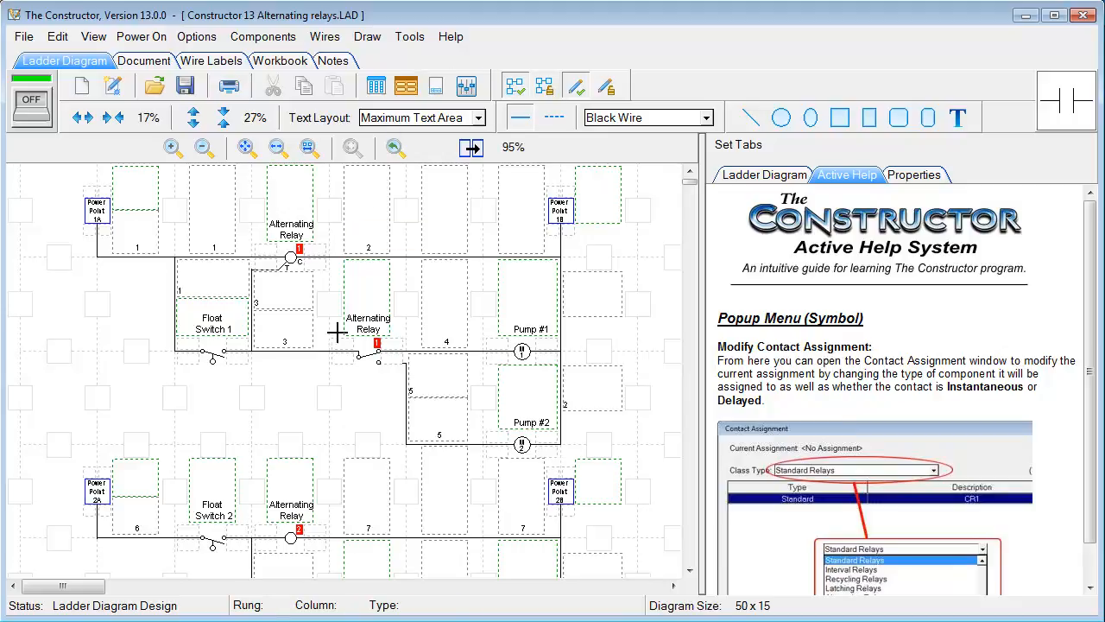
Check which relay the alternating relay contact is assigned to, then dismiss without changes
{"action": "right_click", "coordinate": [287, 259]}
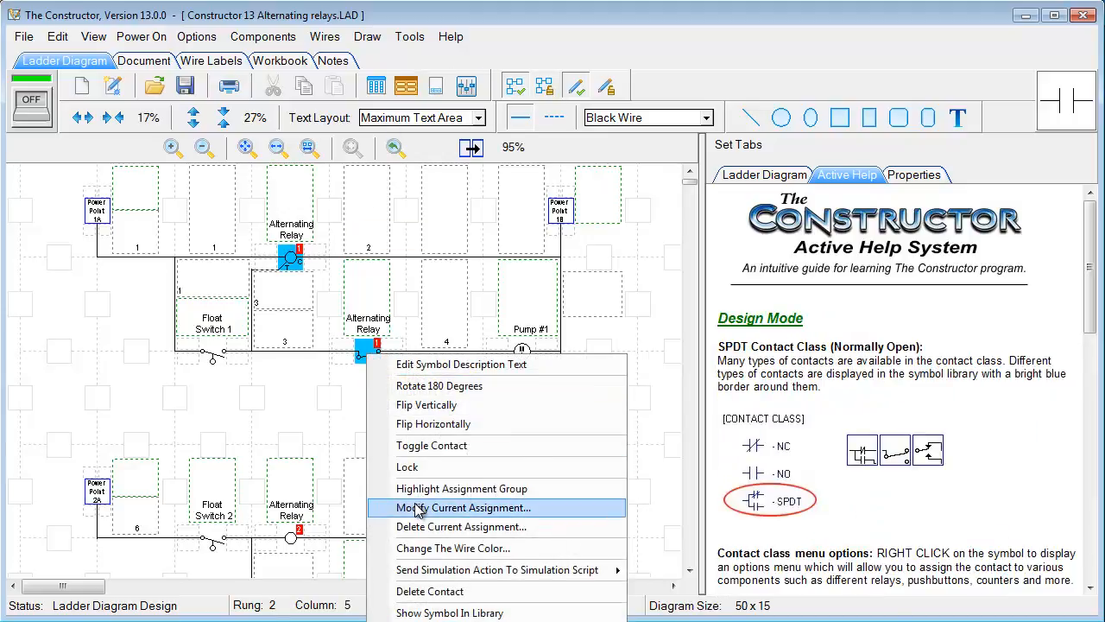
{"action": "left_click", "coordinate": [460, 508]}
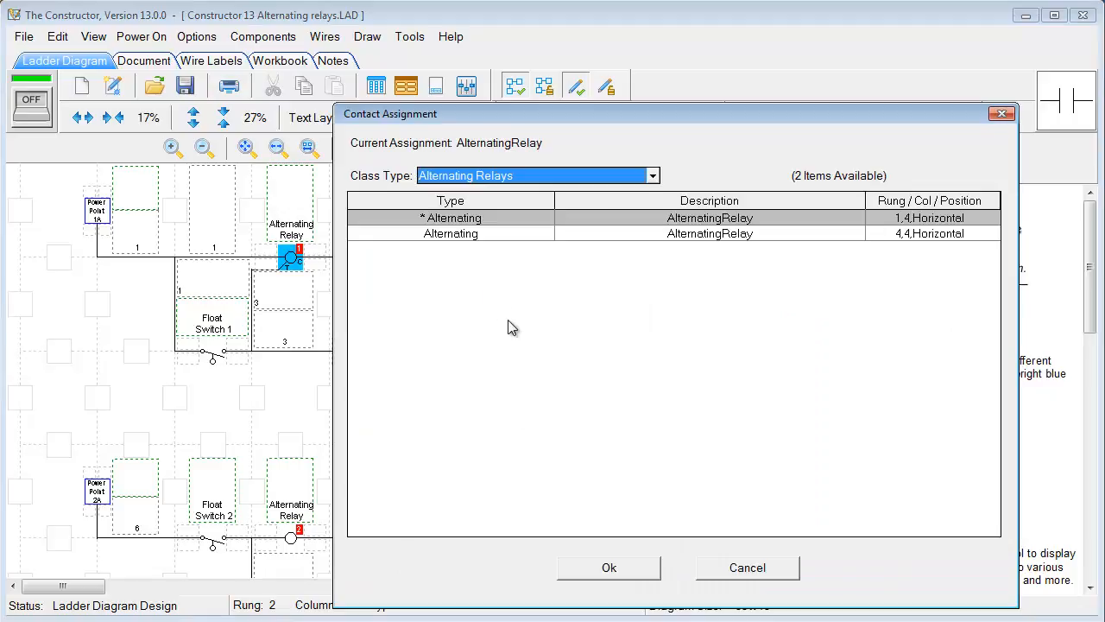
{"action": "mouse_move", "coordinate": [996, 129]}
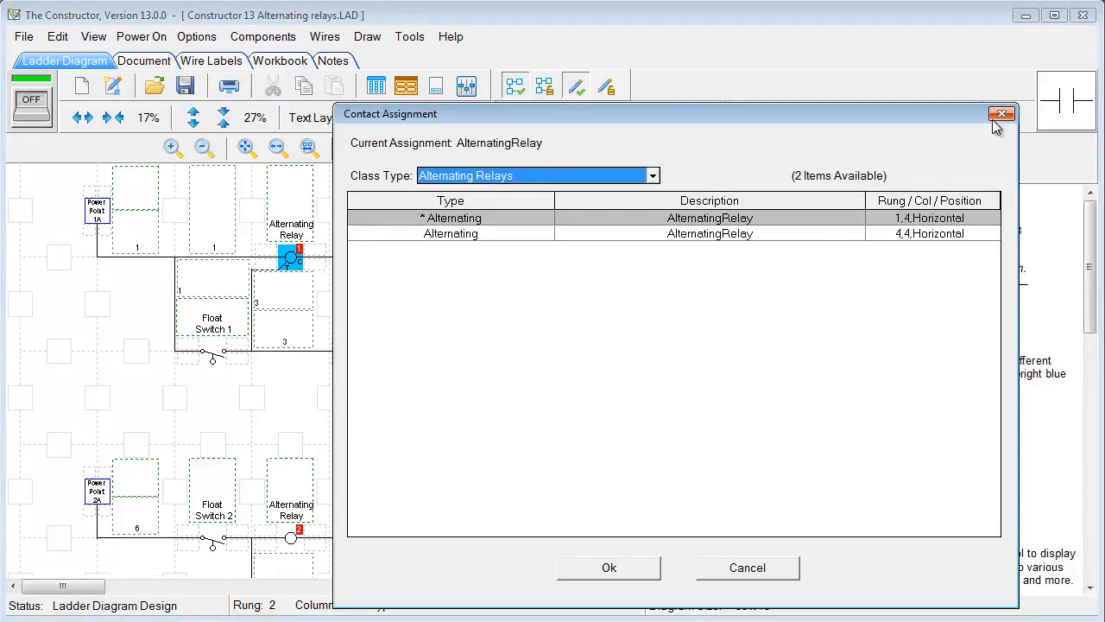
{"action": "left_click", "coordinate": [28, 36]}
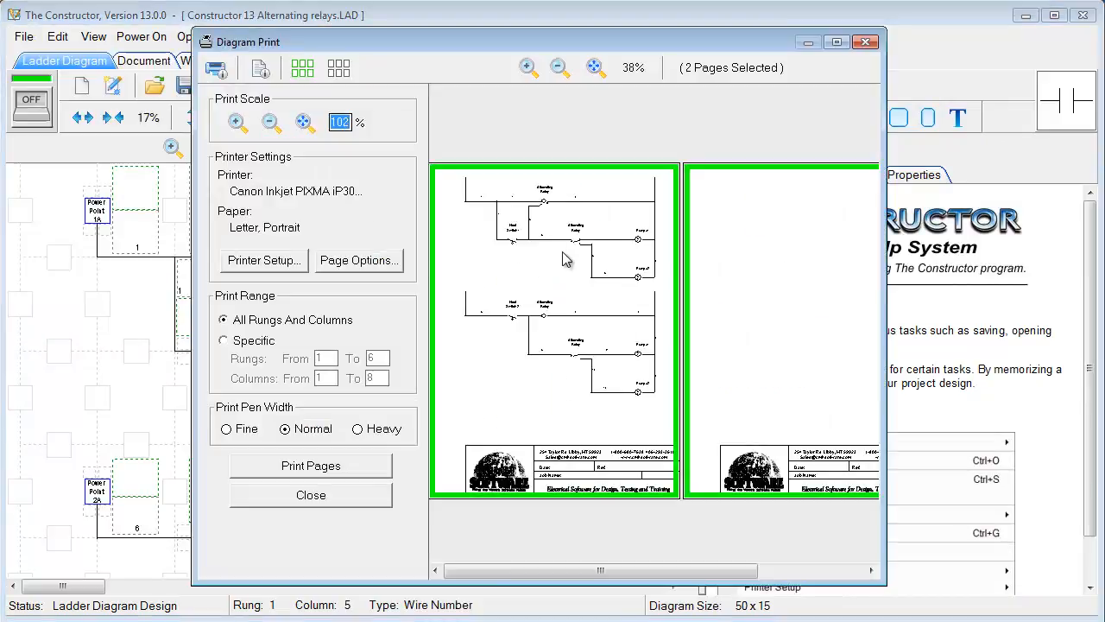
{"action": "mouse_move", "coordinate": [287, 297]}
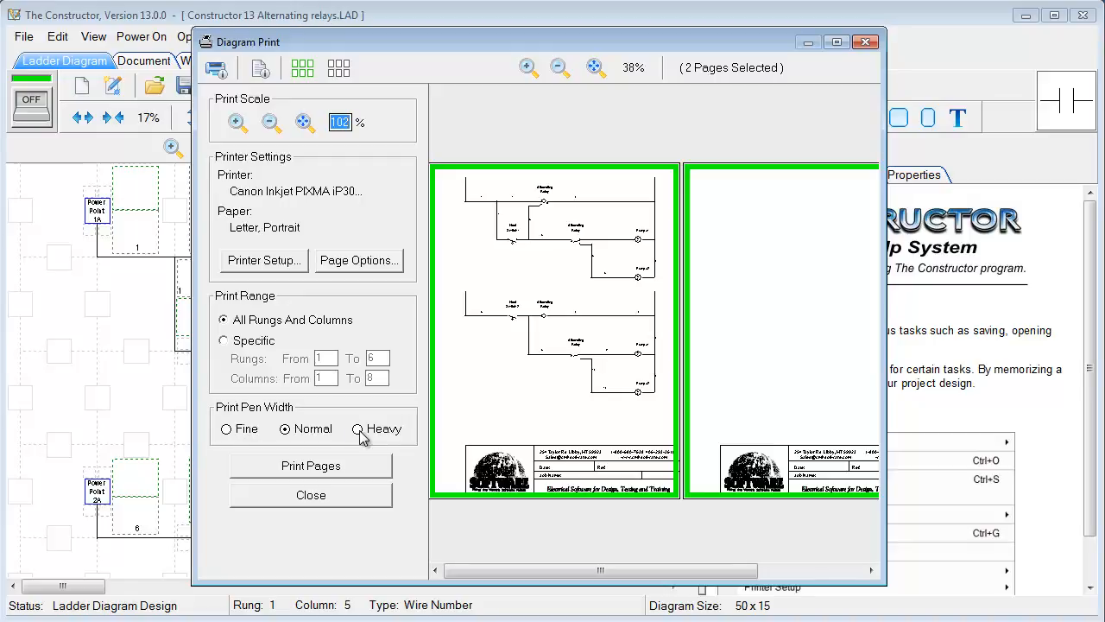
{"action": "mouse_move", "coordinate": [500, 386]}
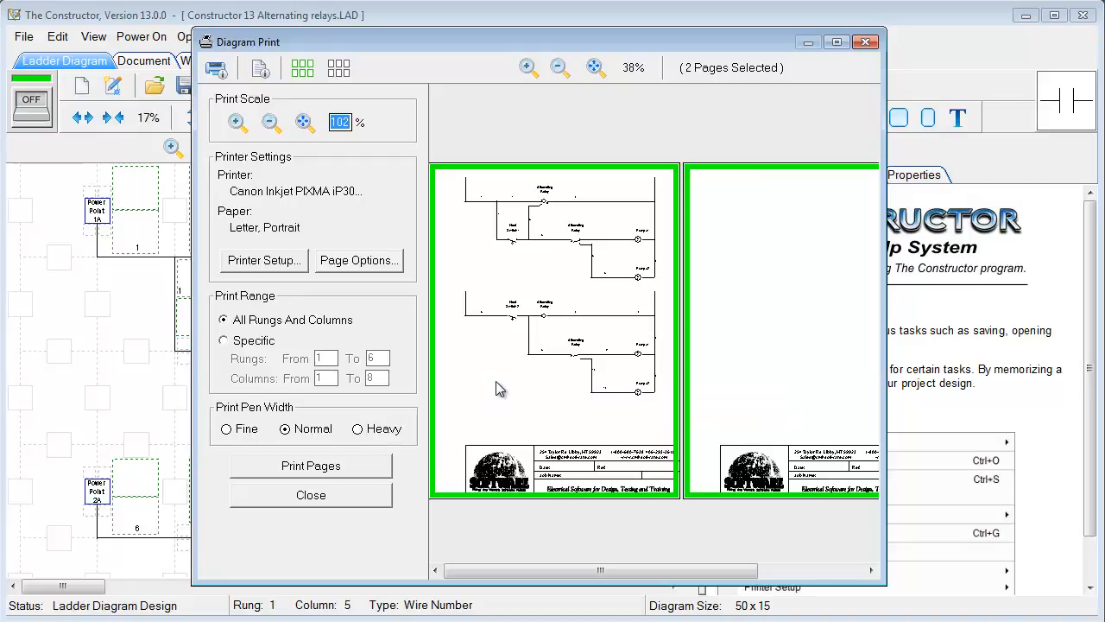
Close the print preview and abandon a power flow colour change on the power point
{"action": "left_click", "coordinate": [311, 493]}
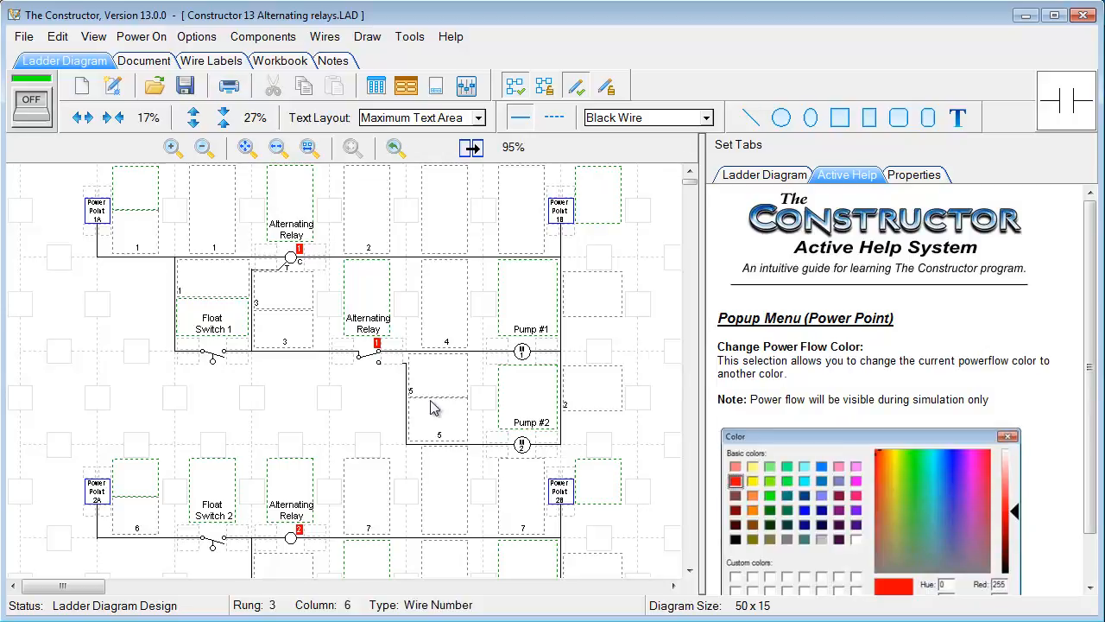
{"action": "right_click", "coordinate": [559, 207]}
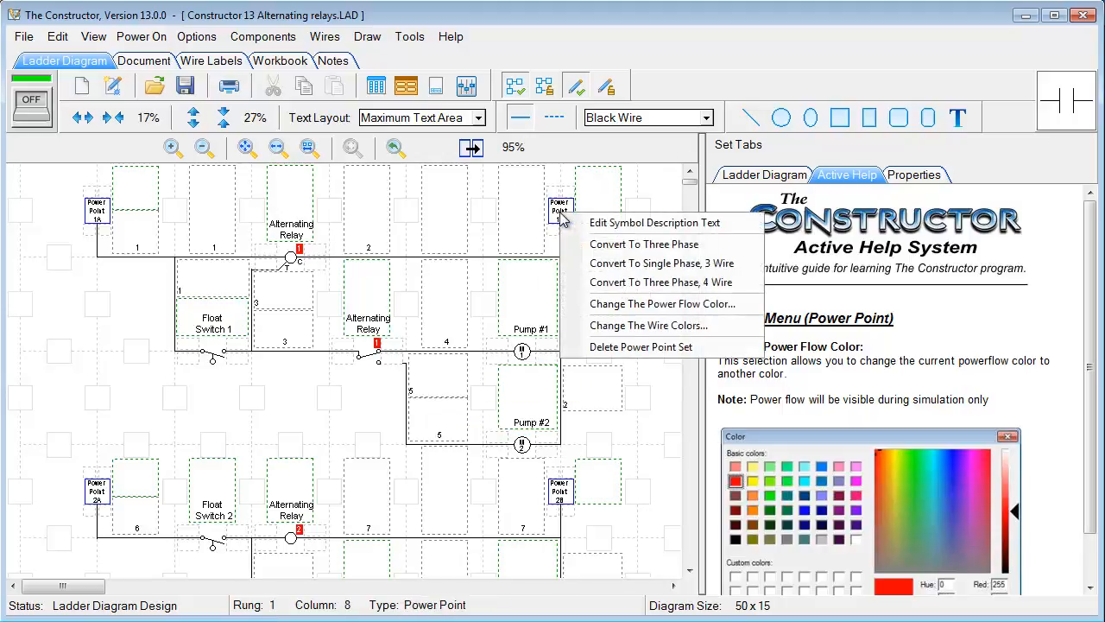
{"action": "left_click", "coordinate": [663, 304]}
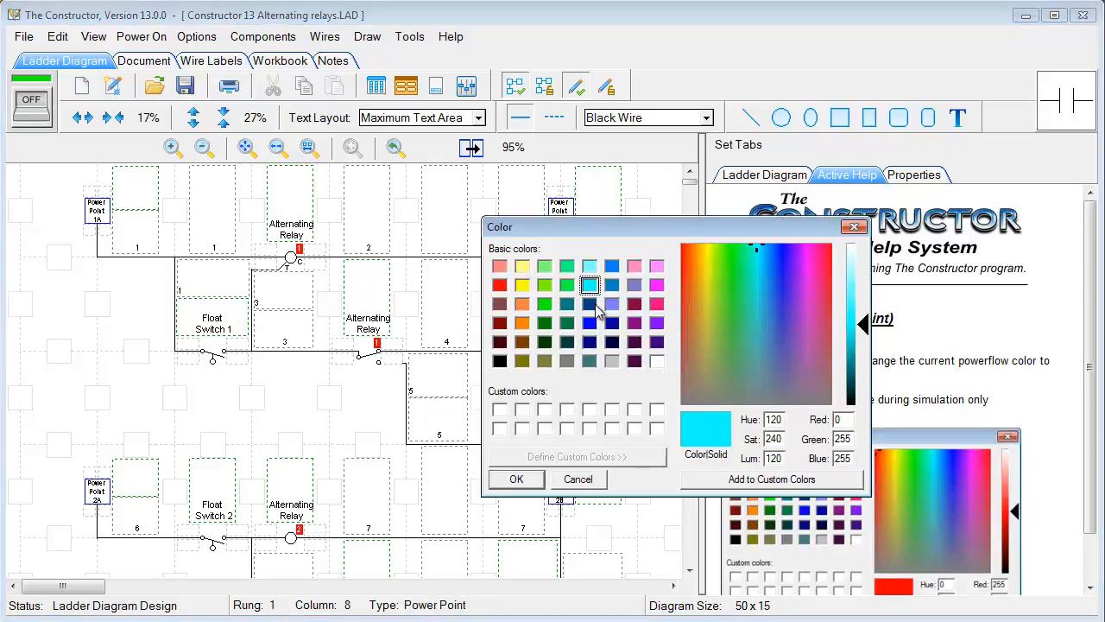
{"action": "mouse_move", "coordinate": [770, 299]}
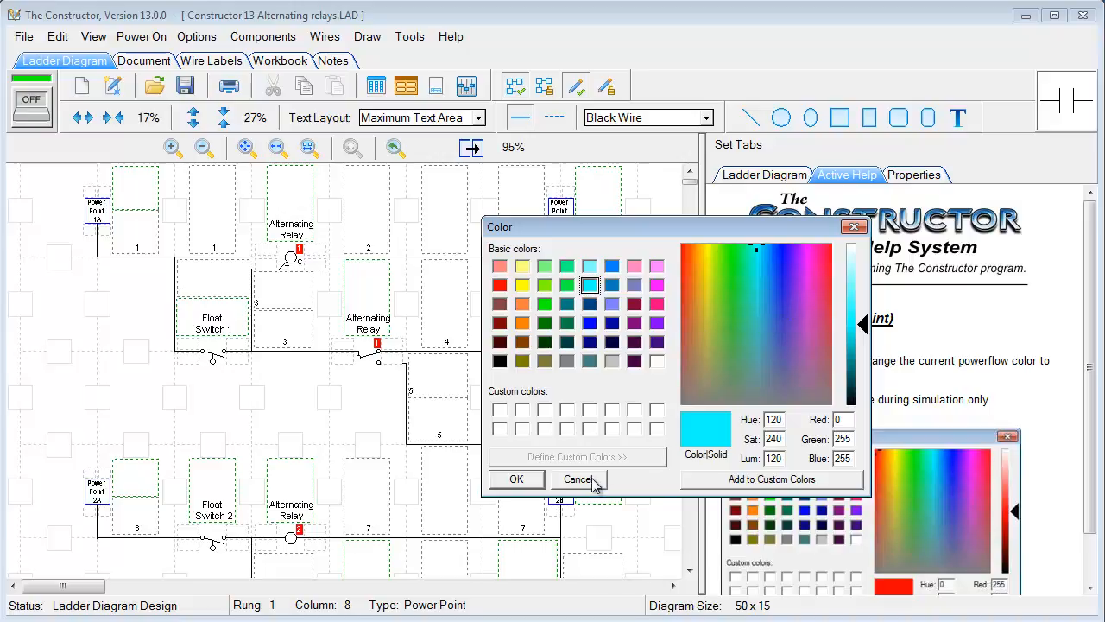
{"action": "left_click", "coordinate": [579, 480]}
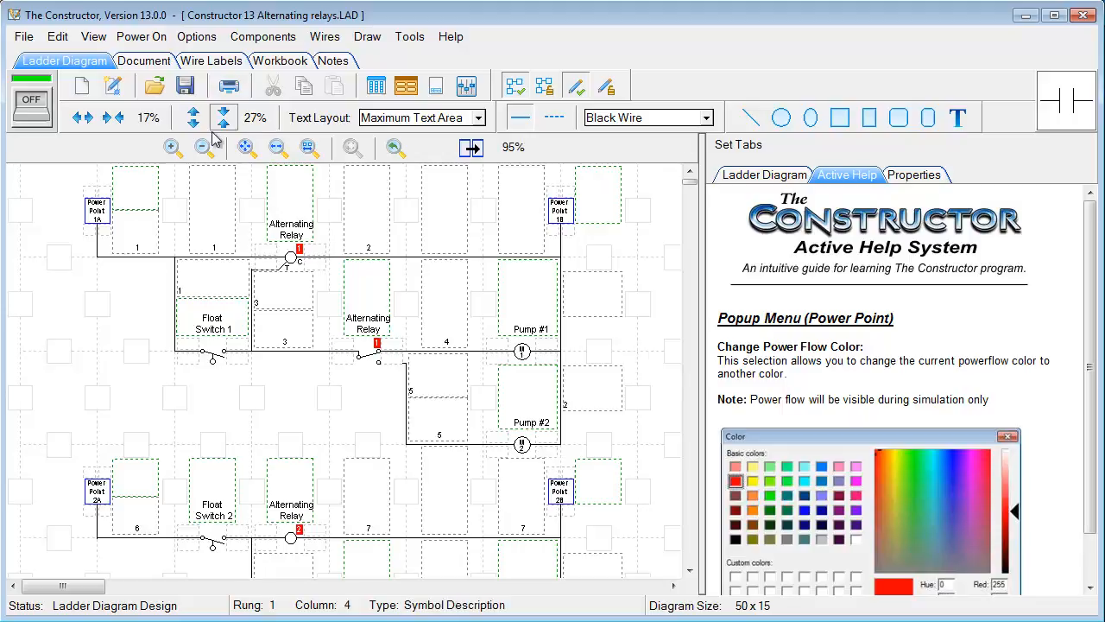
{"action": "mouse_move", "coordinate": [387, 159]}
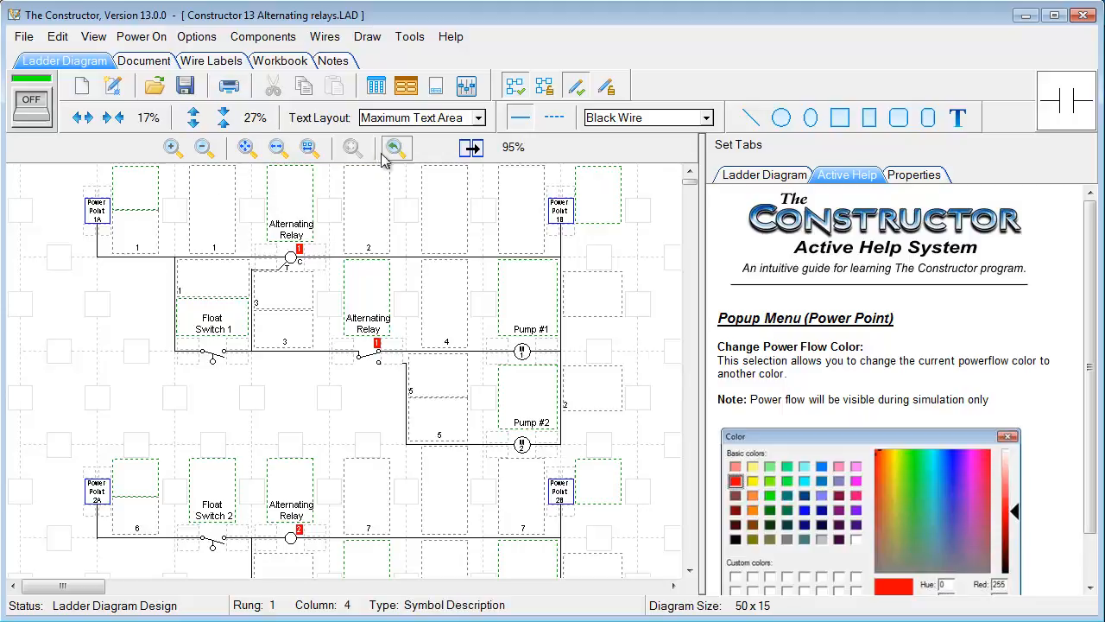
Zoom into the diagram and the Float Switch 2 area, then fit the entire diagram width in view
{"action": "left_click", "coordinate": [172, 147]}
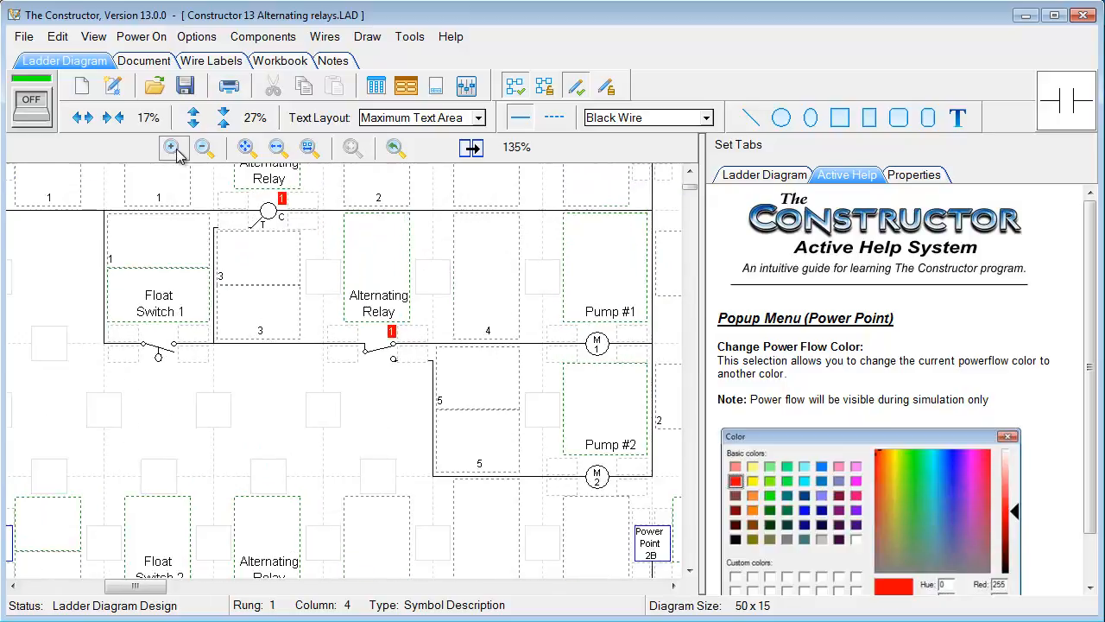
{"action": "left_click", "coordinate": [173, 149]}
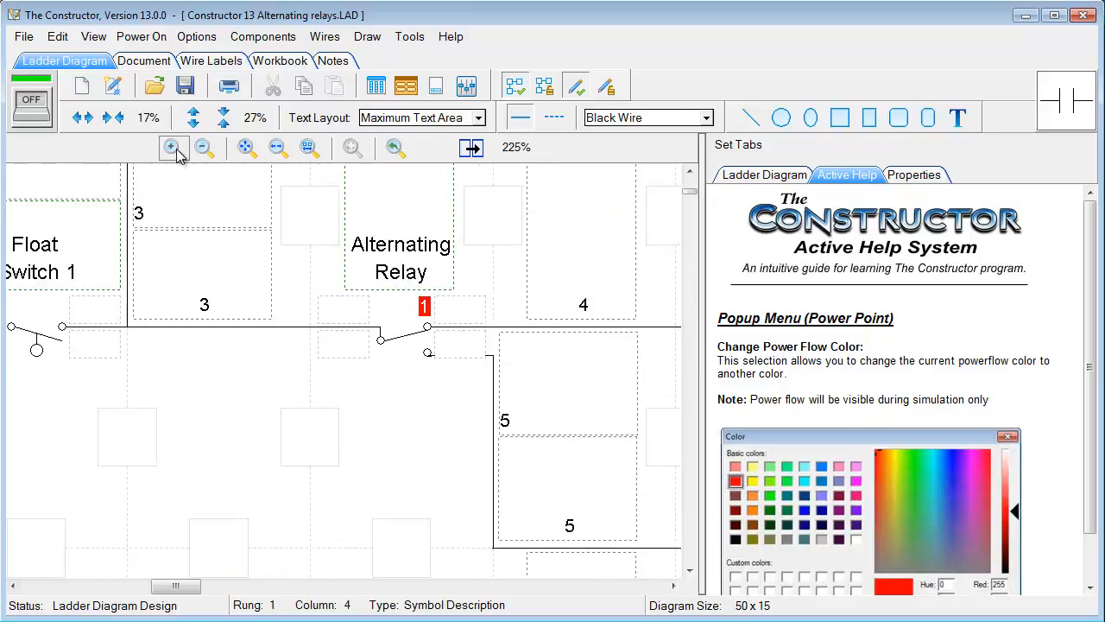
{"action": "left_click", "coordinate": [173, 149]}
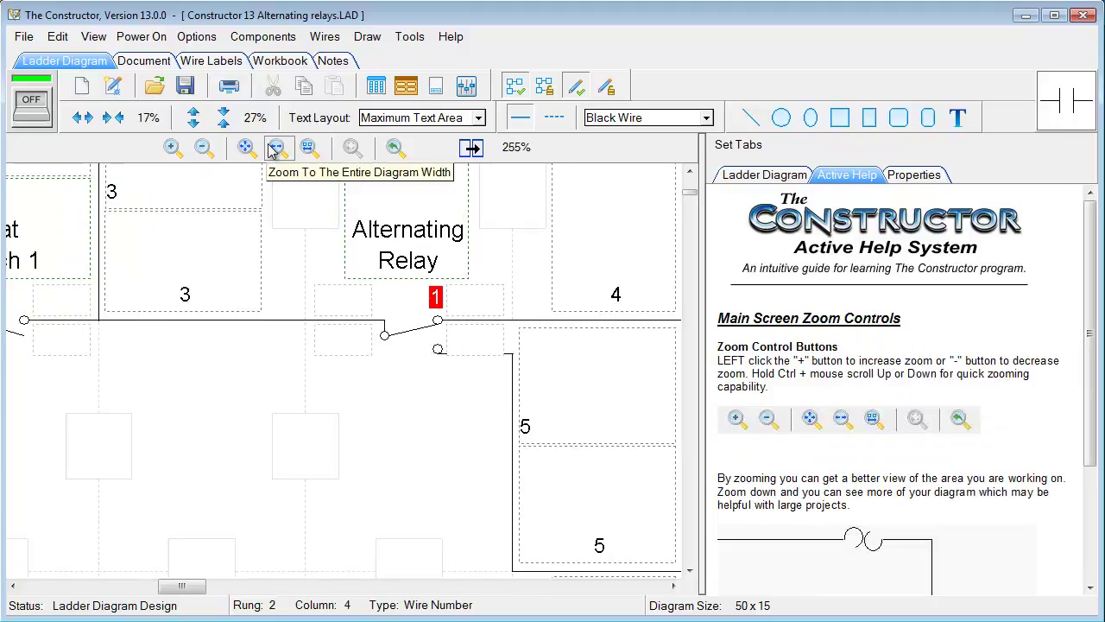
{"action": "left_click", "coordinate": [278, 147]}
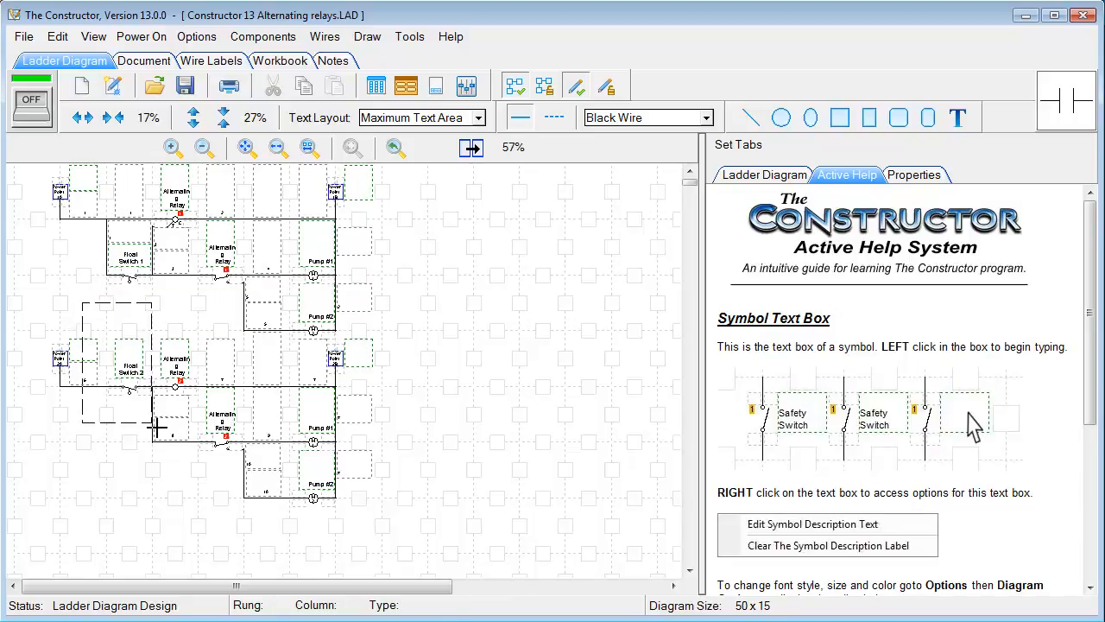
{"action": "left_click", "coordinate": [172, 147]}
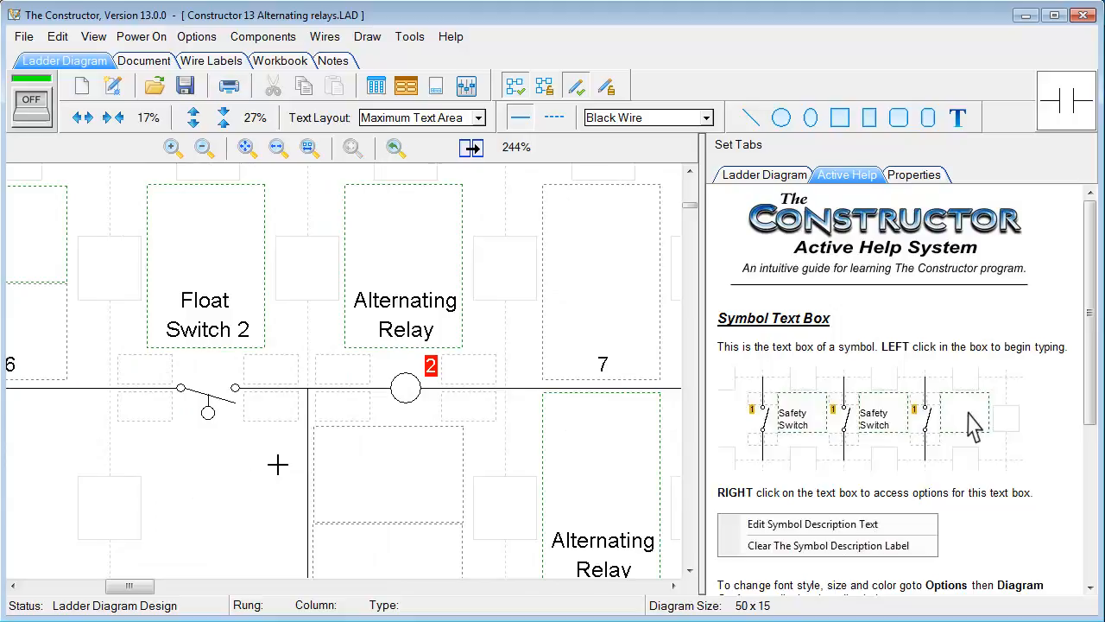
{"action": "mouse_move", "coordinate": [235, 469]}
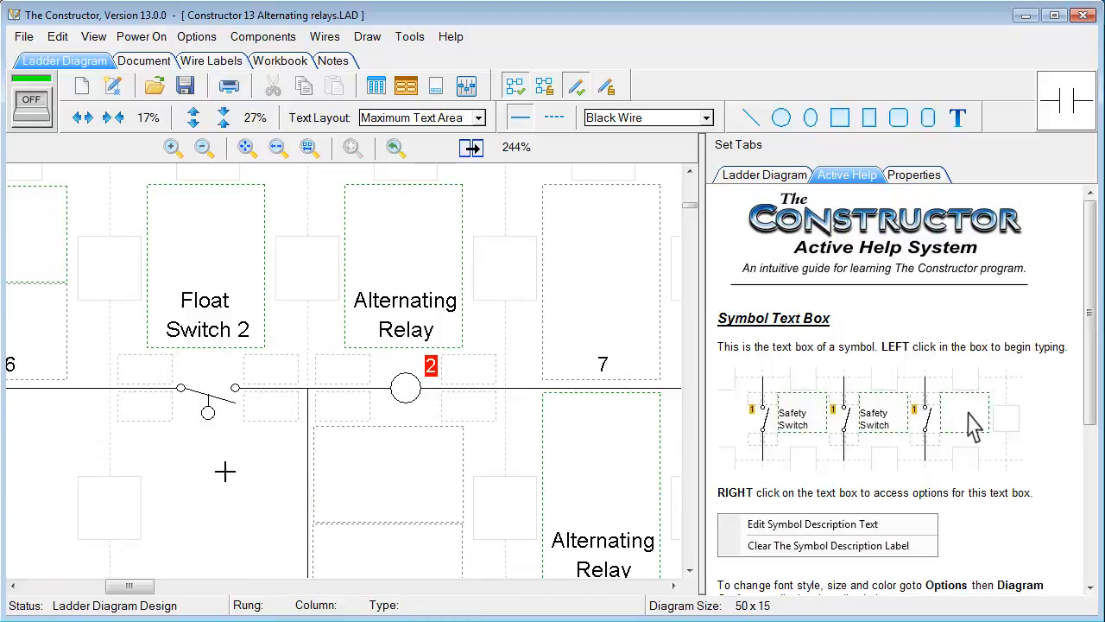
{"action": "mouse_move", "coordinate": [242, 449]}
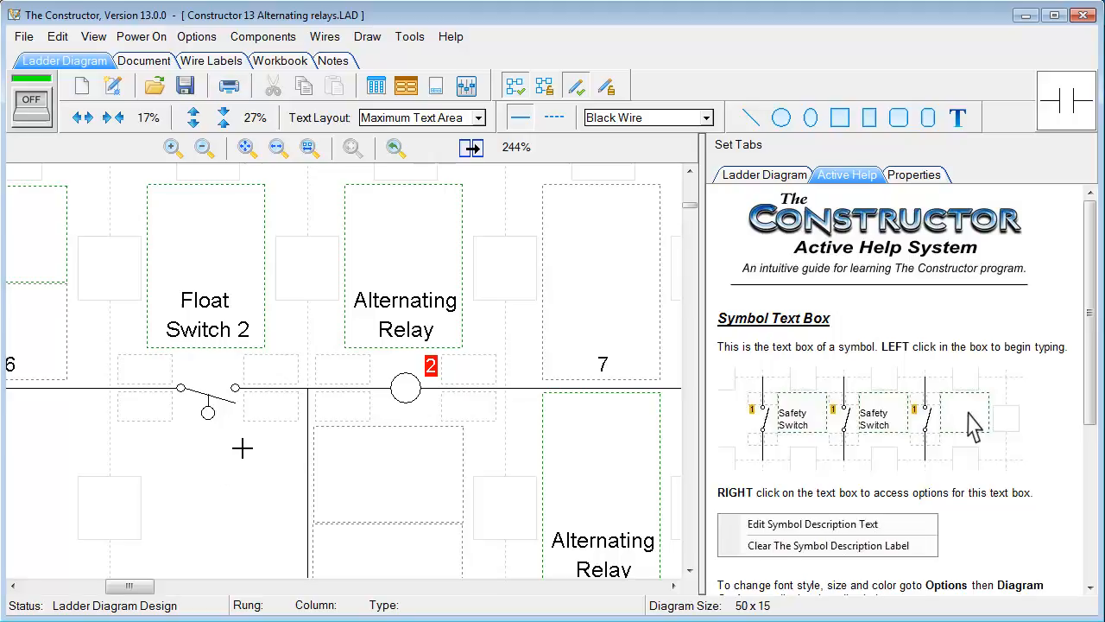
{"action": "mouse_move", "coordinate": [231, 456]}
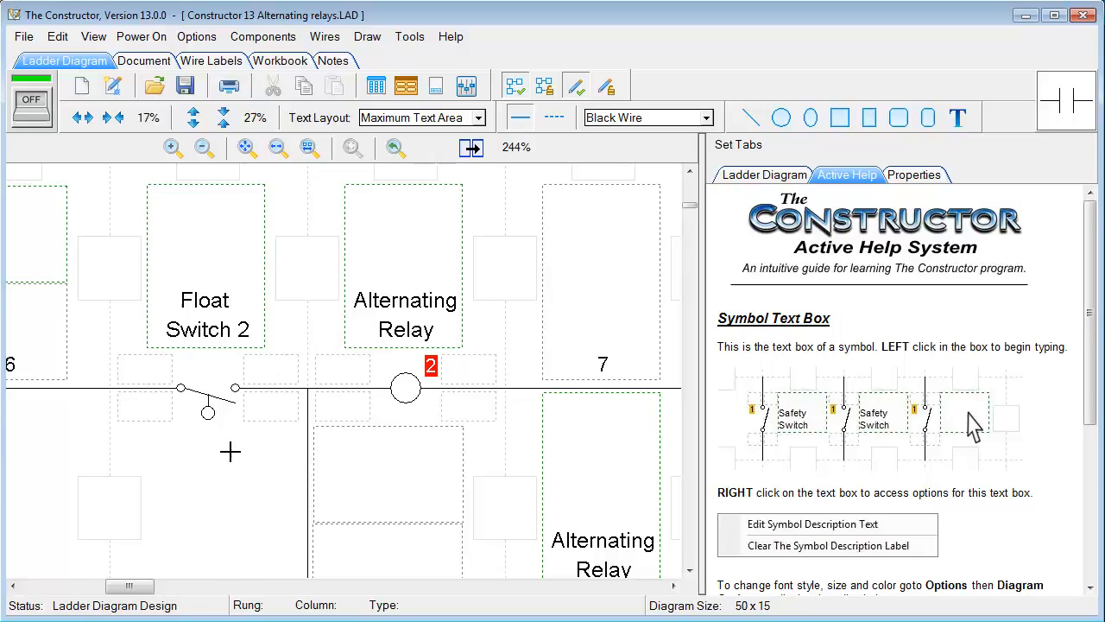
{"action": "mouse_move", "coordinate": [229, 452]}
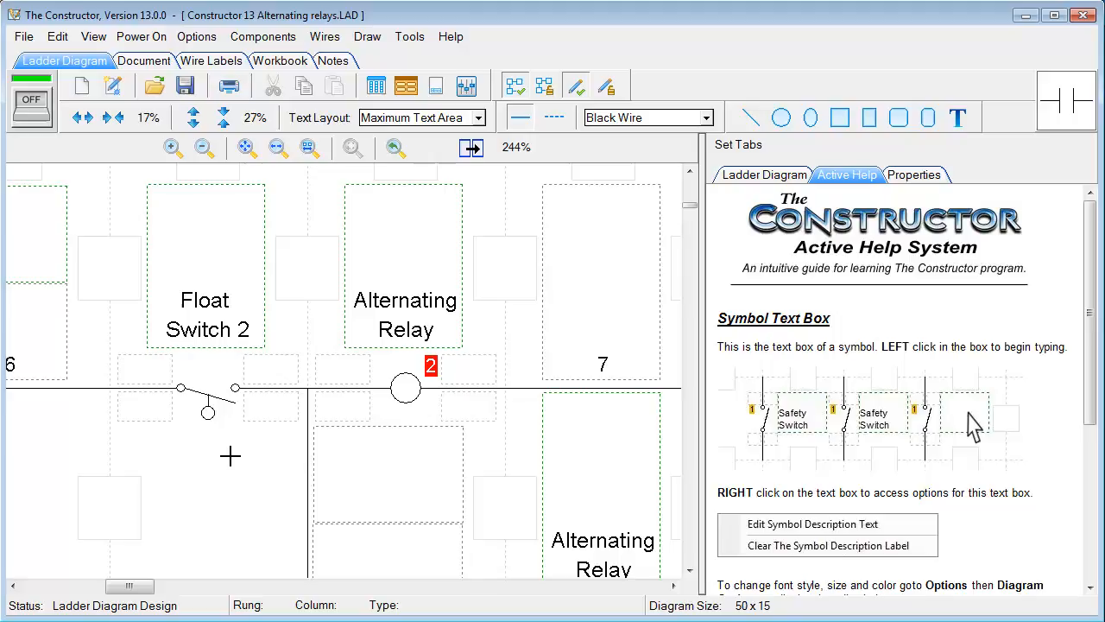
{"action": "mouse_move", "coordinate": [273, 180]}
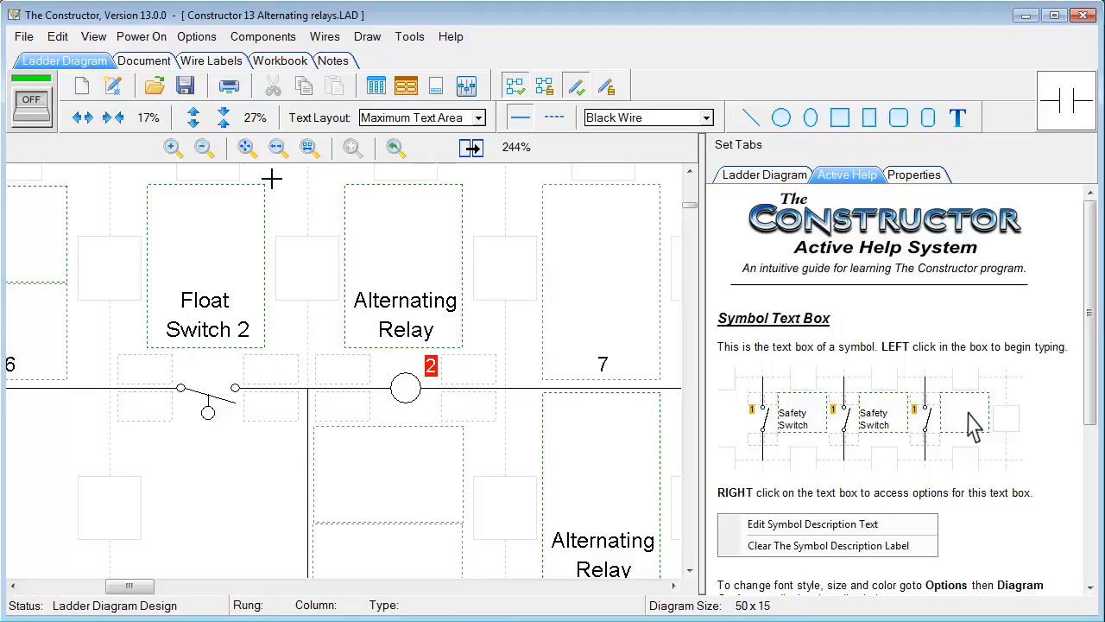
{"action": "left_click", "coordinate": [277, 149]}
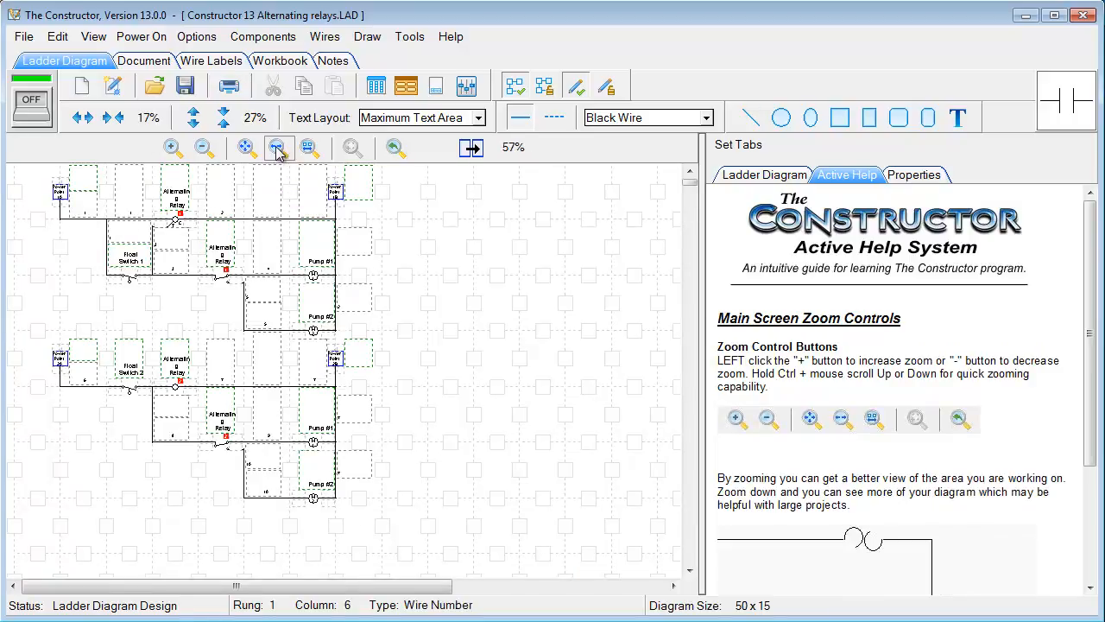
Power on the circuit to simulate power flow, then stop the simulation and return to design mode
{"action": "left_click", "coordinate": [31, 111]}
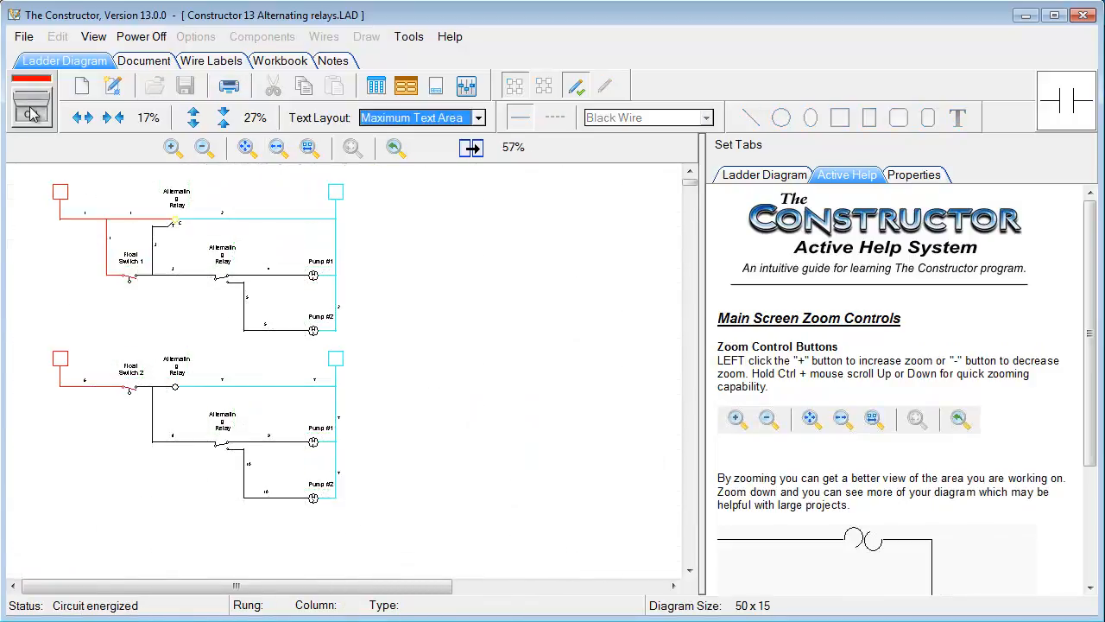
{"action": "left_click", "coordinate": [31, 111]}
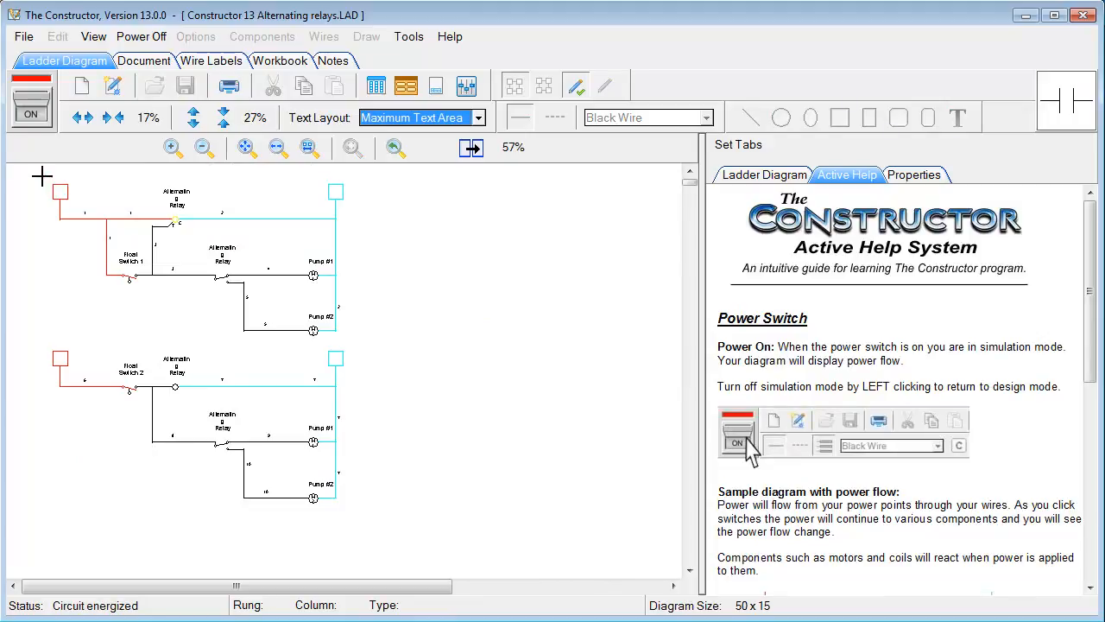
{"action": "left_click_drag", "start_coordinate": [42, 176], "coordinate": [162, 300]}
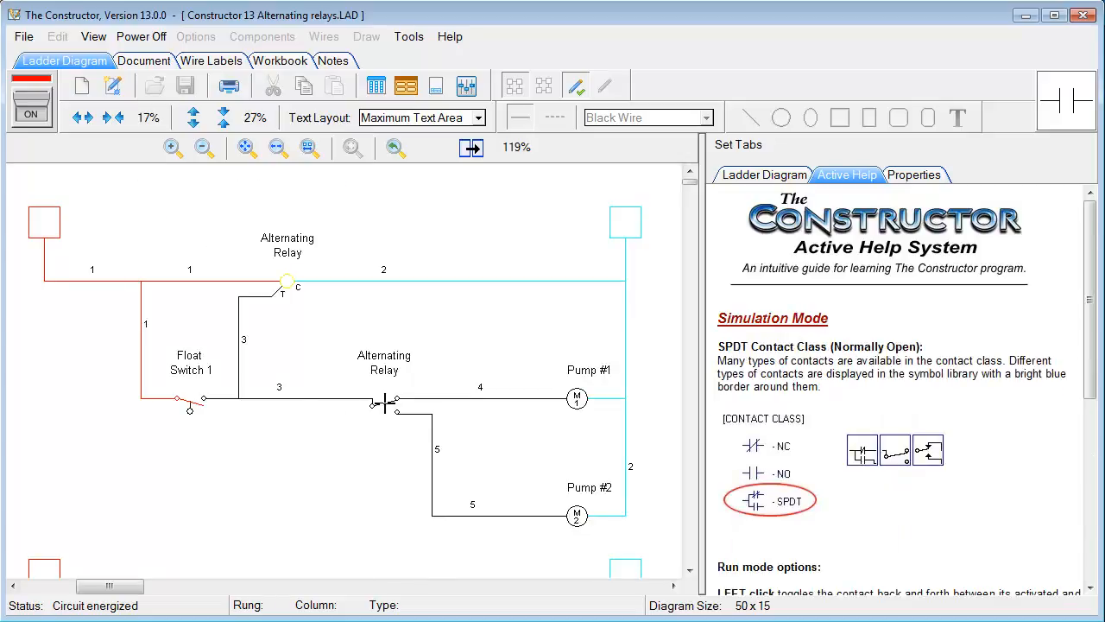
{"action": "left_click", "coordinate": [378, 400]}
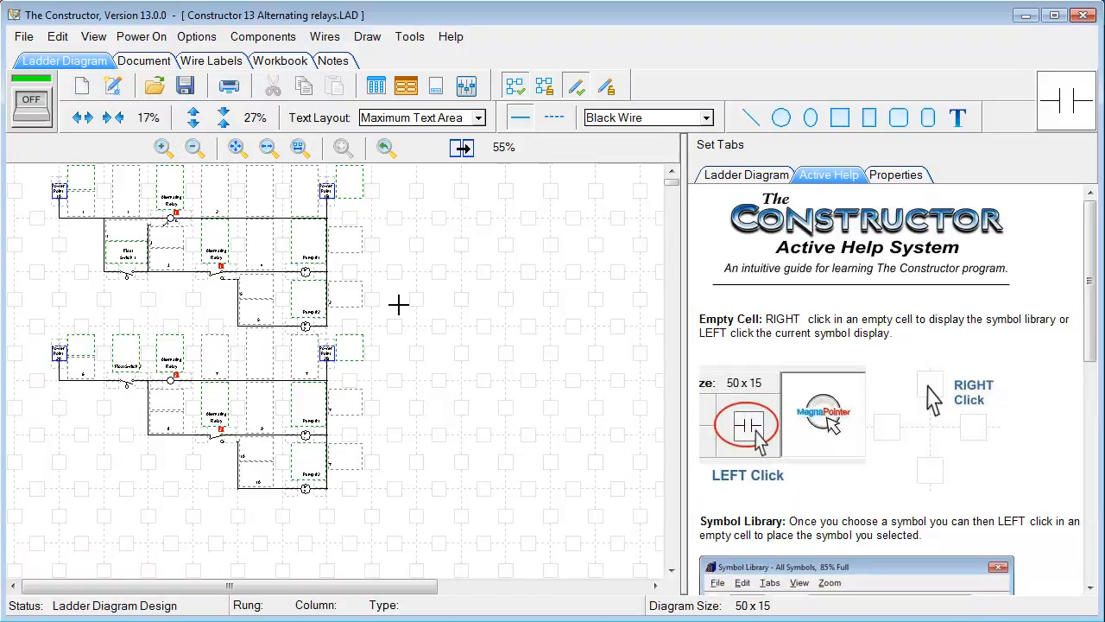
{"action": "mouse_move", "coordinate": [713, 225]}
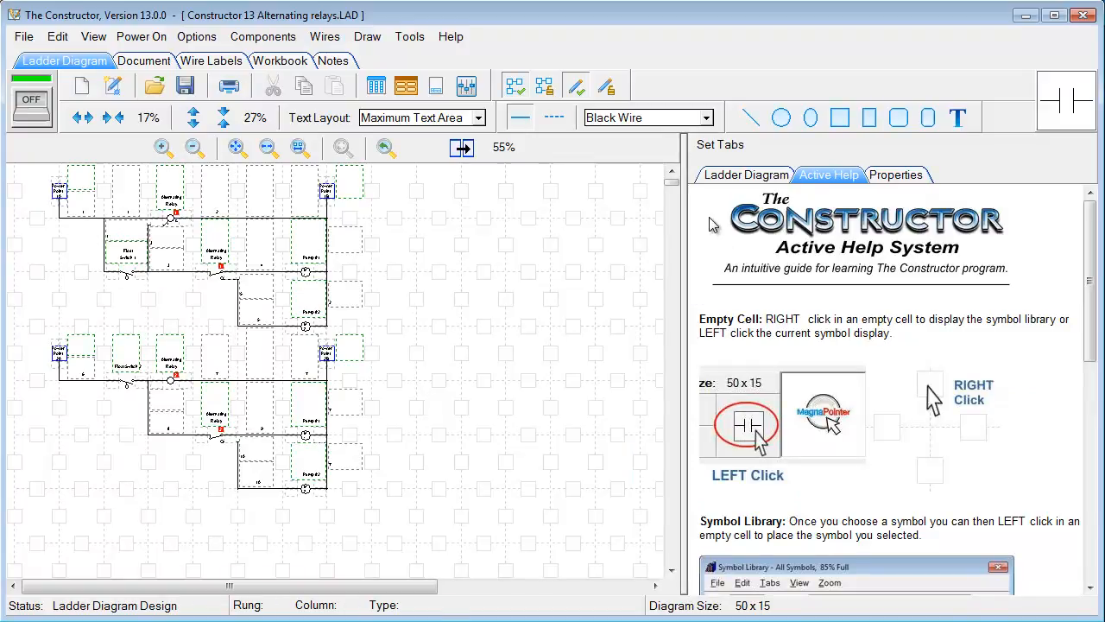
Show the ladder diagram in the side panel and zoom it out to the whole diagram
{"action": "left_click", "coordinate": [743, 174]}
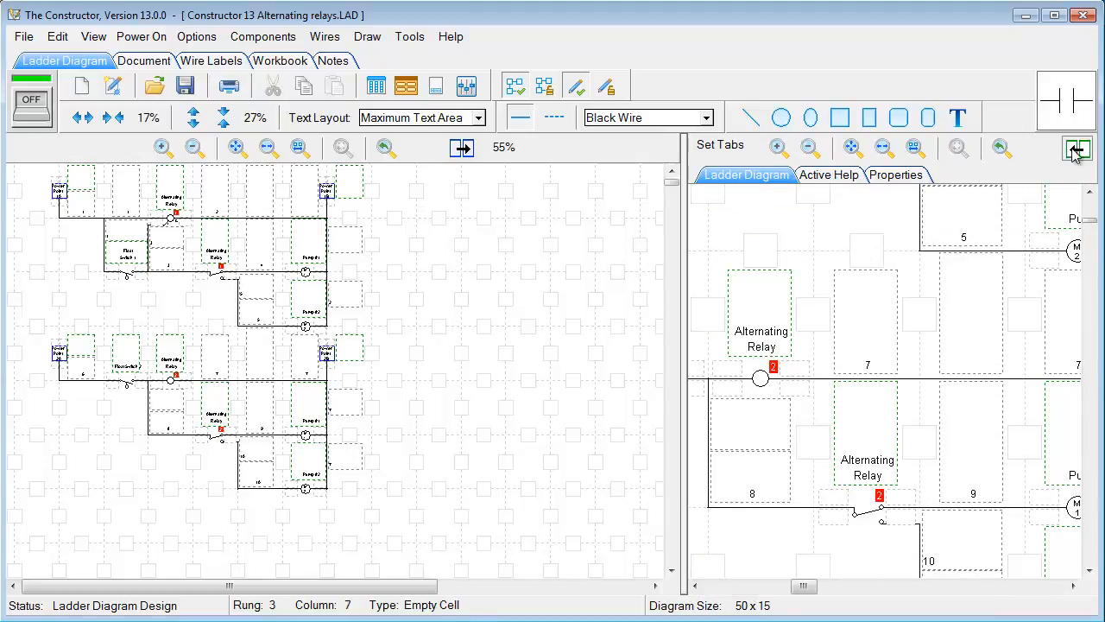
{"action": "mouse_move", "coordinate": [1076, 150]}
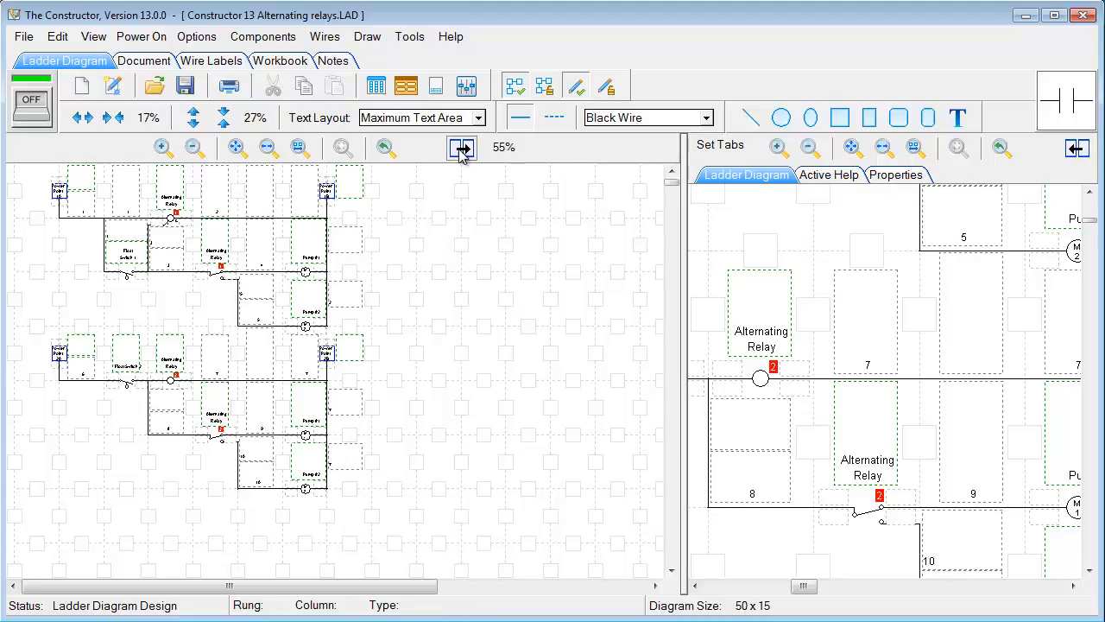
{"action": "mouse_move", "coordinate": [462, 149]}
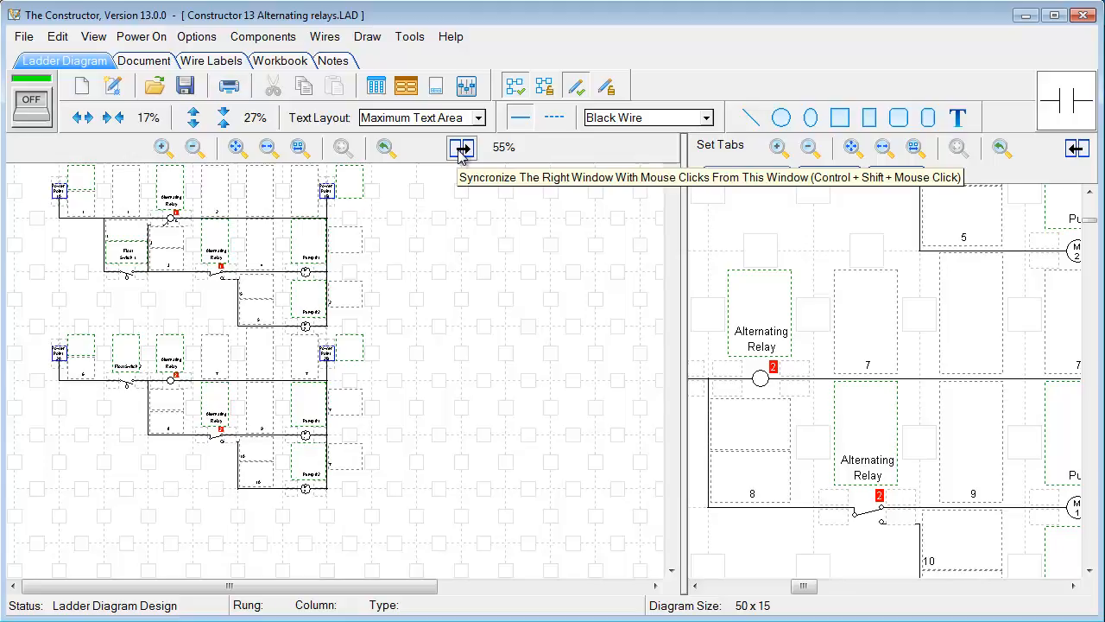
{"action": "mouse_move", "coordinate": [625, 206]}
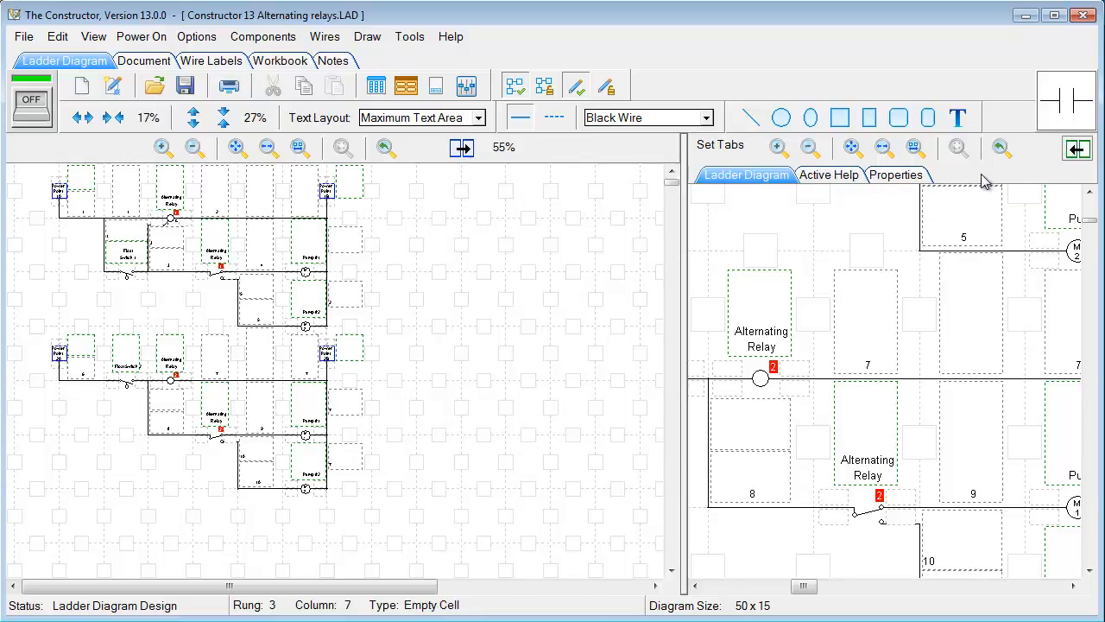
{"action": "left_click", "coordinate": [808, 146]}
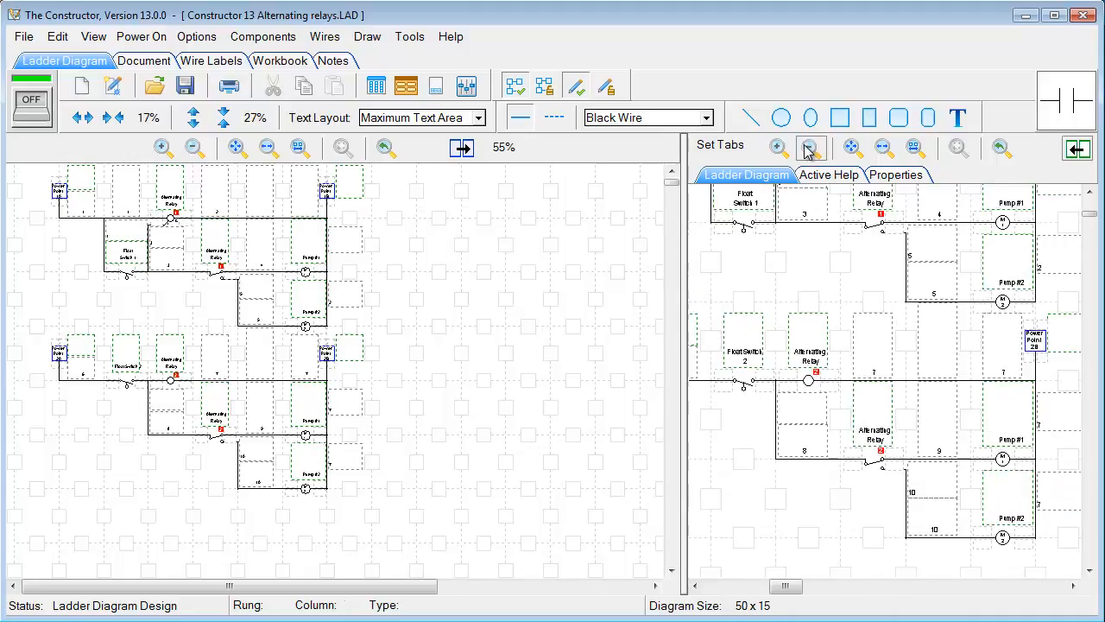
{"action": "left_click", "coordinate": [811, 147]}
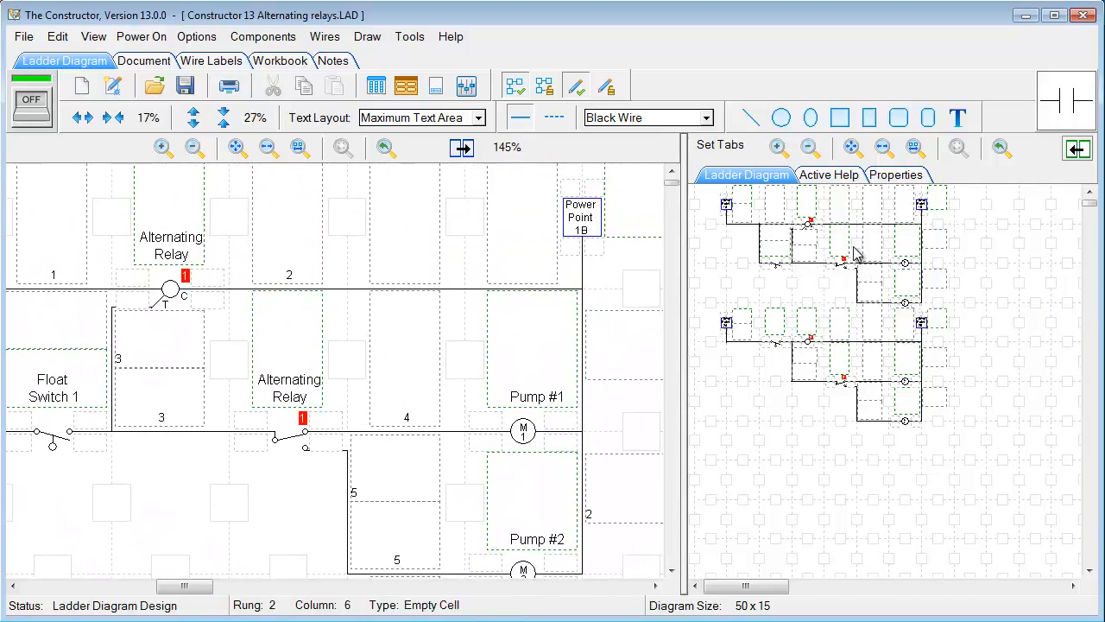
{"action": "mouse_move", "coordinate": [812, 278]}
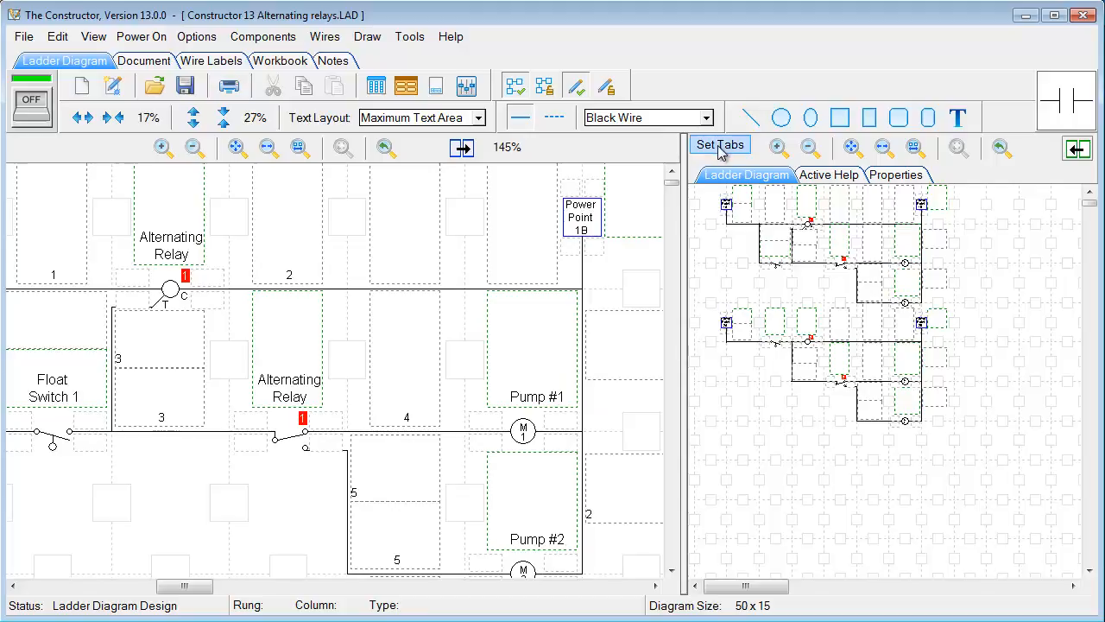
Add the Notes tab to the side panel and remove the Workbook tab via Set Tabs
{"action": "left_click", "coordinate": [720, 145]}
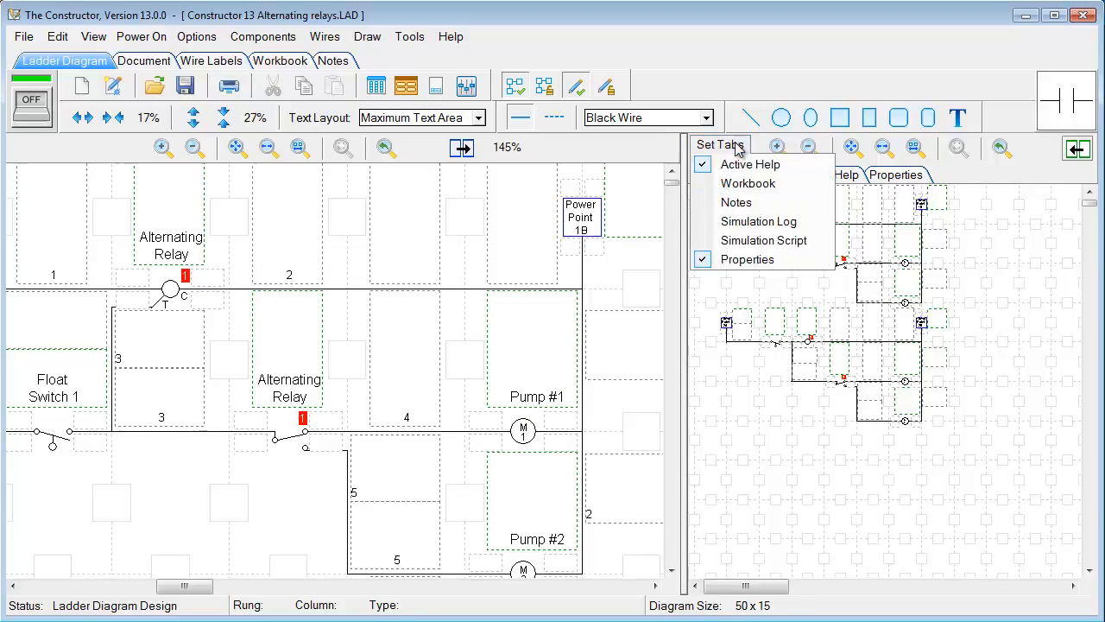
{"action": "mouse_move", "coordinate": [747, 183]}
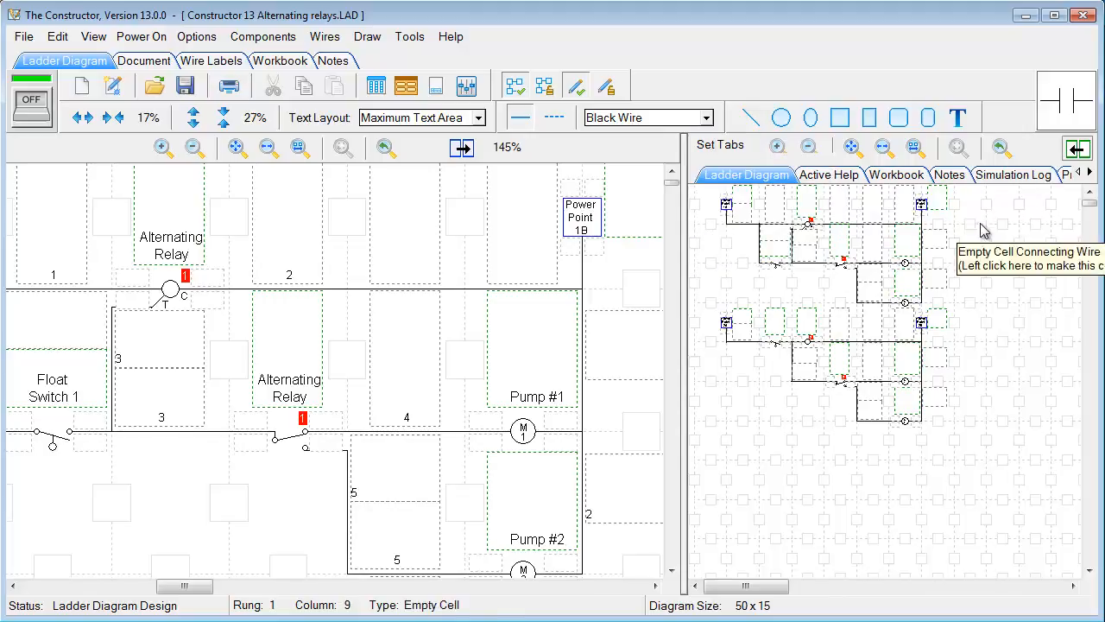
{"action": "left_click", "coordinate": [719, 145]}
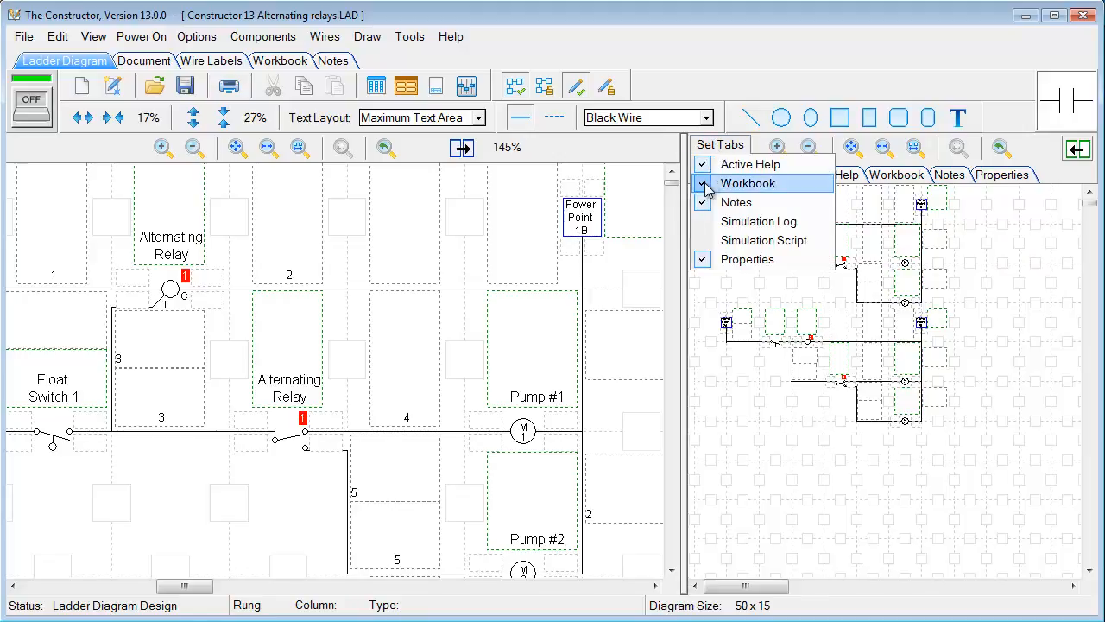
{"action": "left_click", "coordinate": [704, 183]}
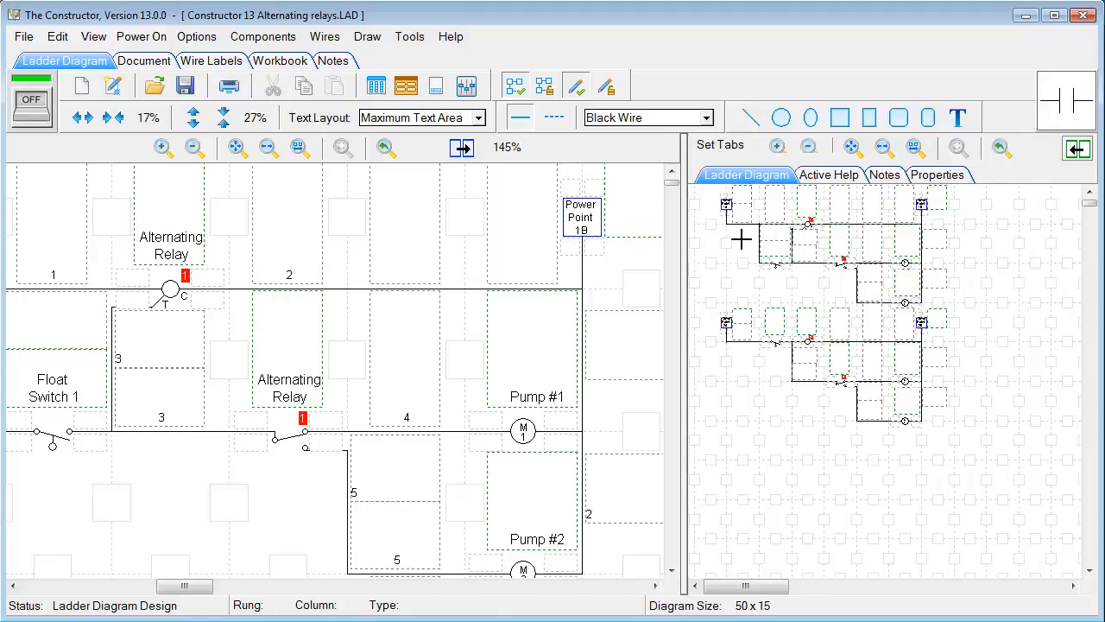
{"action": "mouse_move", "coordinate": [753, 249]}
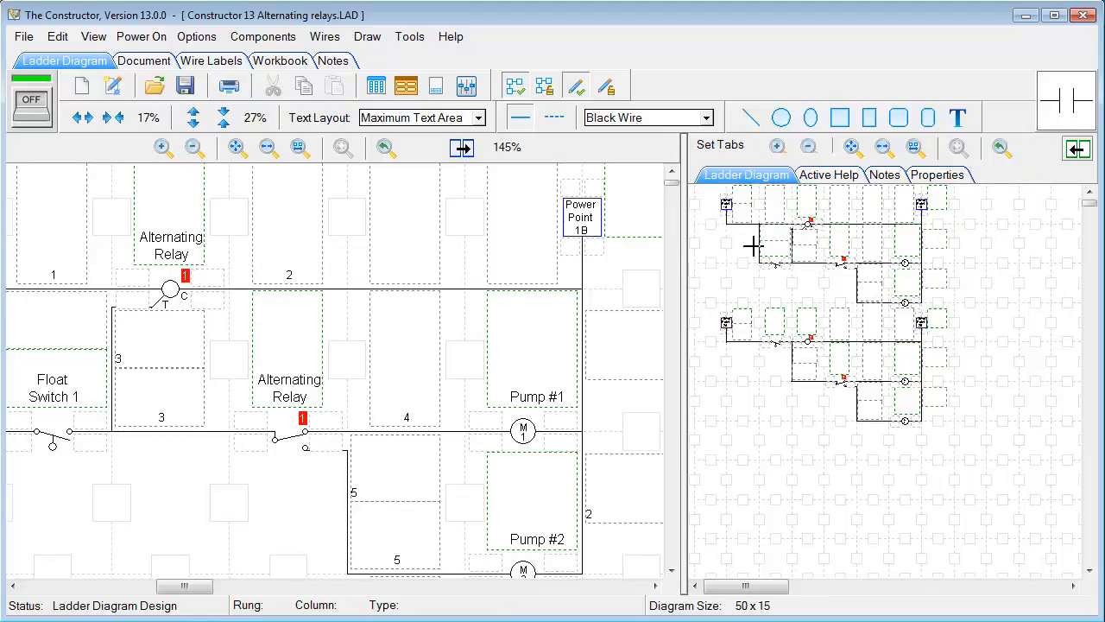
Draw a rectangle with Solid background style and dark blue fill colour below the Float Switch 1 rung
{"action": "left_click", "coordinate": [937, 174]}
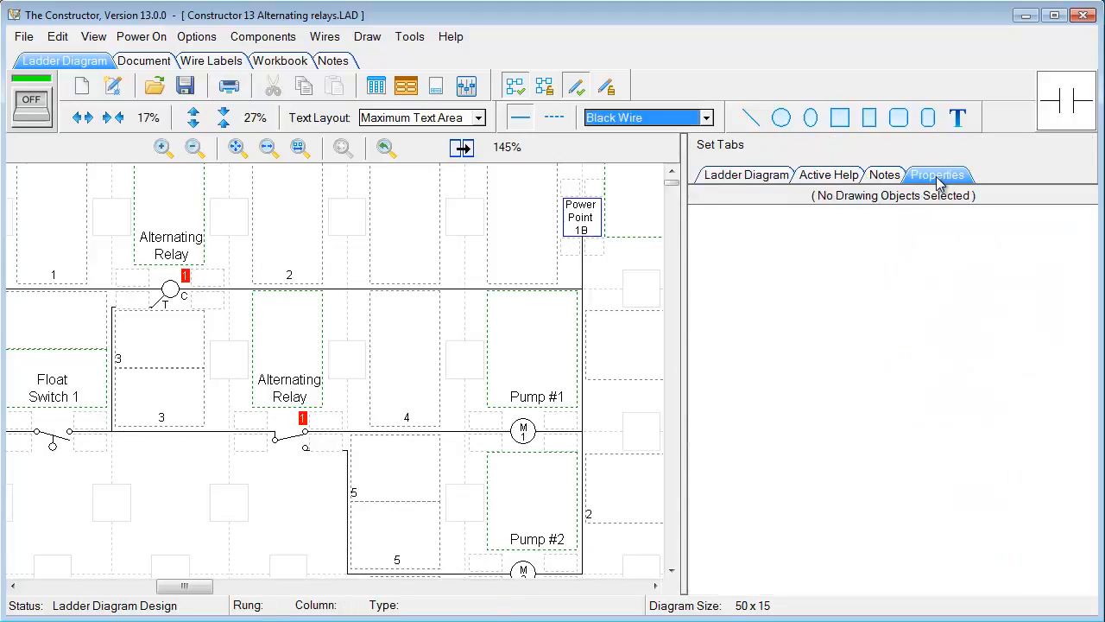
{"action": "mouse_move", "coordinate": [791, 270]}
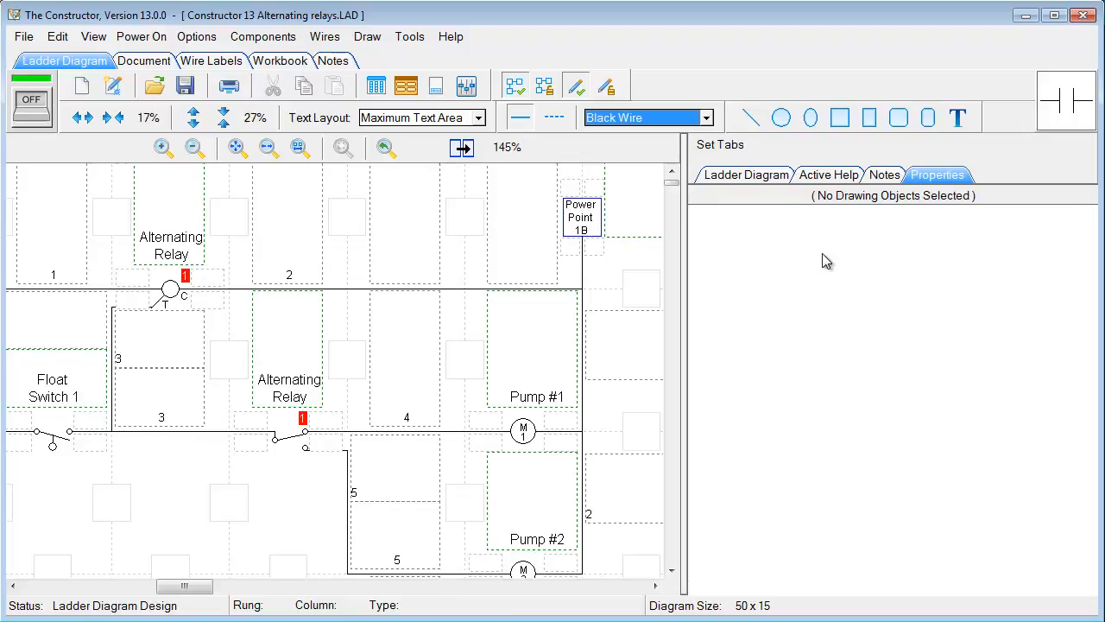
{"action": "mouse_move", "coordinate": [870, 117]}
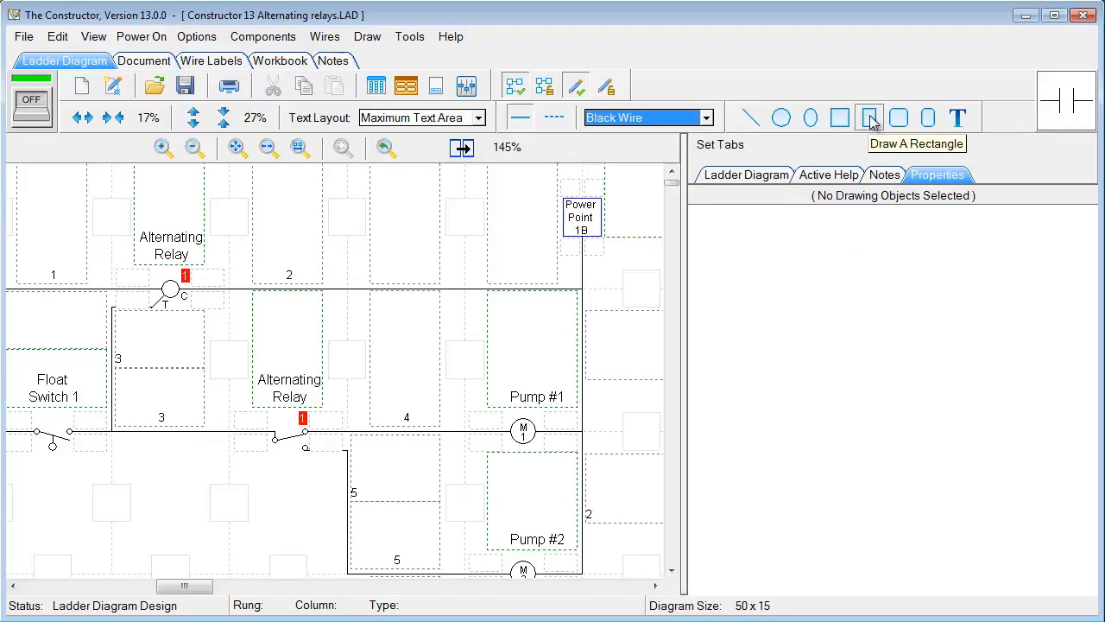
{"action": "left_click", "coordinate": [841, 117]}
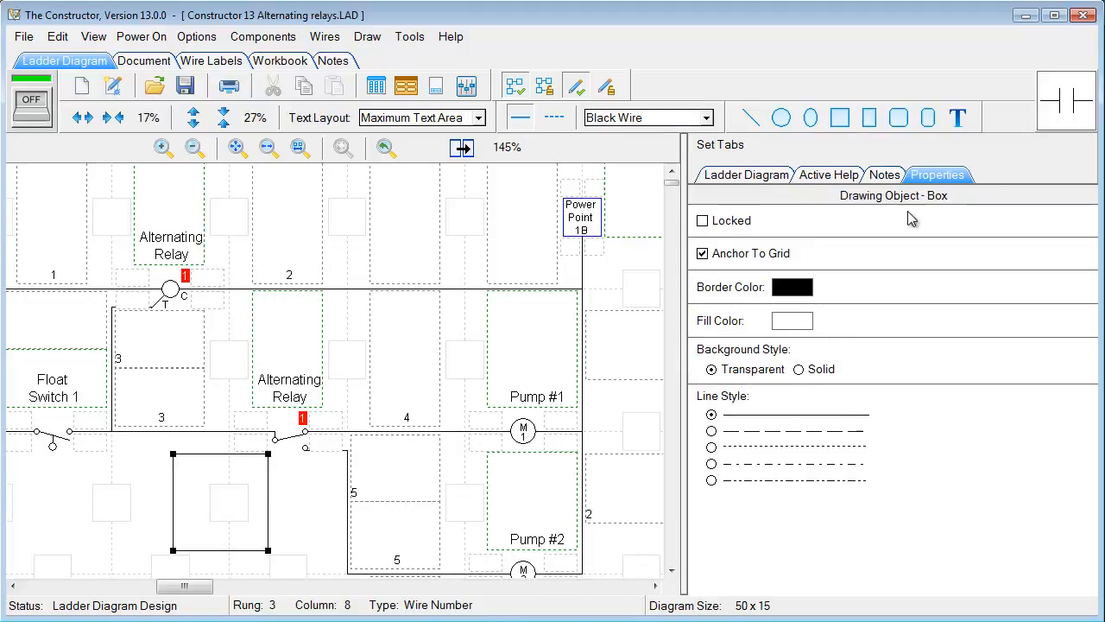
{"action": "left_click", "coordinate": [798, 370]}
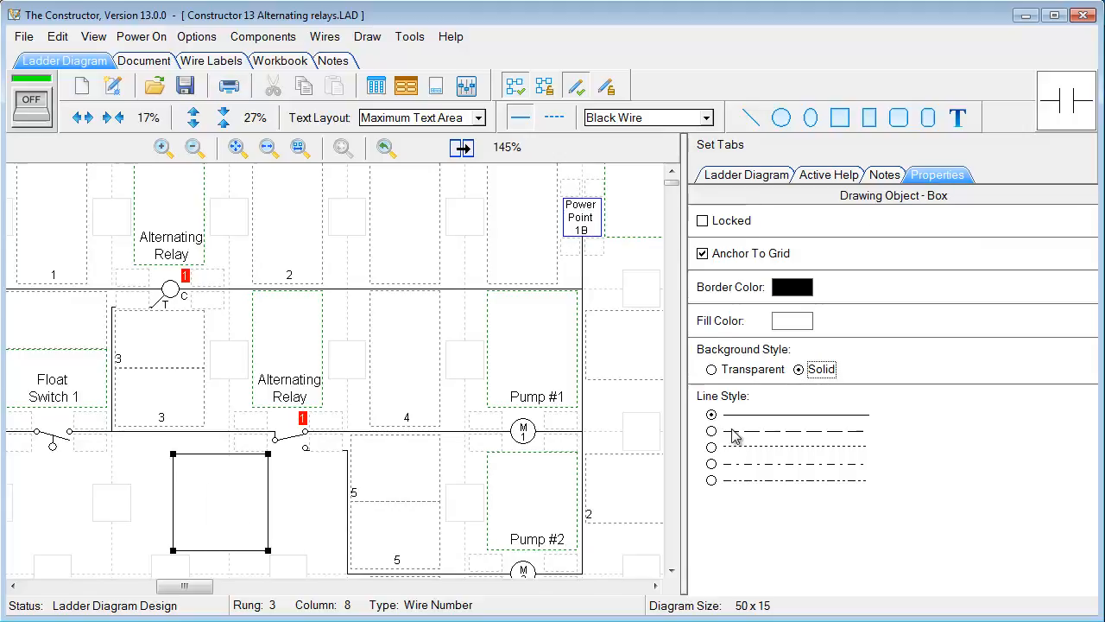
{"action": "left_click", "coordinate": [790, 286]}
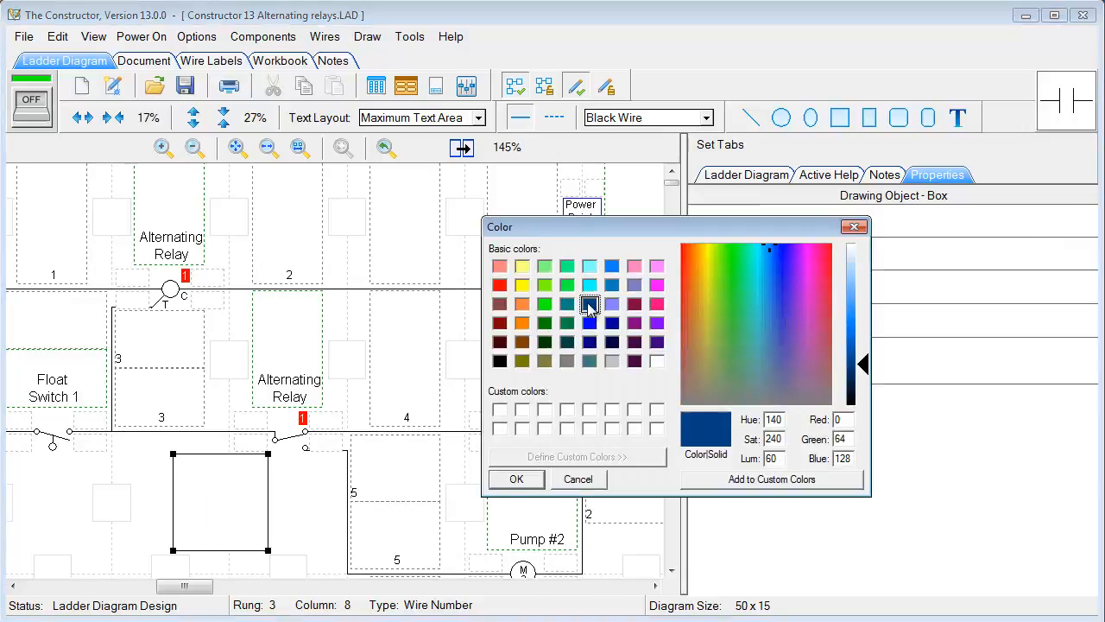
{"action": "left_click", "coordinate": [515, 478]}
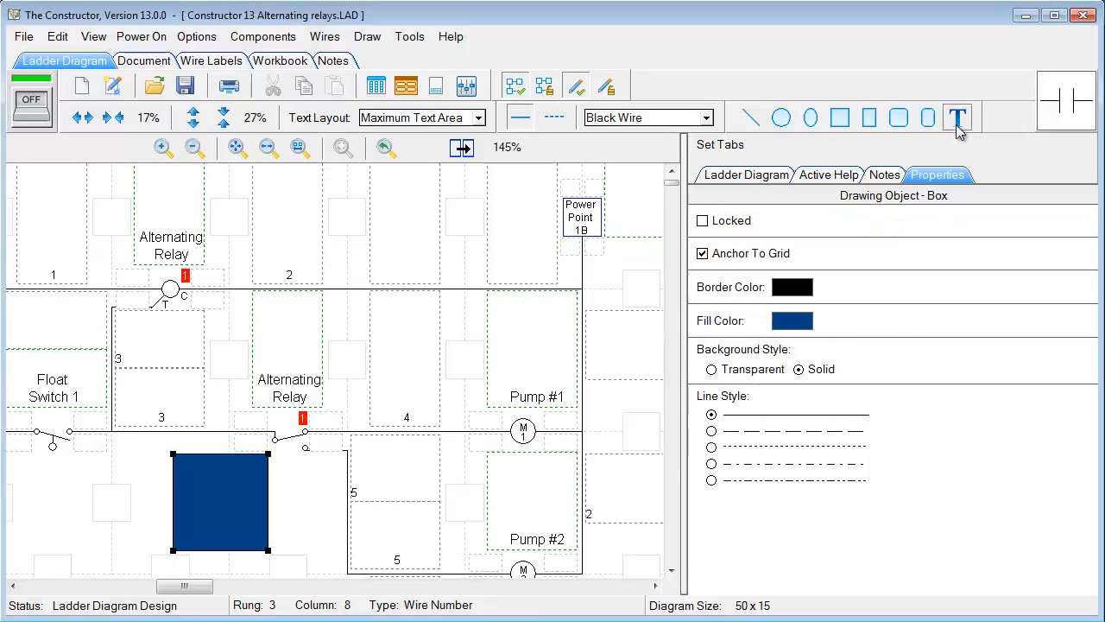
{"action": "left_click", "coordinate": [954, 117]}
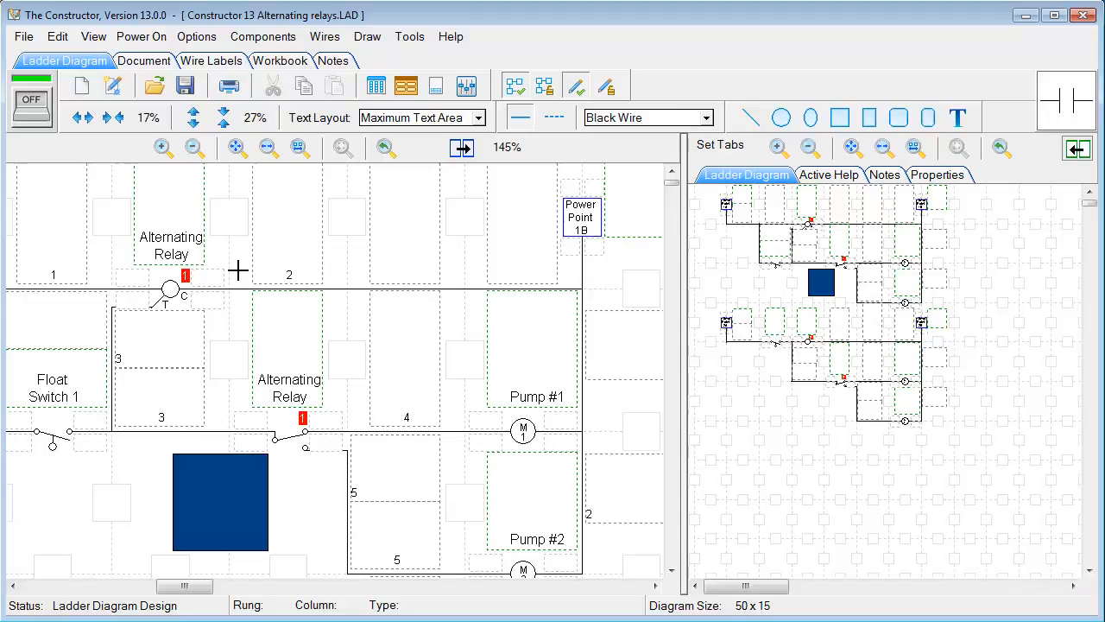
{"action": "mouse_move", "coordinate": [254, 267]}
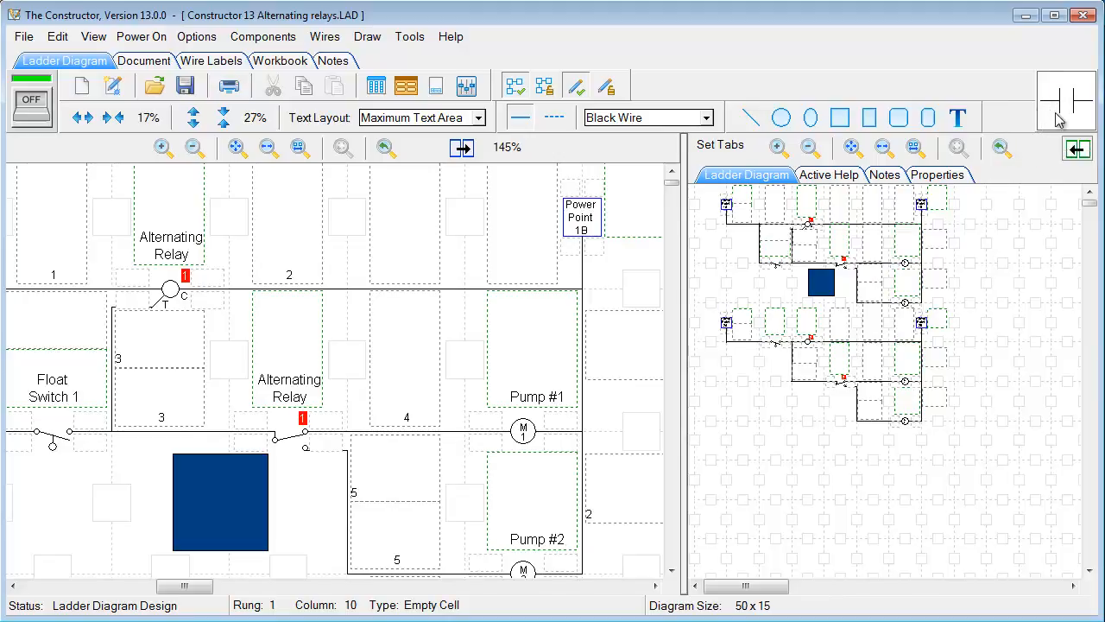
{"action": "mouse_move", "coordinate": [1060, 102]}
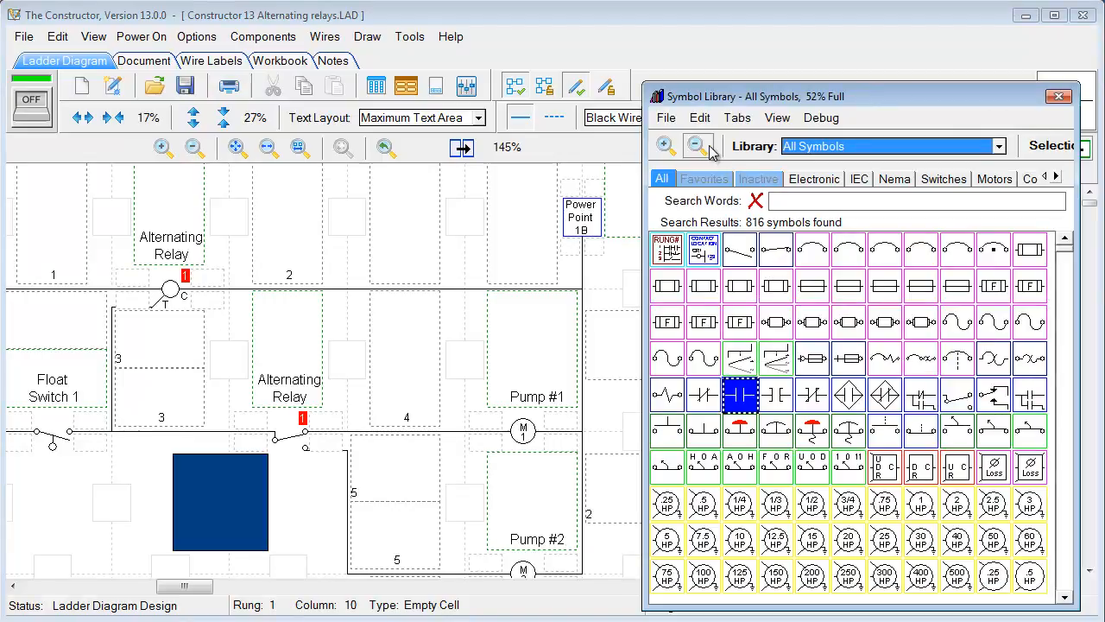
{"action": "mouse_move", "coordinate": [698, 145]}
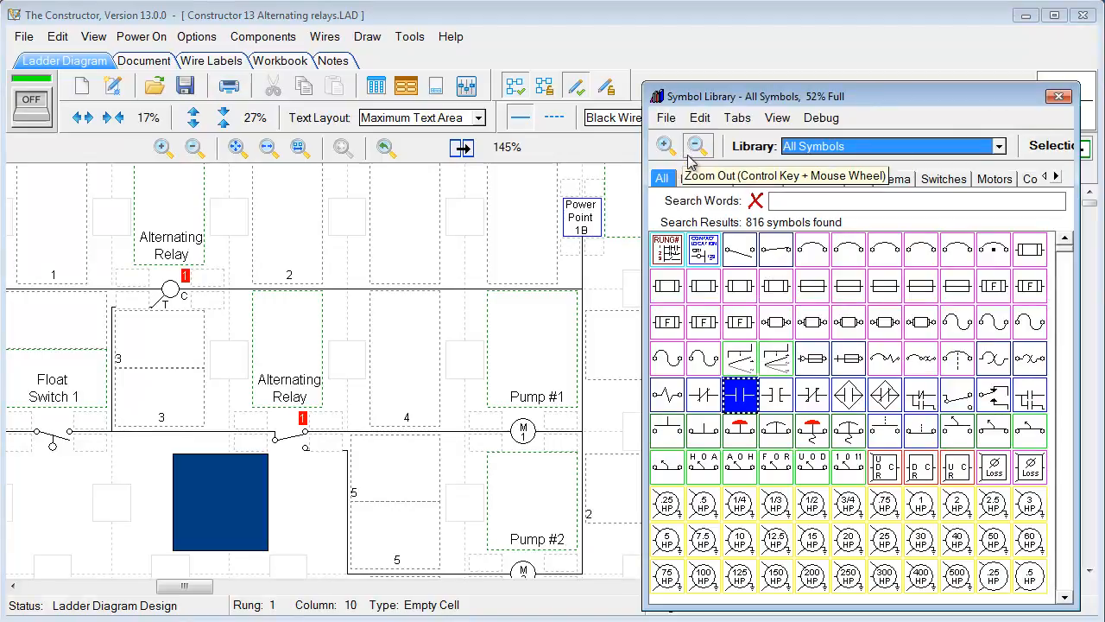
{"action": "mouse_move", "coordinate": [813, 345]}
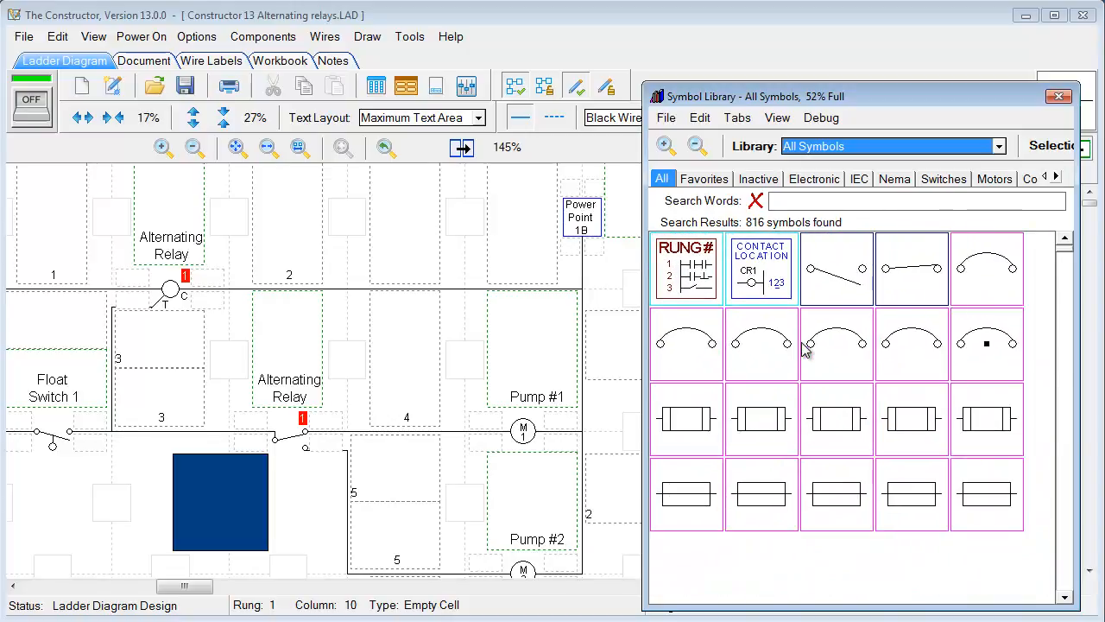
{"action": "scroll", "scroll_direction": "down", "scroll_amount": 3}
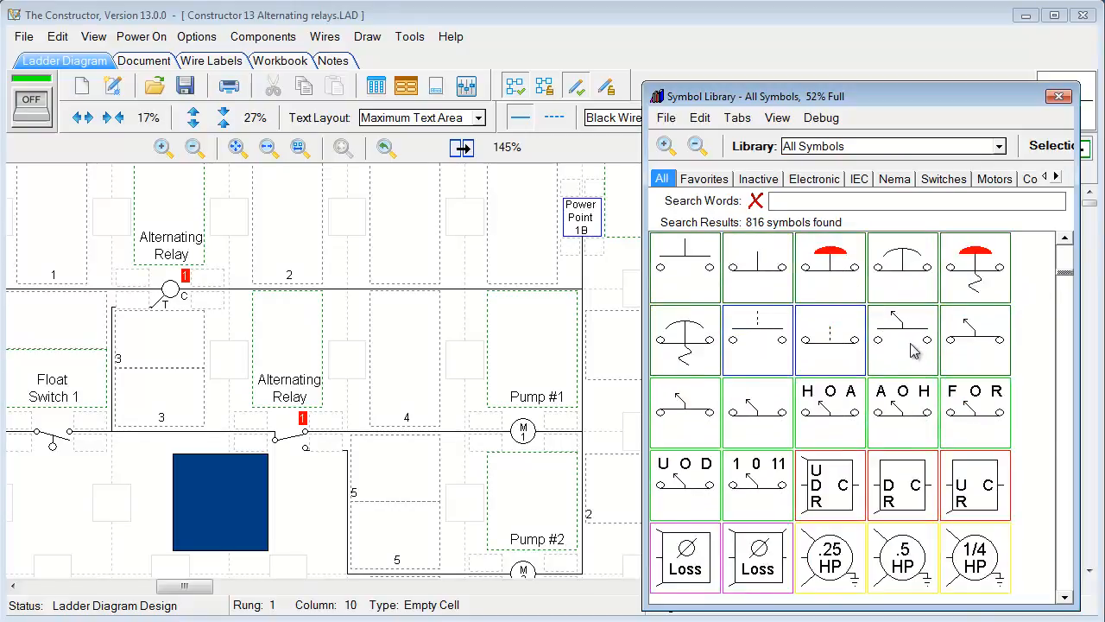
{"action": "scroll", "scroll_direction": "down", "scroll_amount": 3}
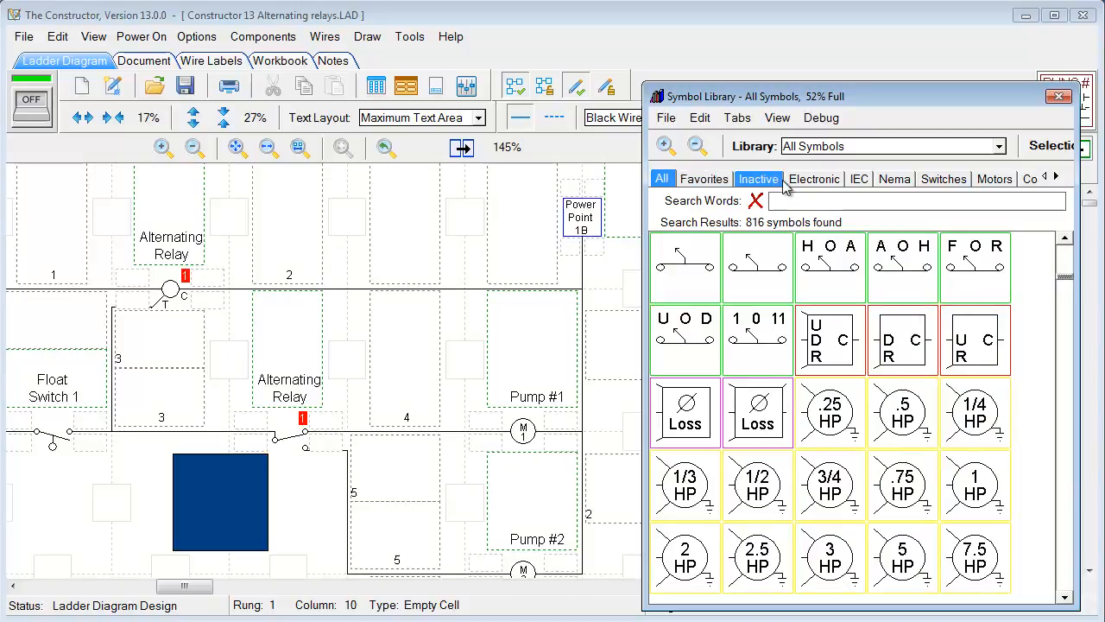
{"action": "left_click", "coordinate": [814, 178]}
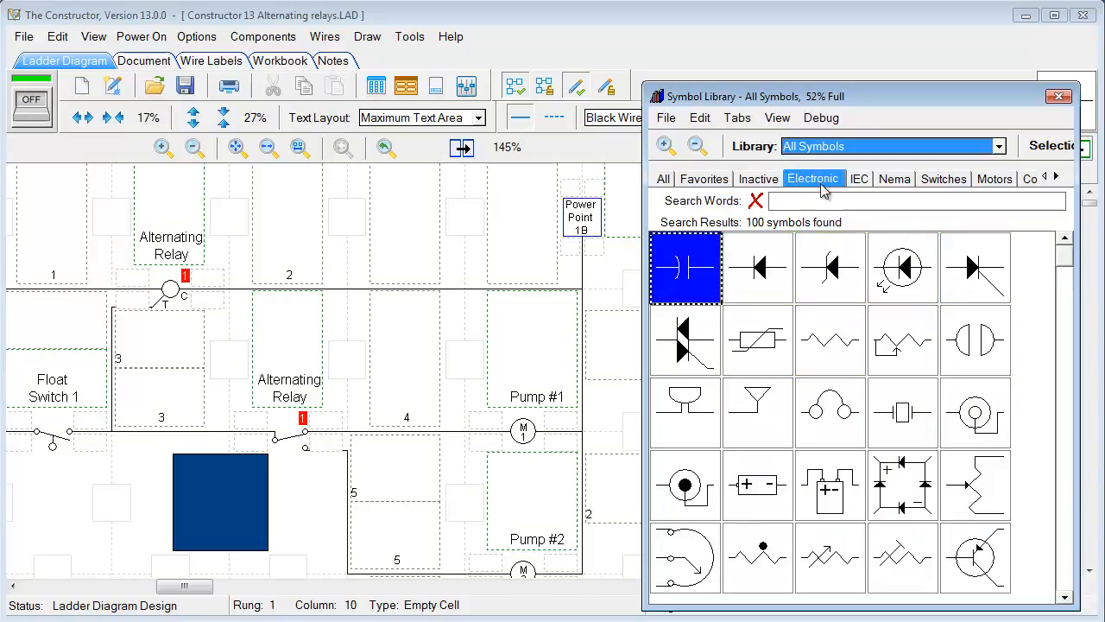
{"action": "left_click", "coordinate": [858, 178]}
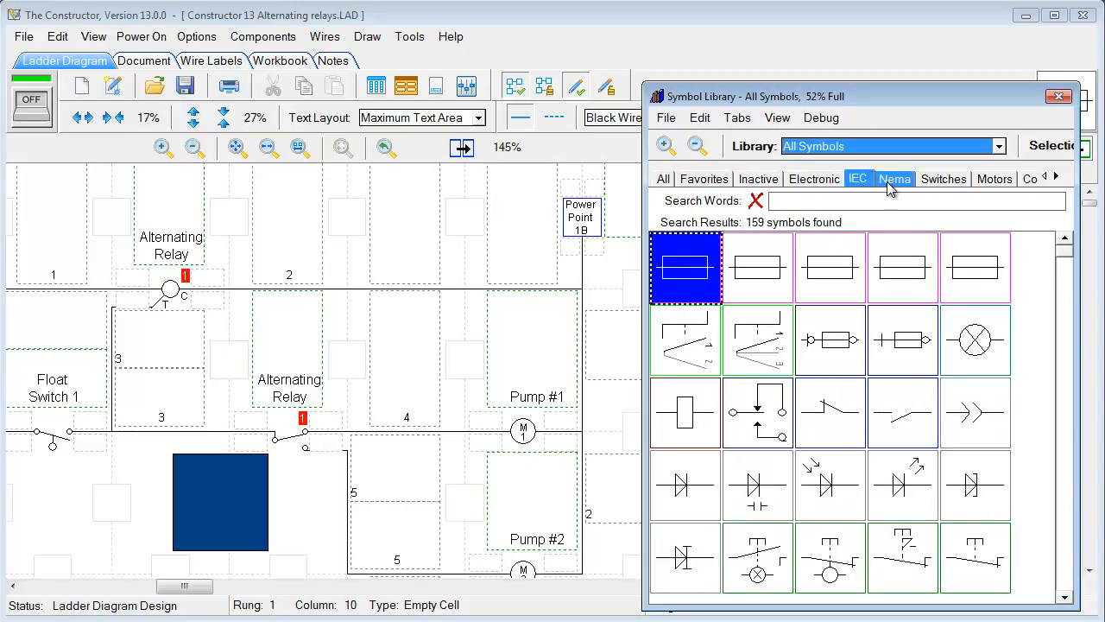
{"action": "left_click", "coordinate": [942, 178]}
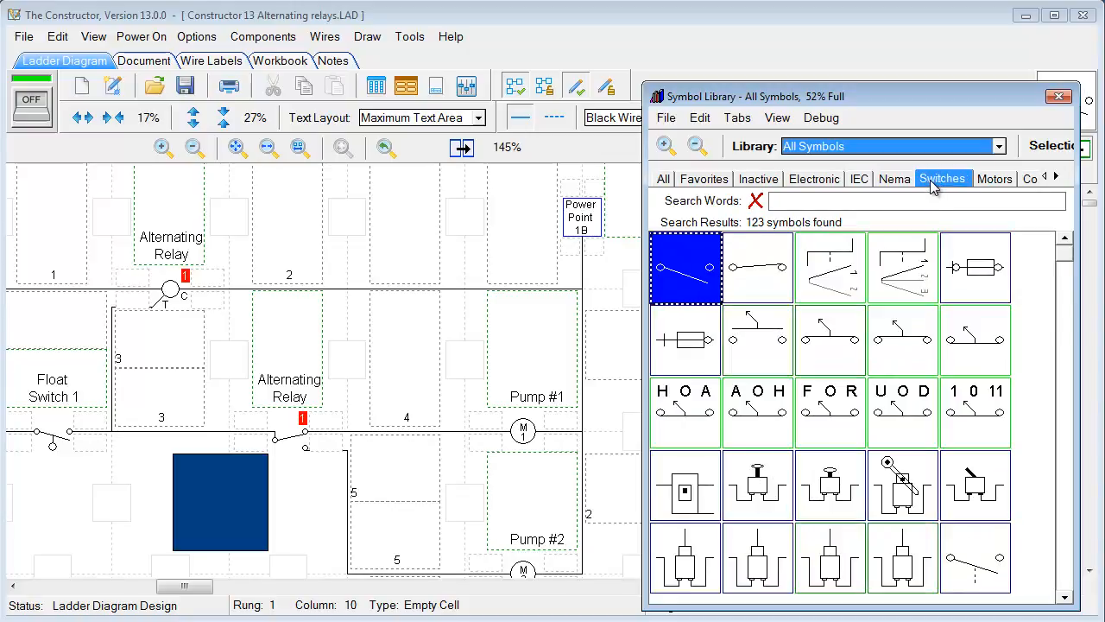
{"action": "left_click", "coordinate": [735, 117]}
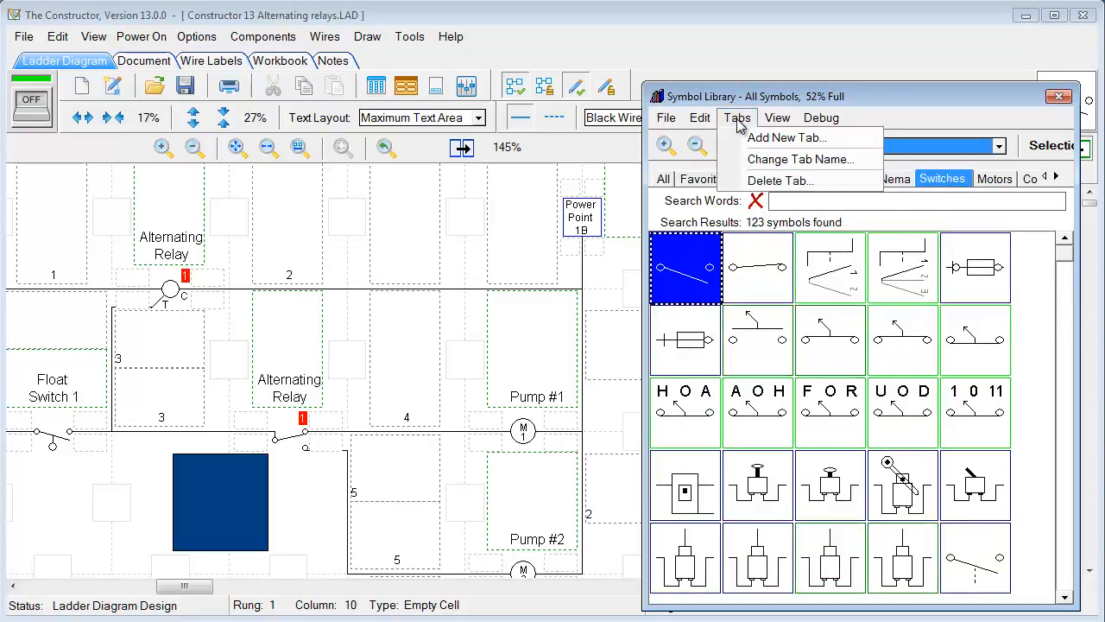
{"action": "mouse_move", "coordinate": [785, 138]}
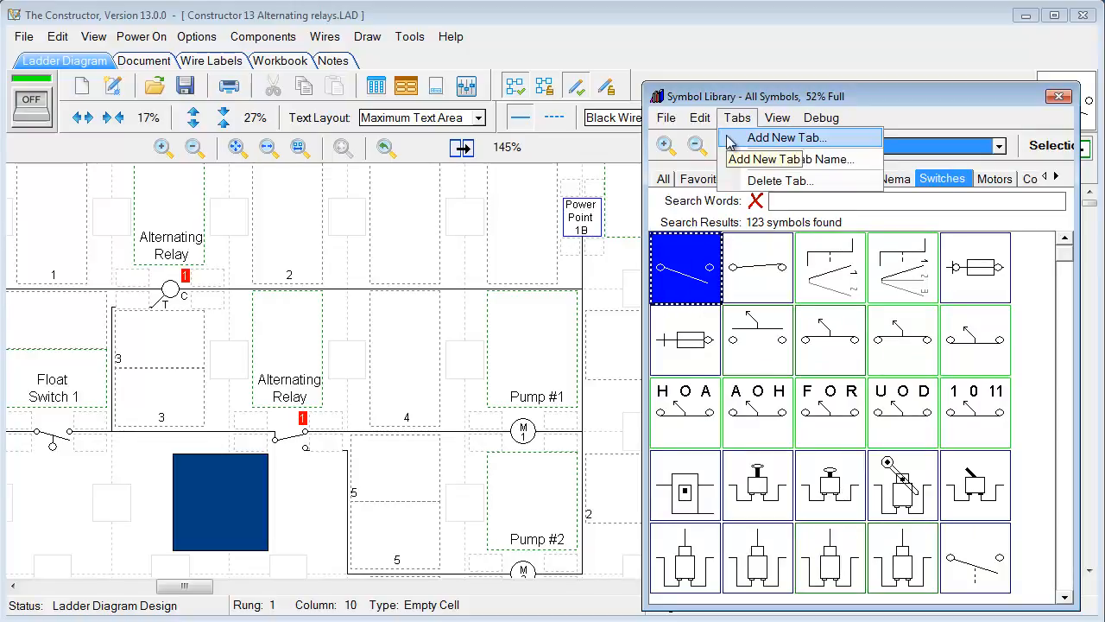
{"action": "left_click", "coordinate": [663, 178]}
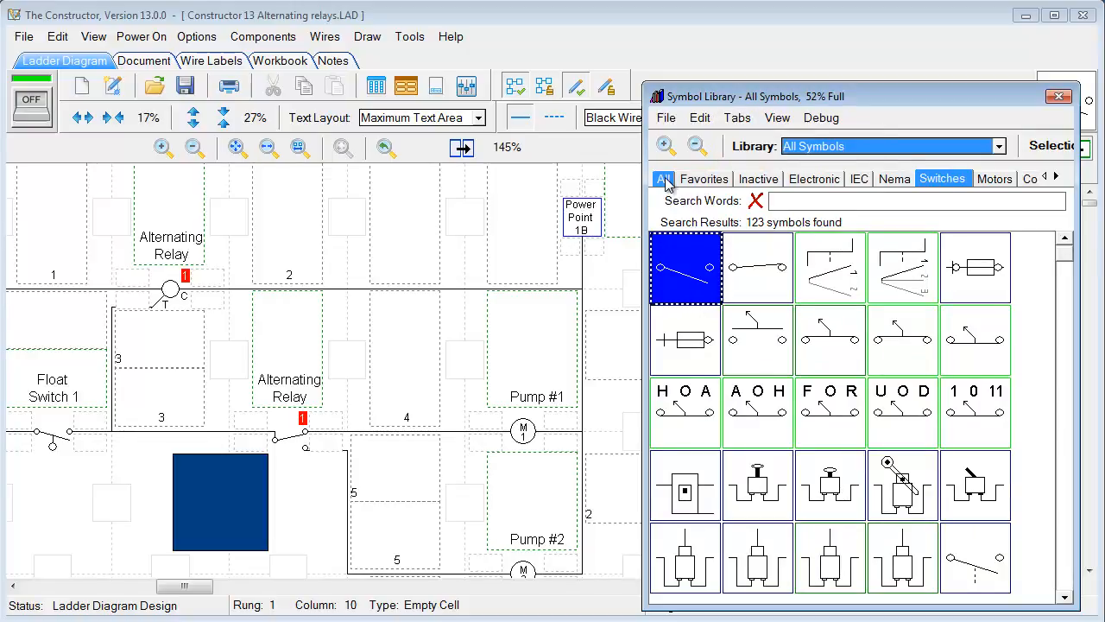
{"action": "left_click", "coordinate": [663, 177]}
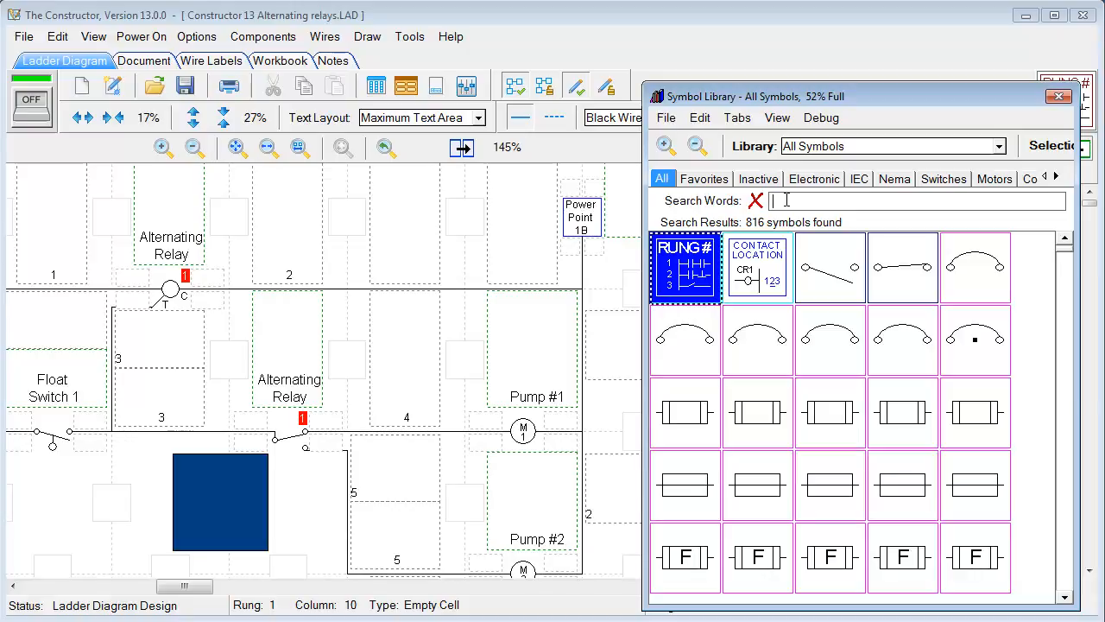
Search the symbol library for switches and coils, then clear the search to list all symbols
{"action": "type", "text": "switche"}
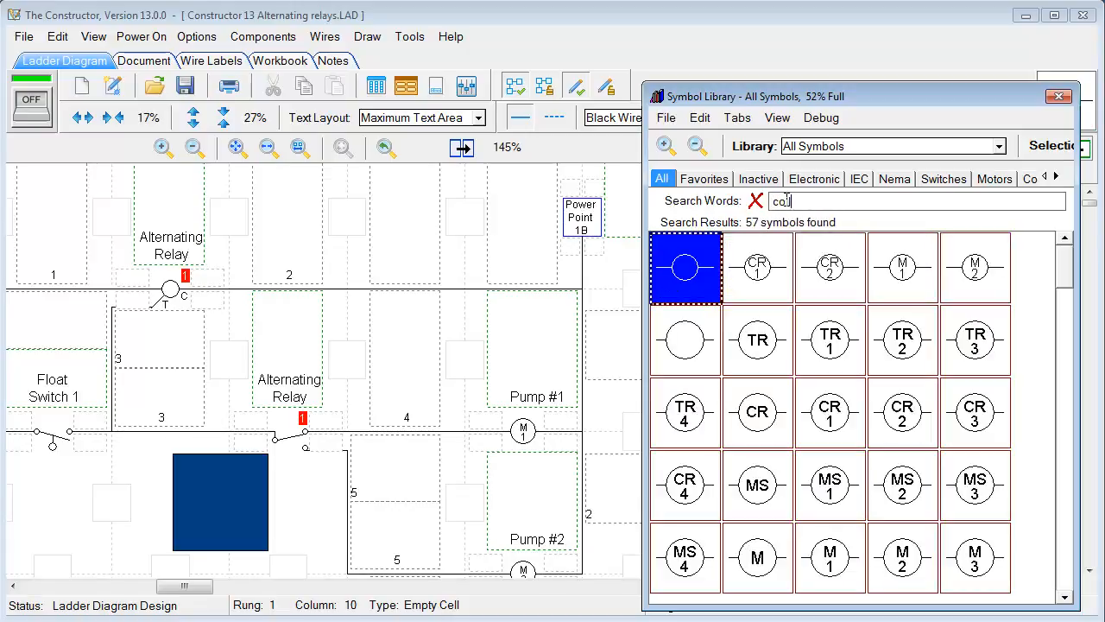
{"action": "type", "text": "ls"}
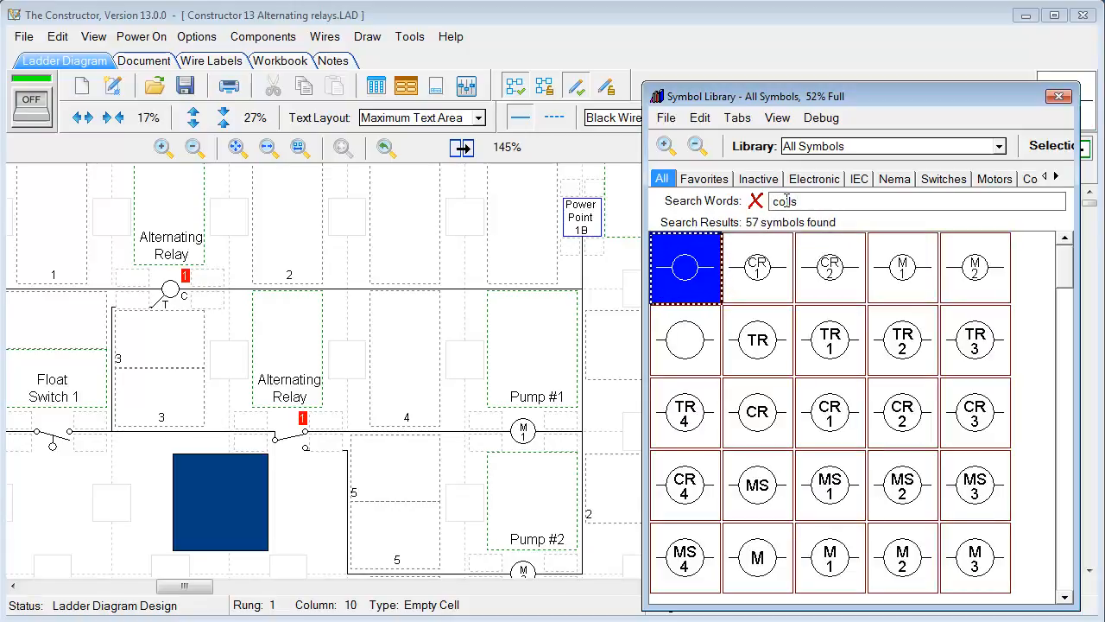
{"action": "type", "text": "coils"}
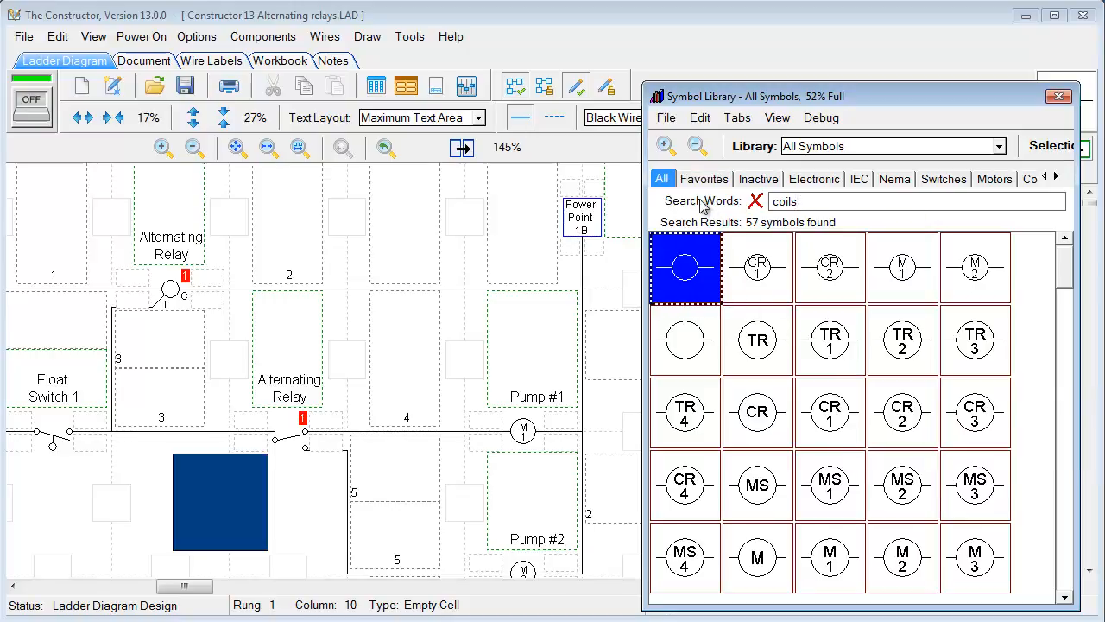
{"action": "left_click", "coordinate": [808, 200]}
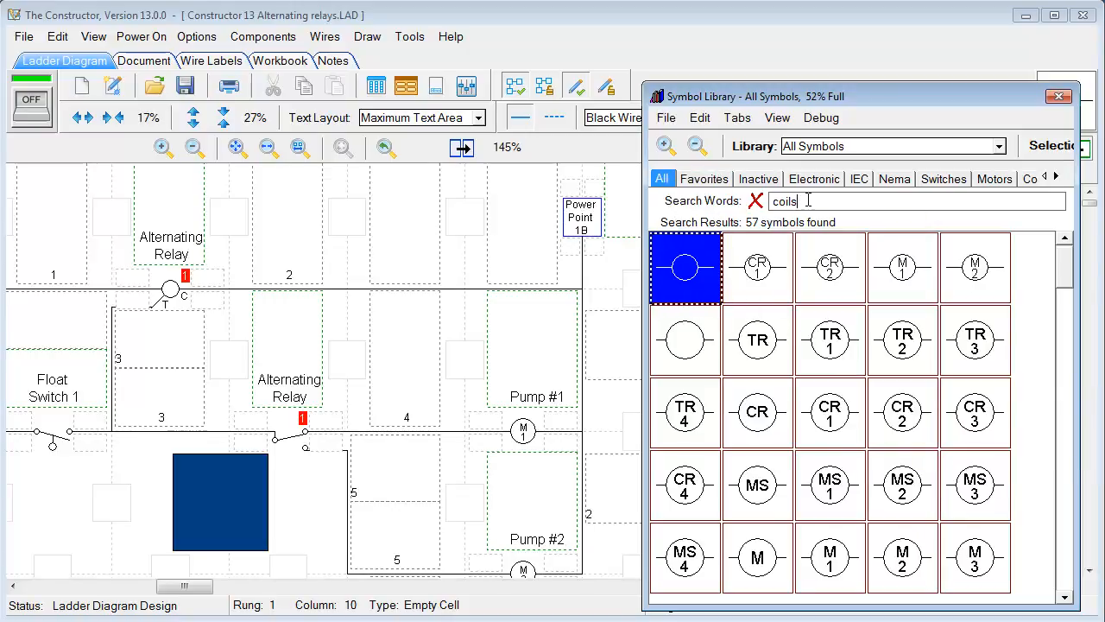
{"action": "left_click", "coordinate": [756, 200]}
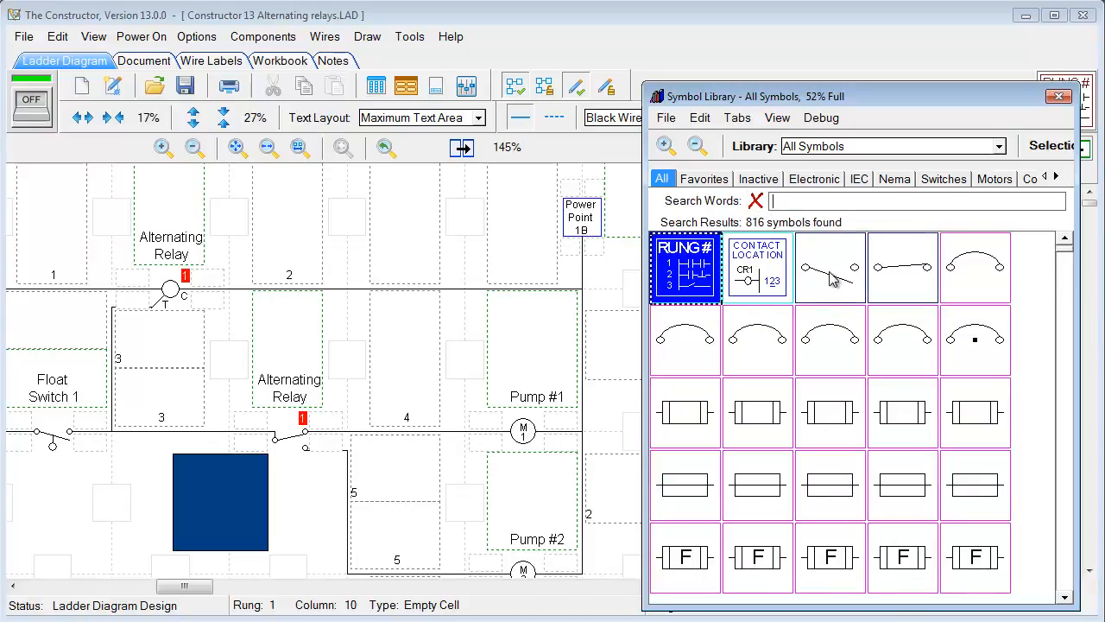
Select a fuse symbol, then the normally open switch symbol in the All tab
{"action": "left_click", "coordinate": [829, 411]}
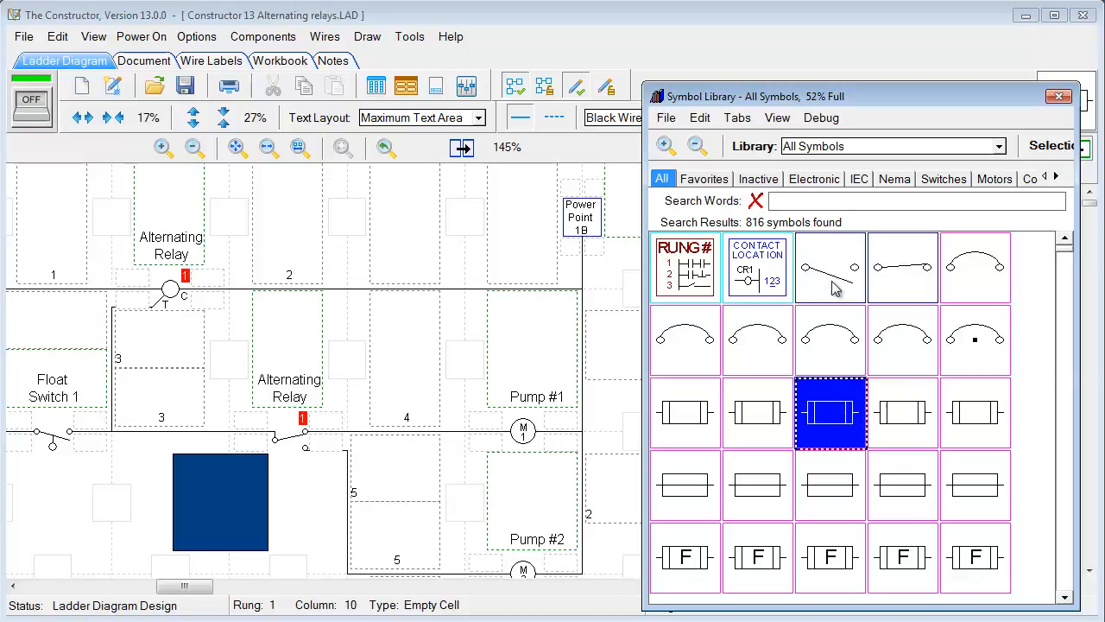
{"action": "left_click", "coordinate": [829, 266]}
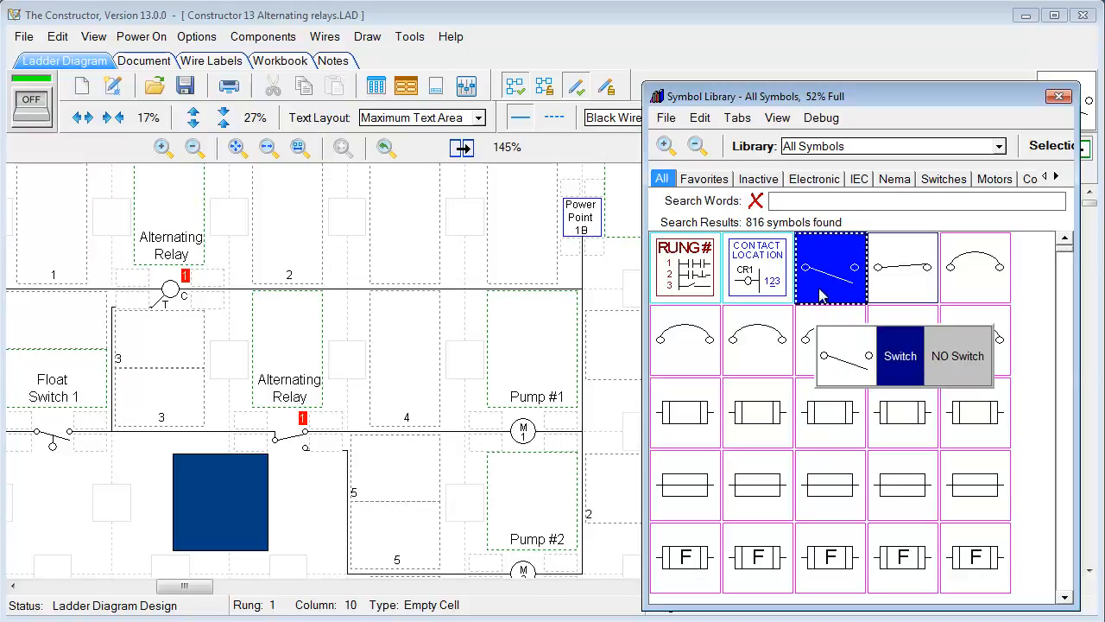
Open the NO Switch in the Symbol Editor and flip between its open and closed frames
{"action": "double_click", "coordinate": [830, 268]}
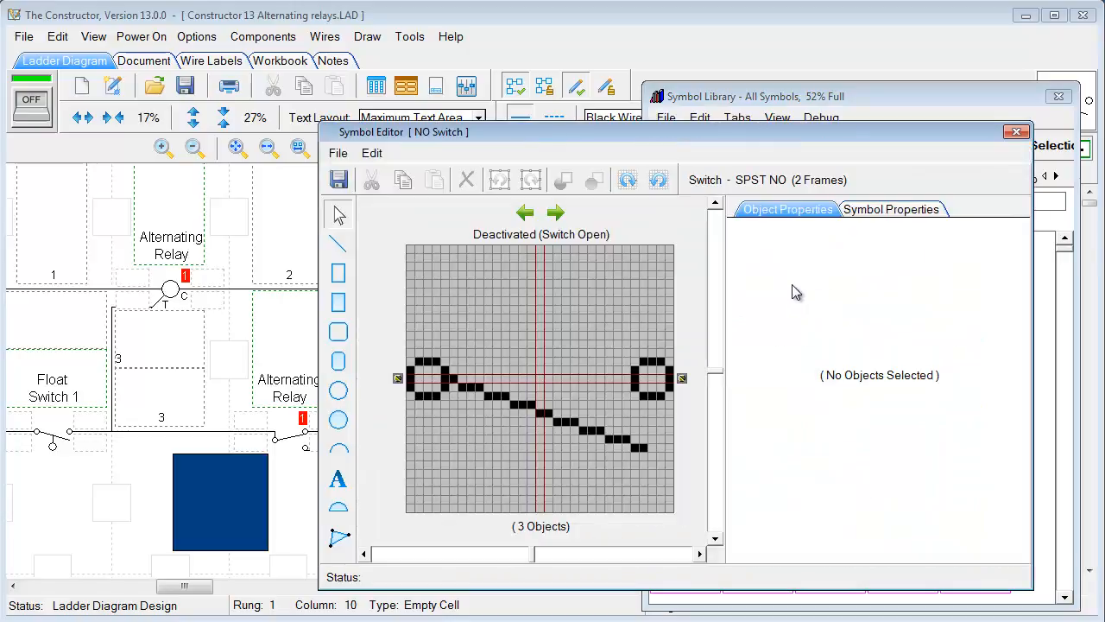
{"action": "left_click", "coordinate": [555, 214]}
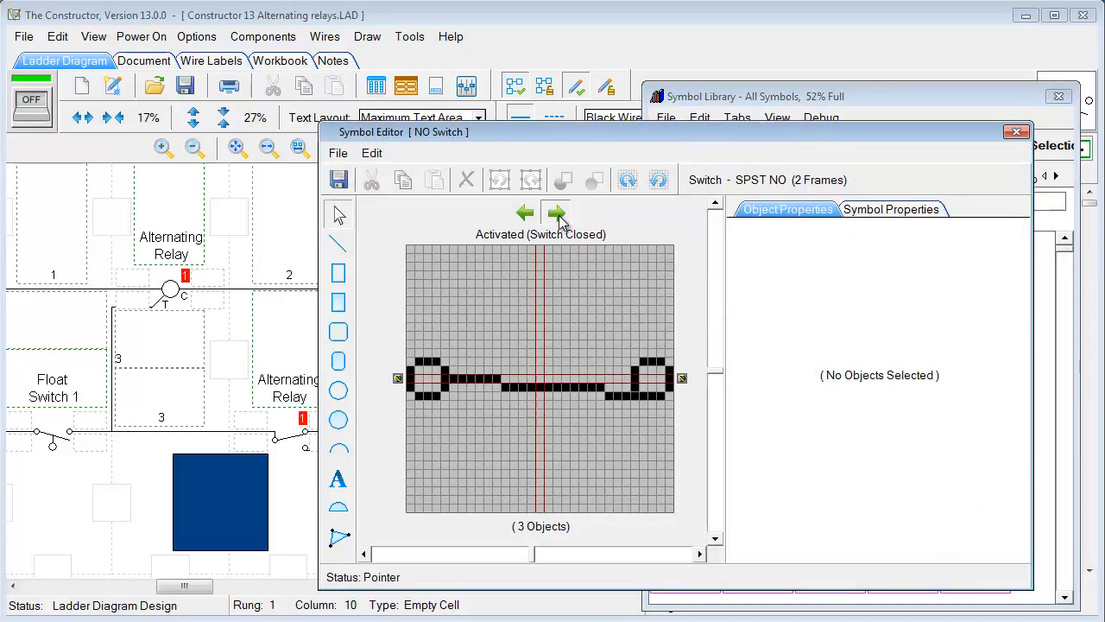
{"action": "left_click", "coordinate": [523, 214]}
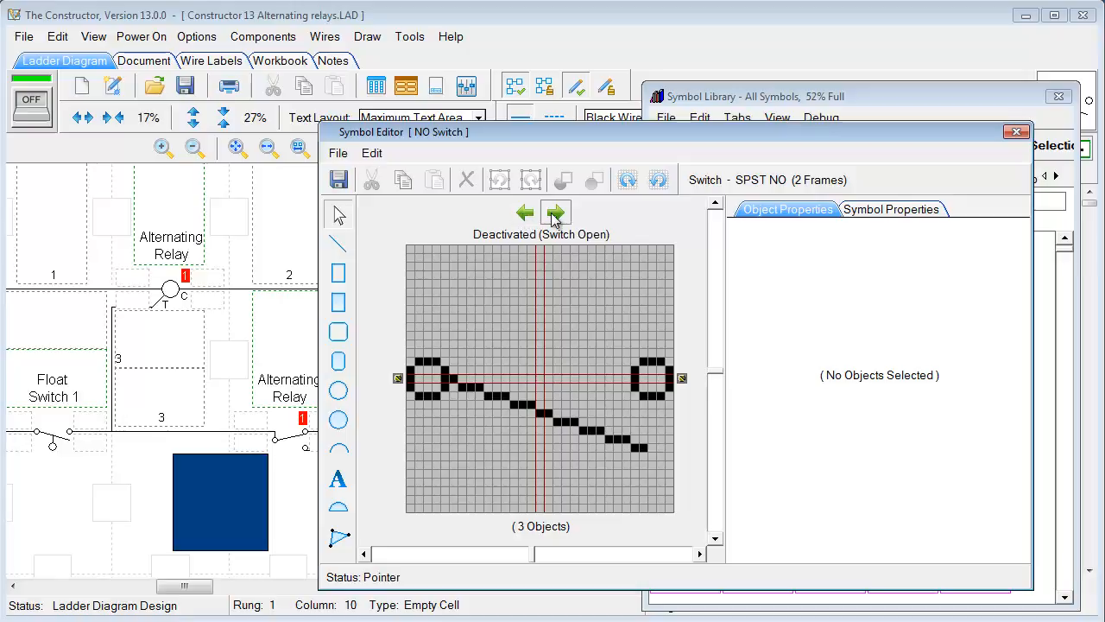
{"action": "left_click", "coordinate": [556, 215]}
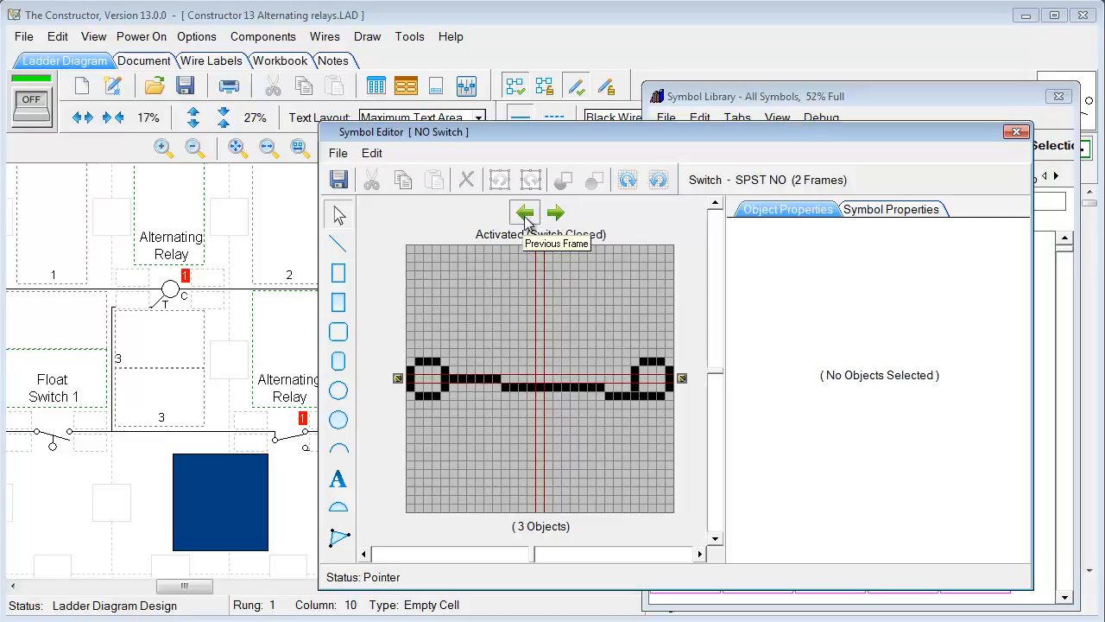
{"action": "left_click", "coordinate": [525, 212]}
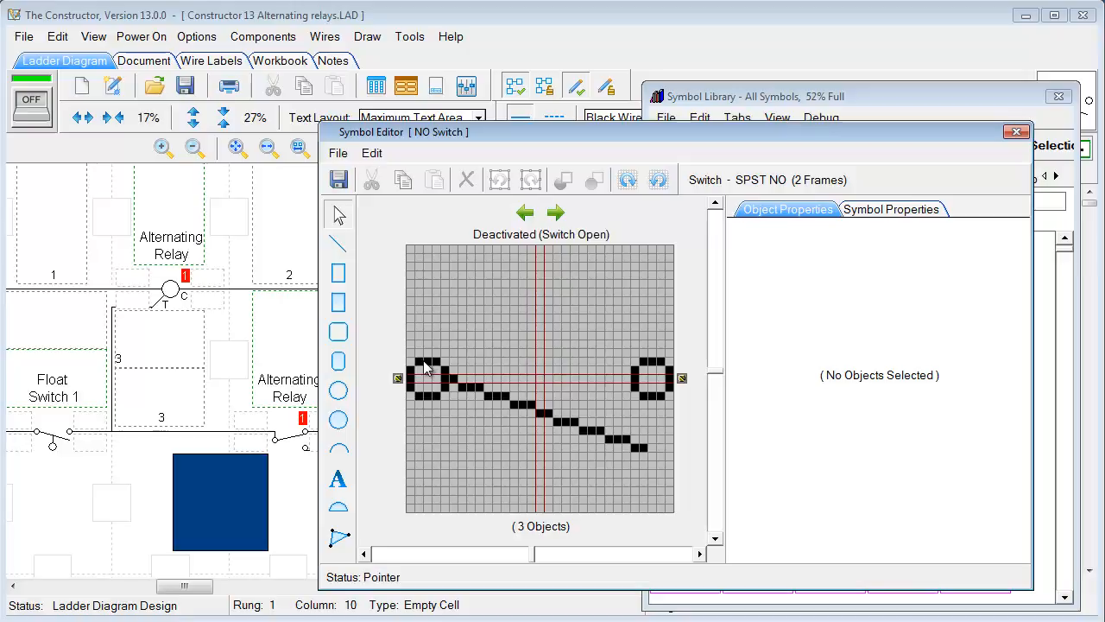
Select the switch's left terminal circle, review the closed frame, then close the Symbol Editor
{"action": "left_click", "coordinate": [428, 376]}
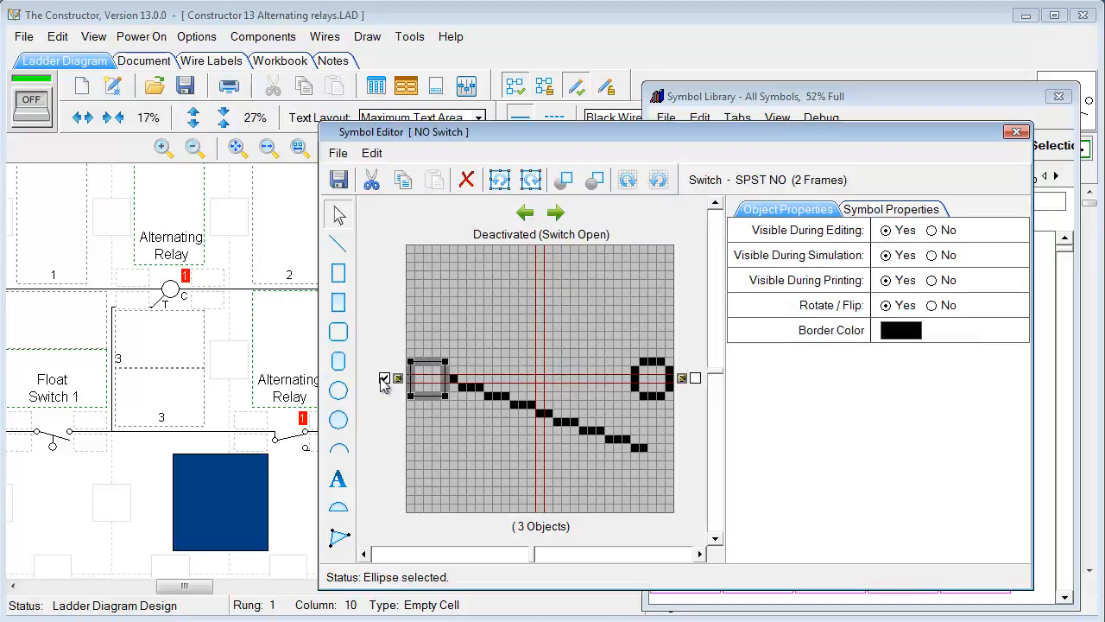
{"action": "left_click", "coordinate": [384, 376]}
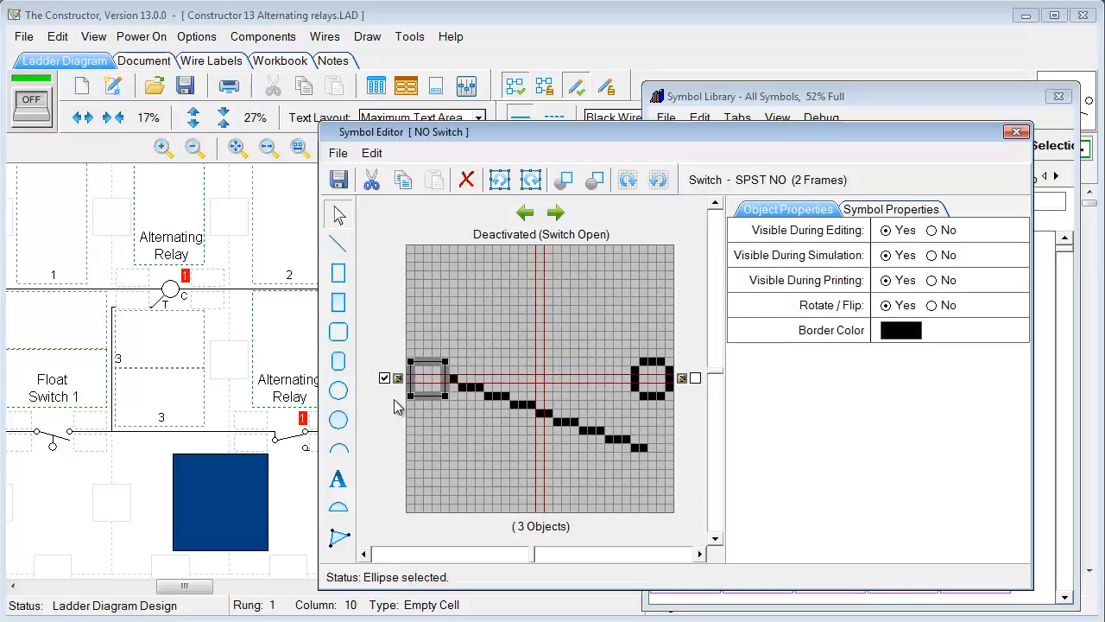
{"action": "mouse_move", "coordinate": [384, 380]}
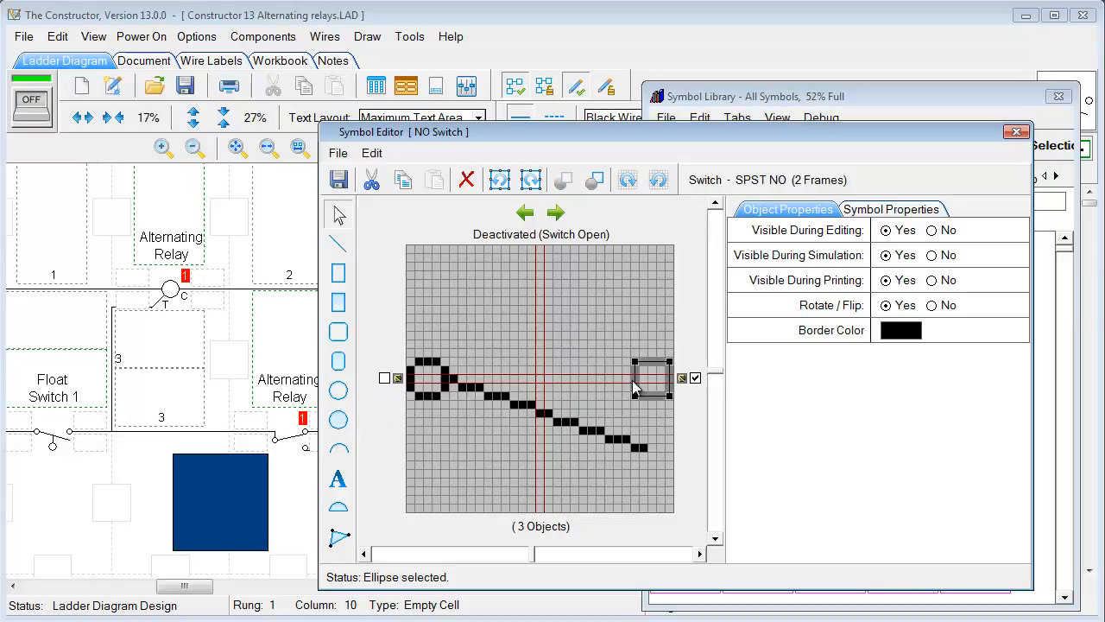
{"action": "mouse_move", "coordinate": [694, 376]}
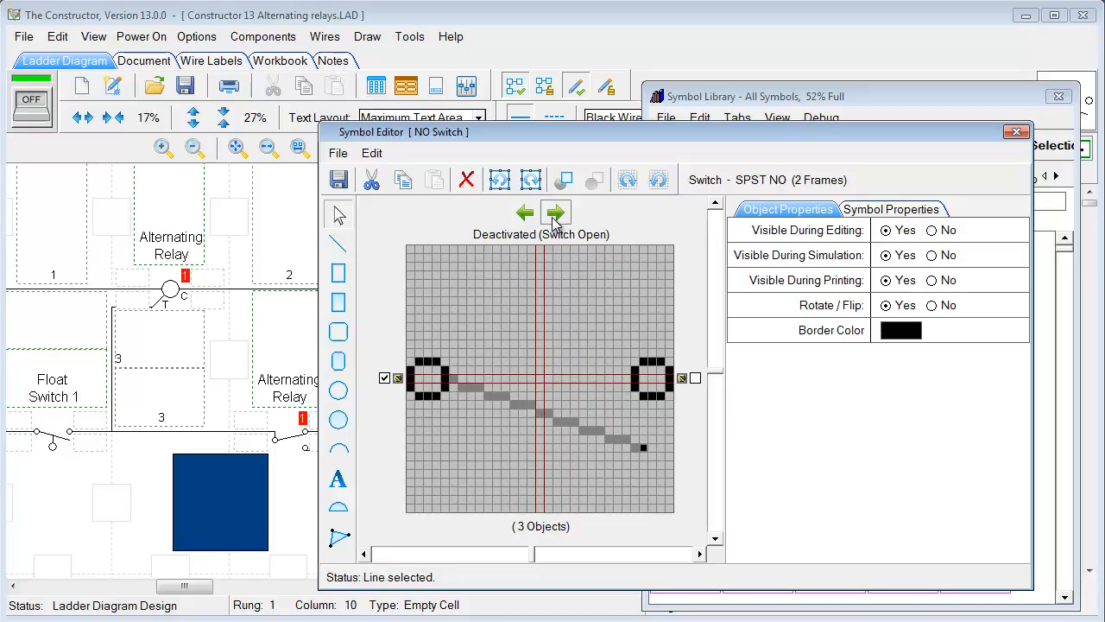
{"action": "left_click", "coordinate": [556, 214]}
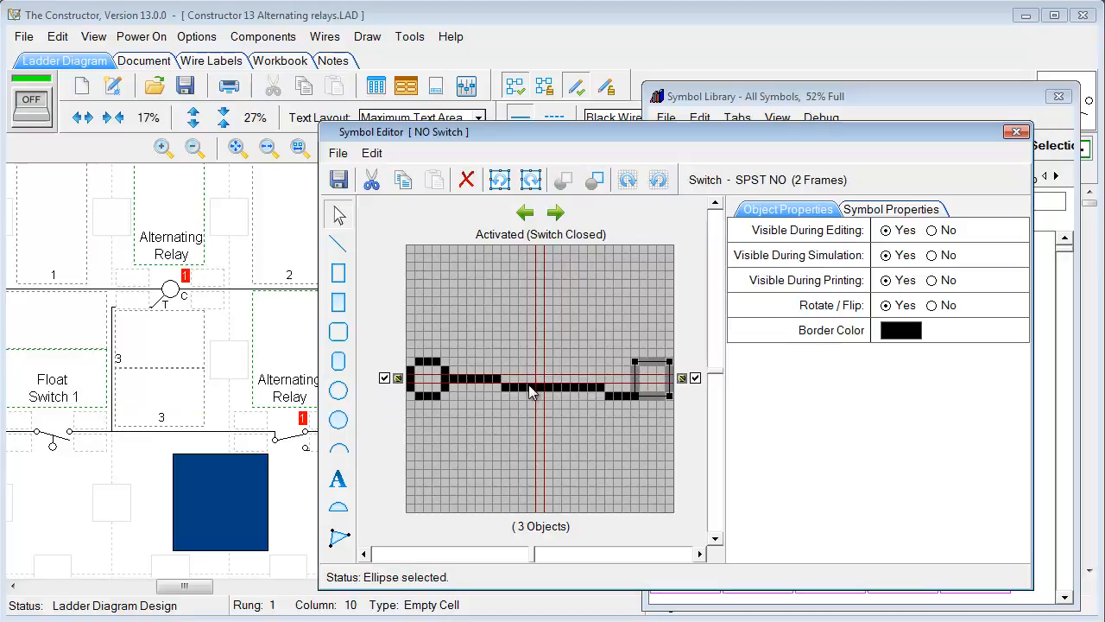
{"action": "mouse_move", "coordinate": [544, 301]}
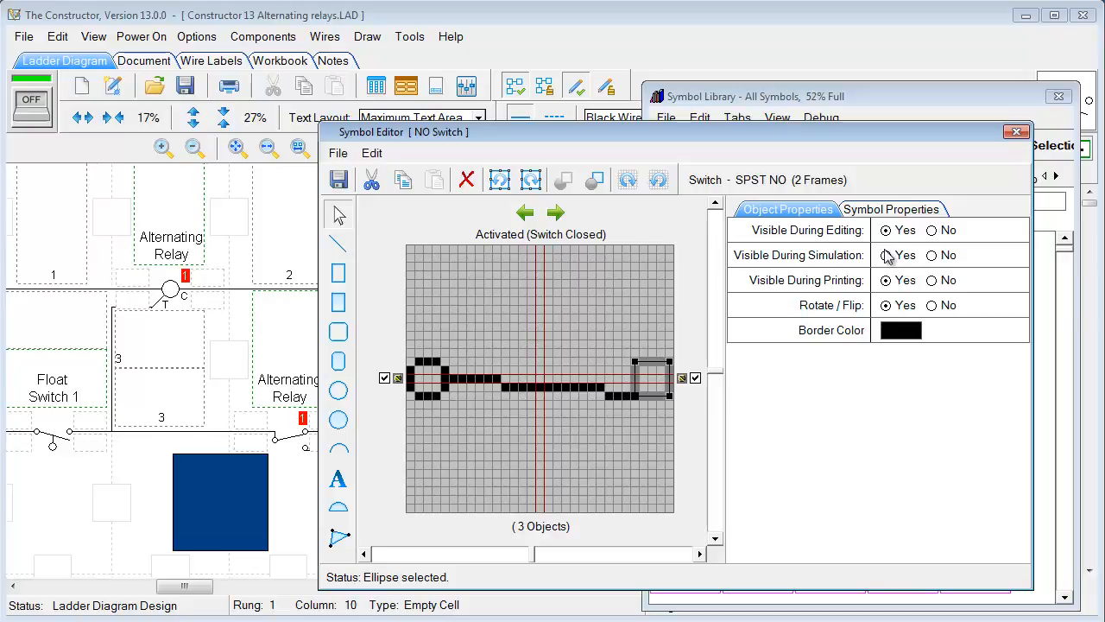
{"action": "left_click", "coordinate": [1013, 132]}
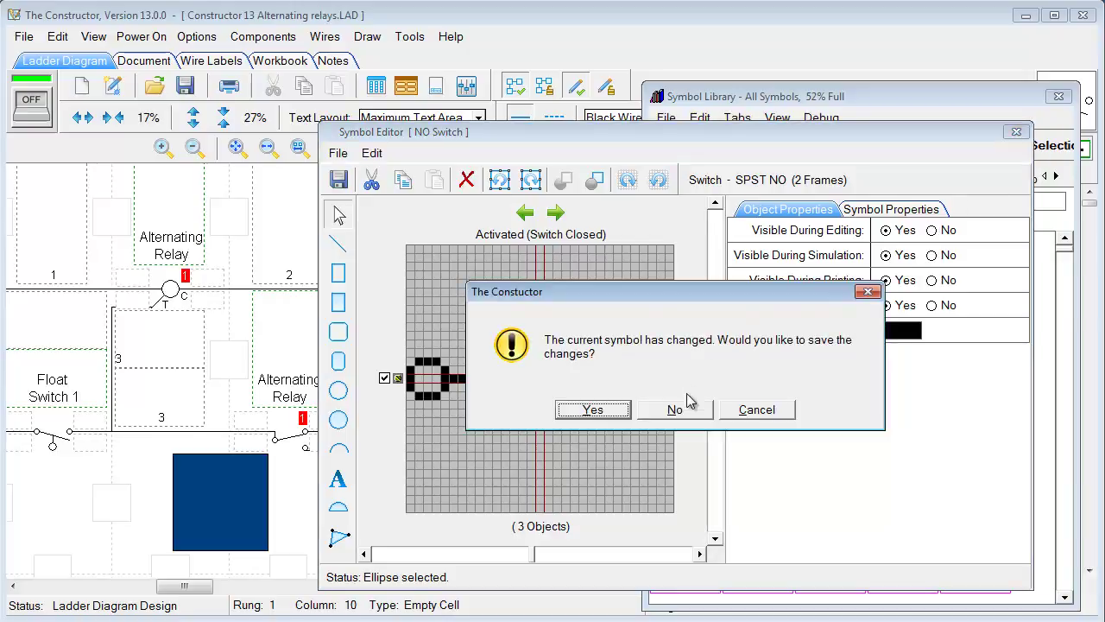
Discard the switch symbol changes and scroll the Symbol Class list toward Indicator Light
{"action": "left_click", "coordinate": [673, 409]}
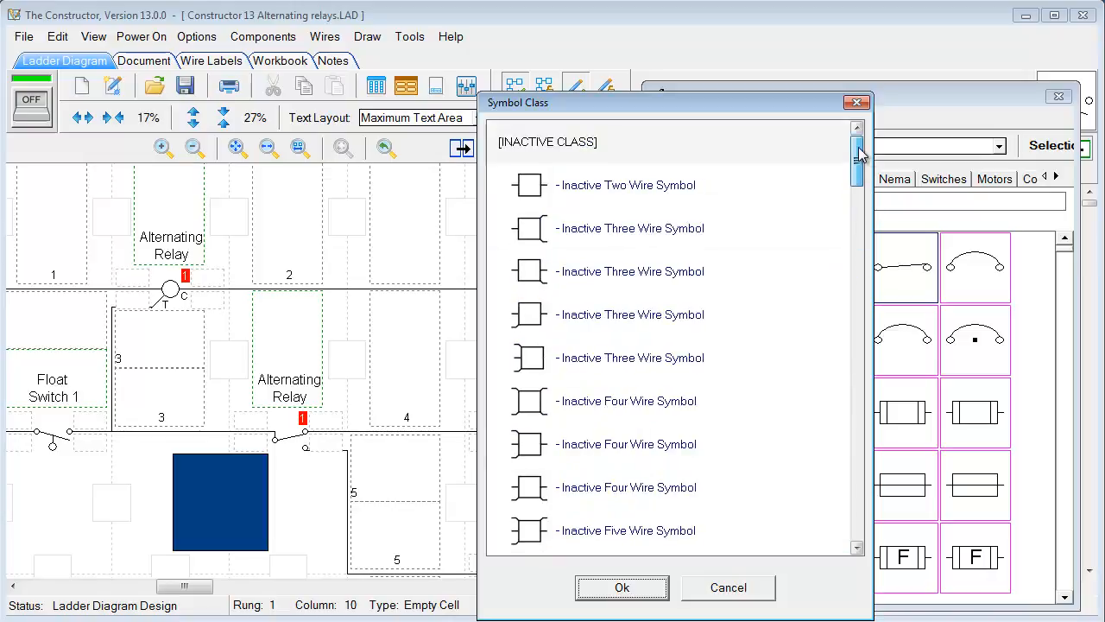
{"action": "scroll", "scroll_direction": "down", "scroll_amount": 3}
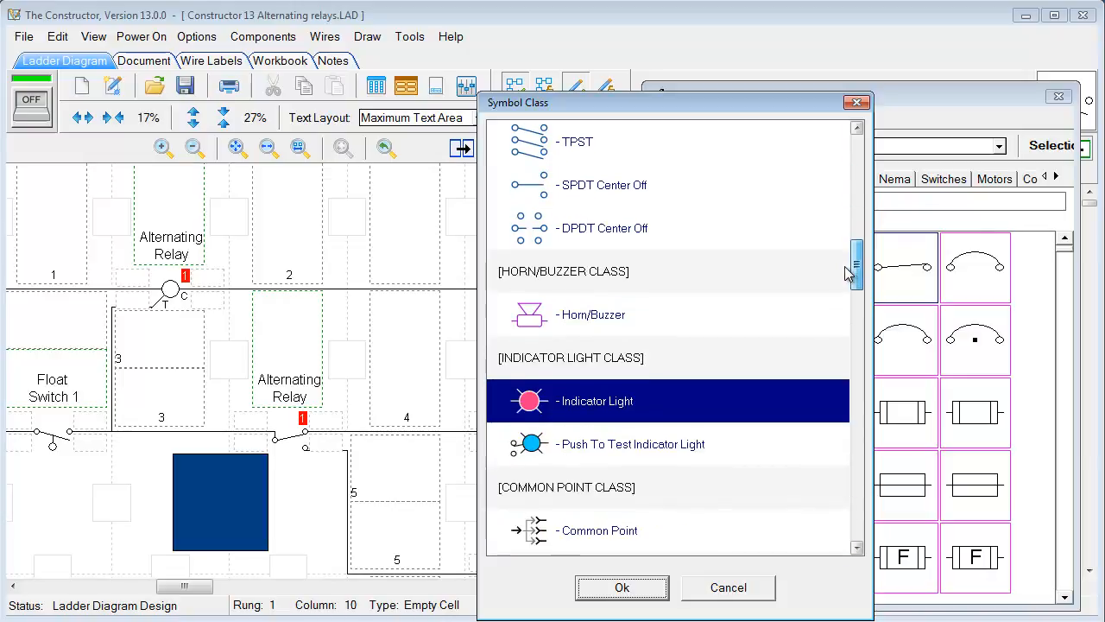
{"action": "scroll", "scroll_direction": "down", "scroll_amount": 3}
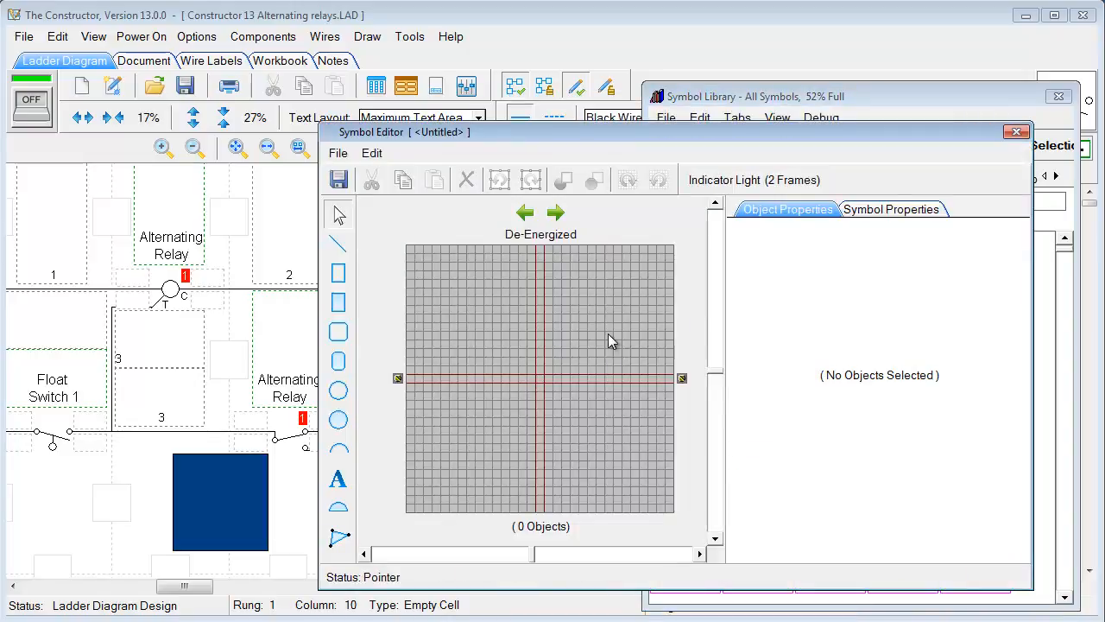
{"action": "mouse_move", "coordinate": [477, 379]}
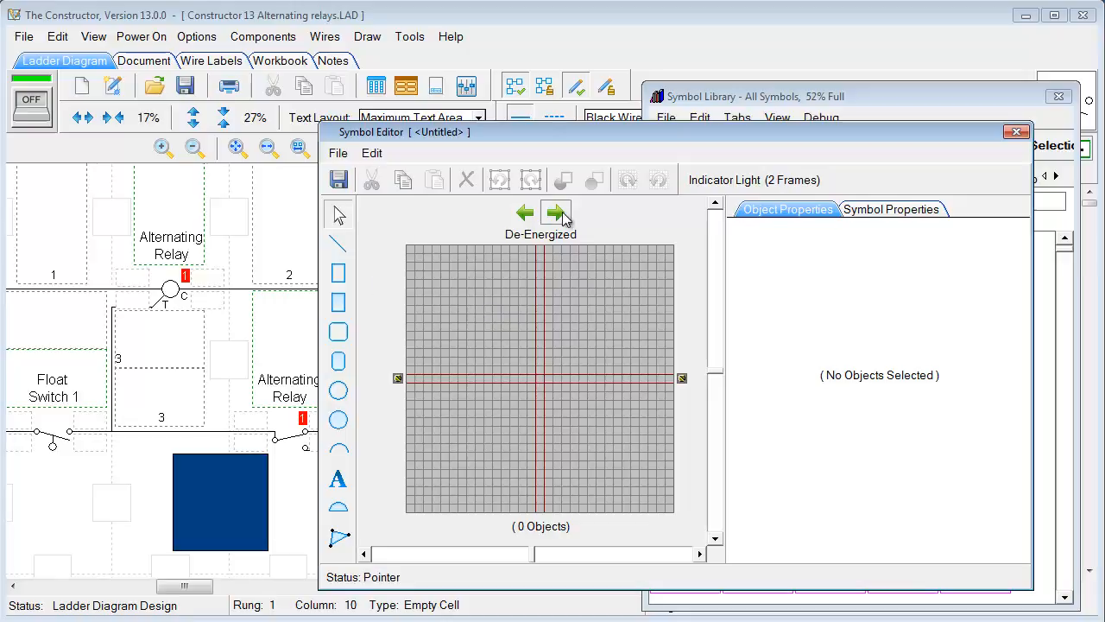
Flip between the De-Energized and Energized frames, then close the Indicator Light symbol without saving
{"action": "left_click", "coordinate": [556, 212]}
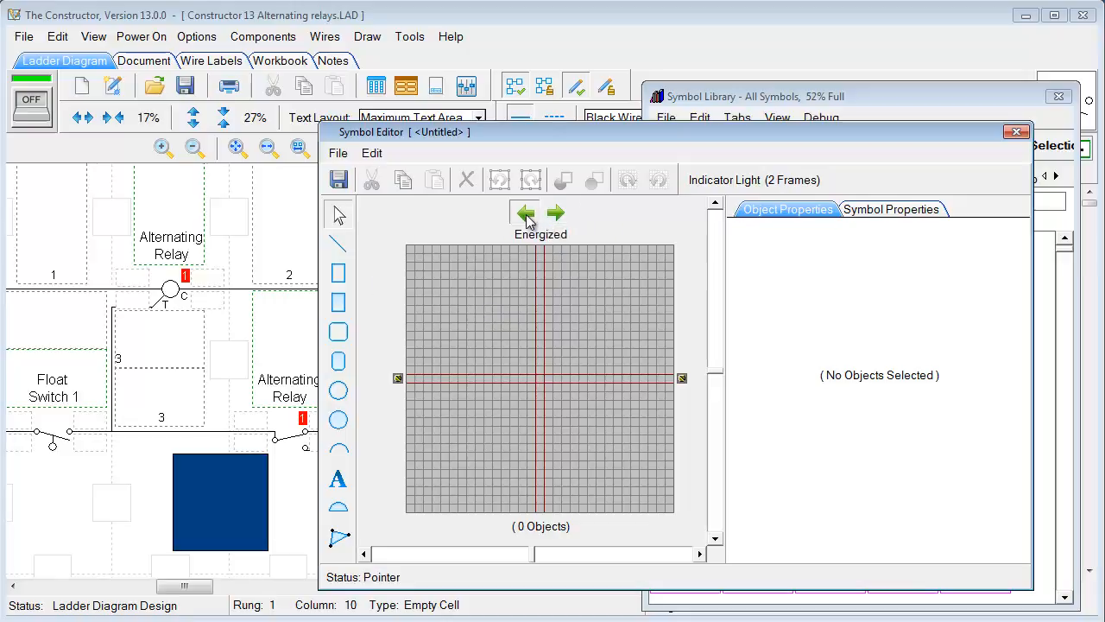
{"action": "left_click", "coordinate": [554, 214]}
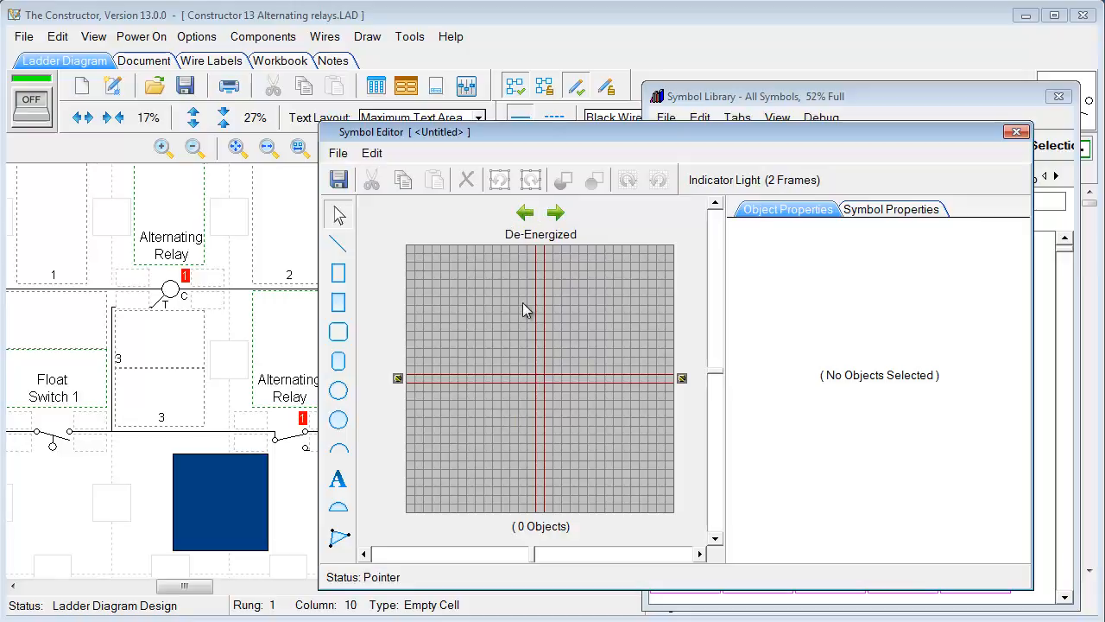
{"action": "mouse_move", "coordinate": [525, 311]}
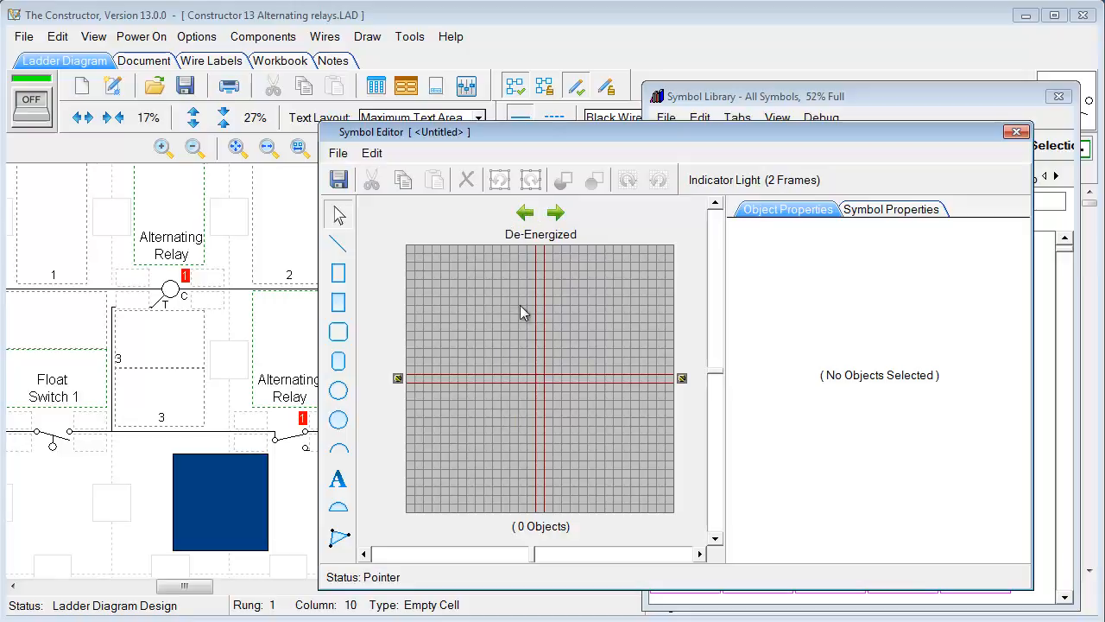
{"action": "left_click", "coordinate": [556, 212]}
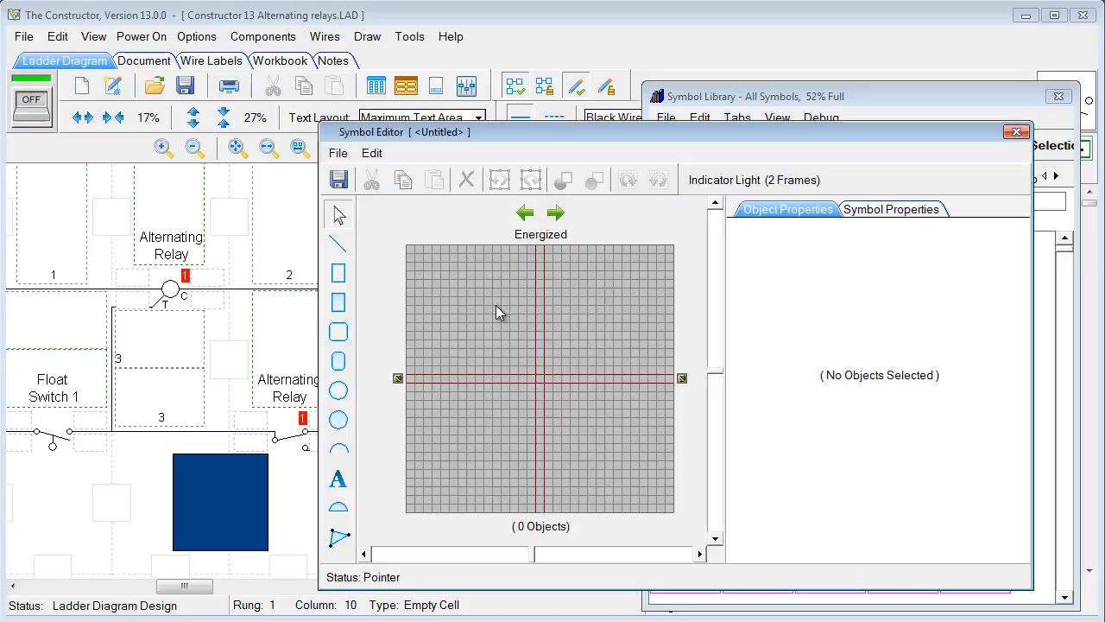
{"action": "left_click", "coordinate": [1015, 131]}
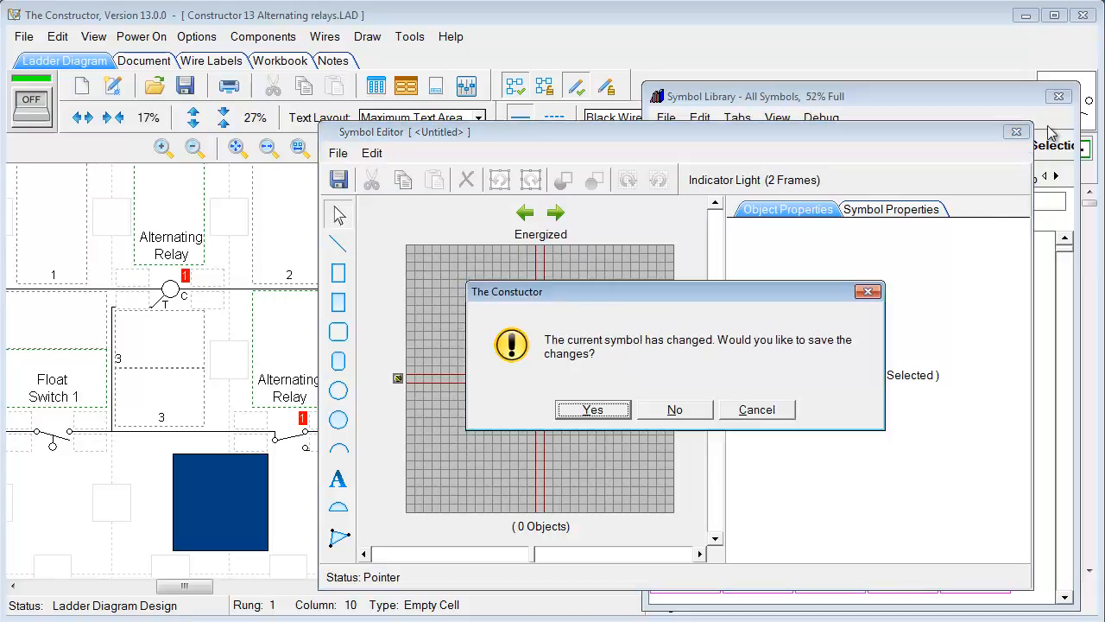
{"action": "left_click", "coordinate": [673, 410]}
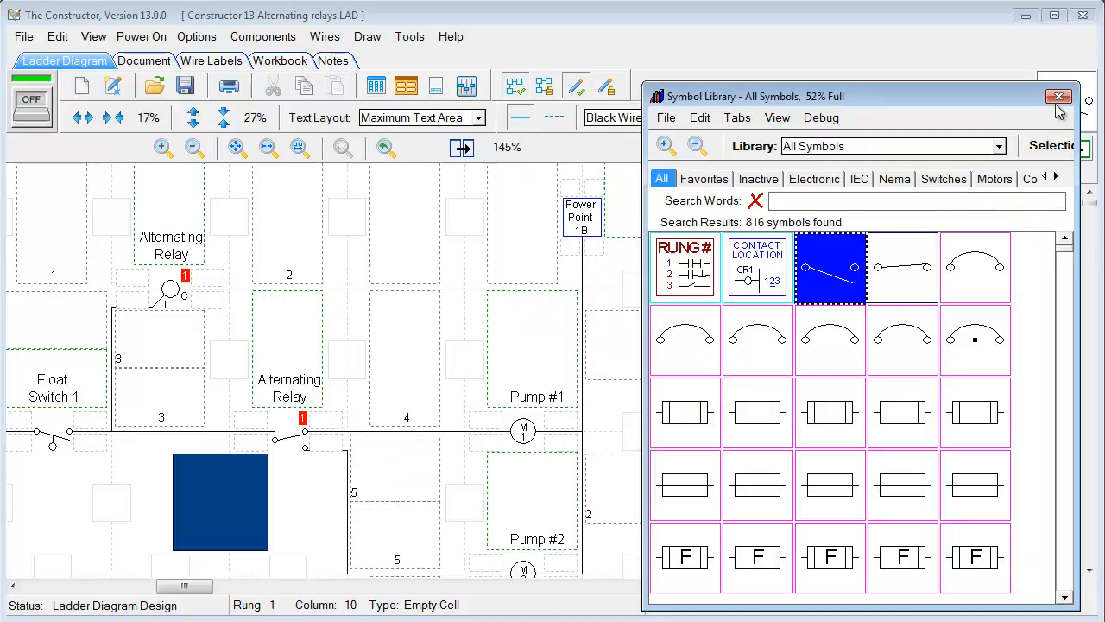
Close the Symbol Library, show the Simulation Script side panel and zoom out to the whole circuit
{"action": "left_click", "coordinate": [1057, 95]}
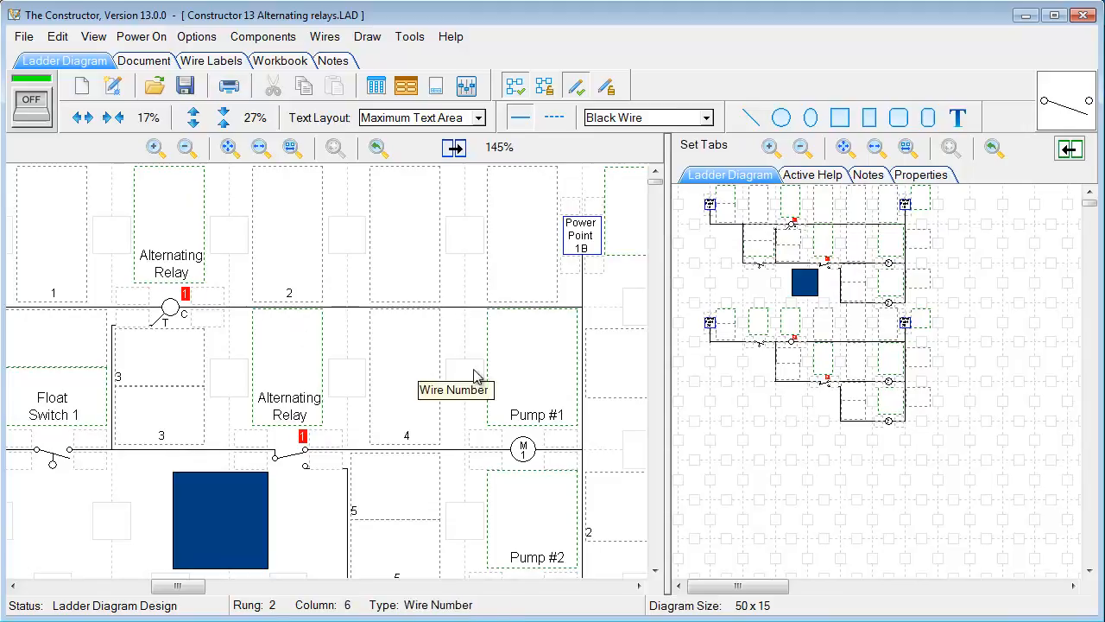
{"action": "left_click", "coordinate": [705, 146]}
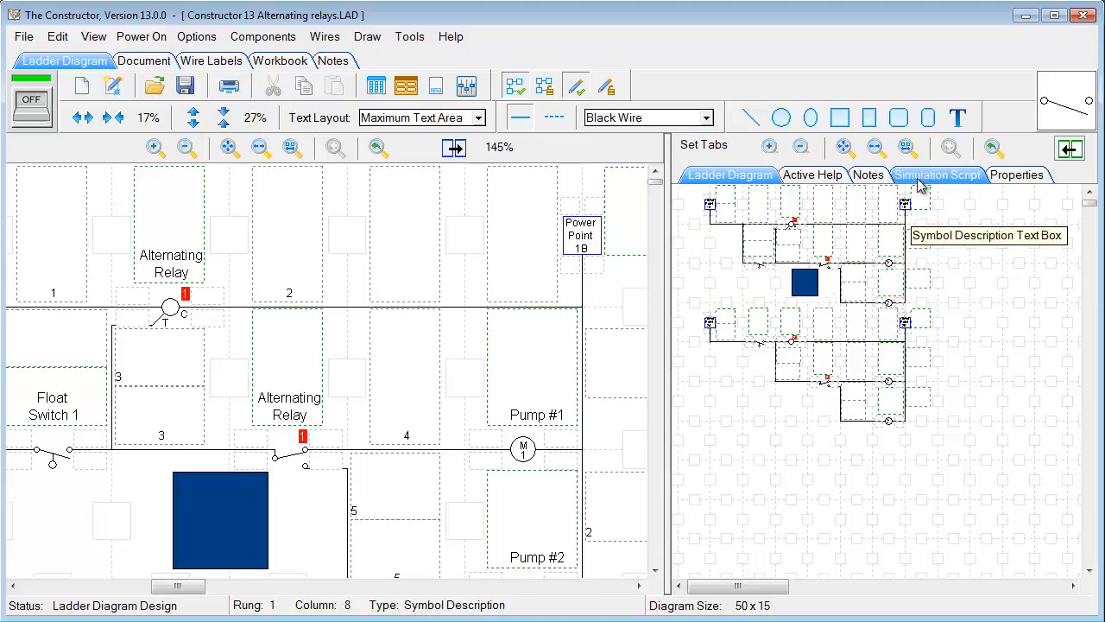
{"action": "left_click", "coordinate": [936, 175]}
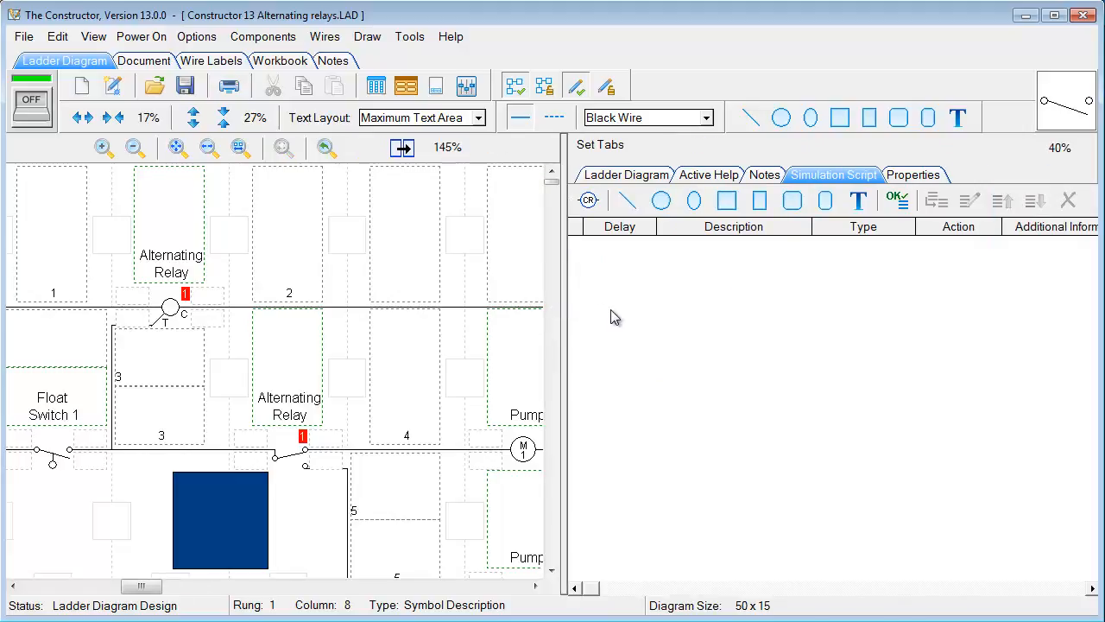
{"action": "left_click", "coordinate": [135, 148]}
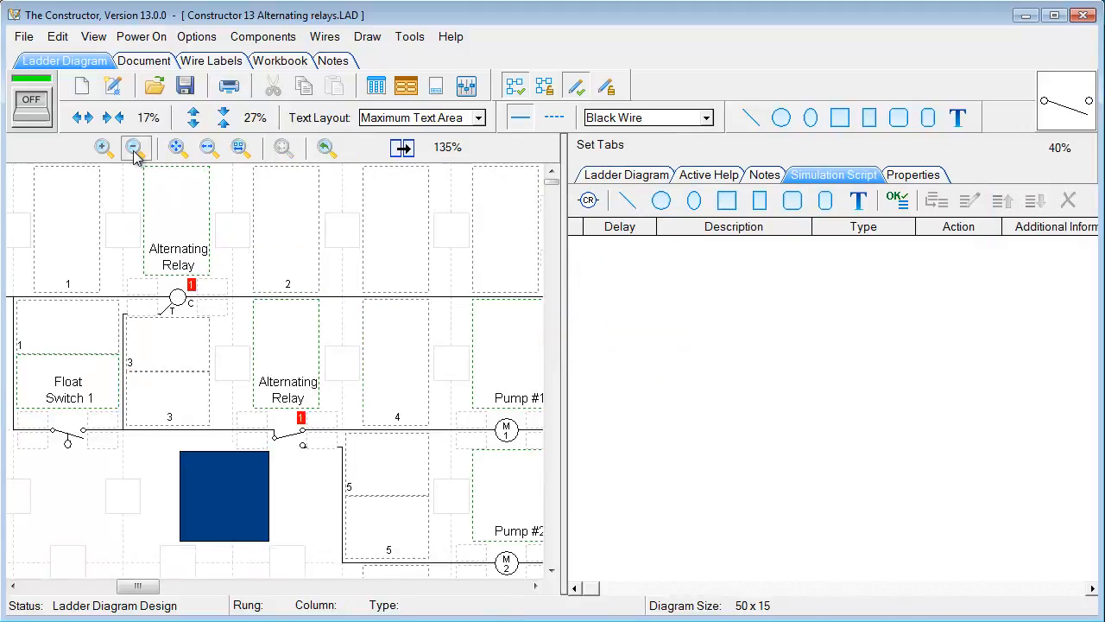
{"action": "left_click", "coordinate": [135, 148]}
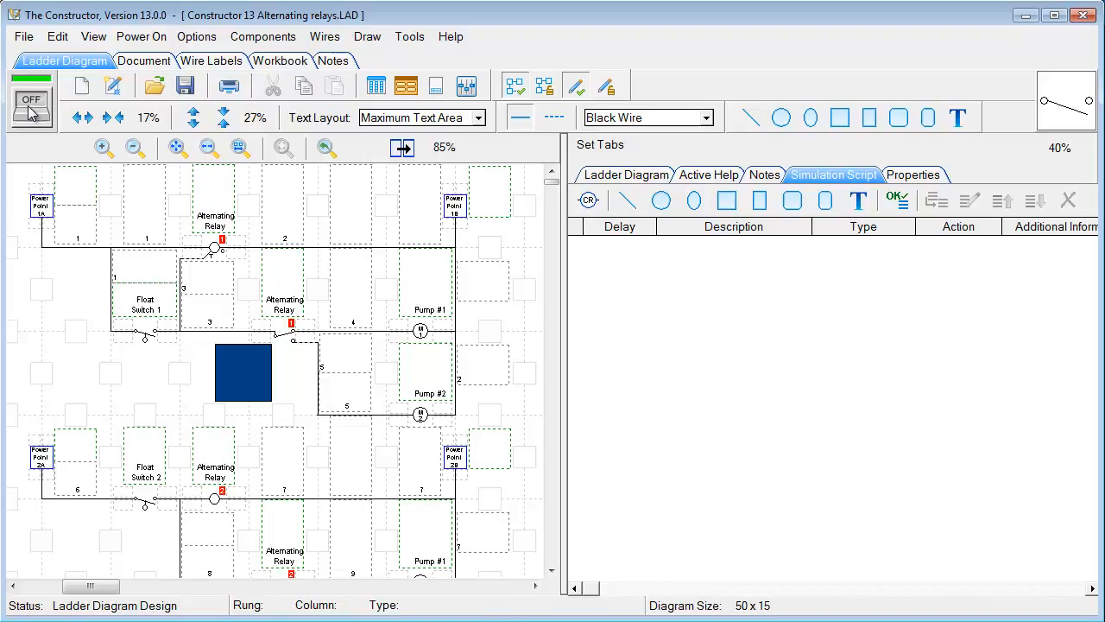
Power up the circuit and record five FloatSwitch 1 and Alternating Relay events, then stop recording
{"action": "left_click", "coordinate": [38, 102]}
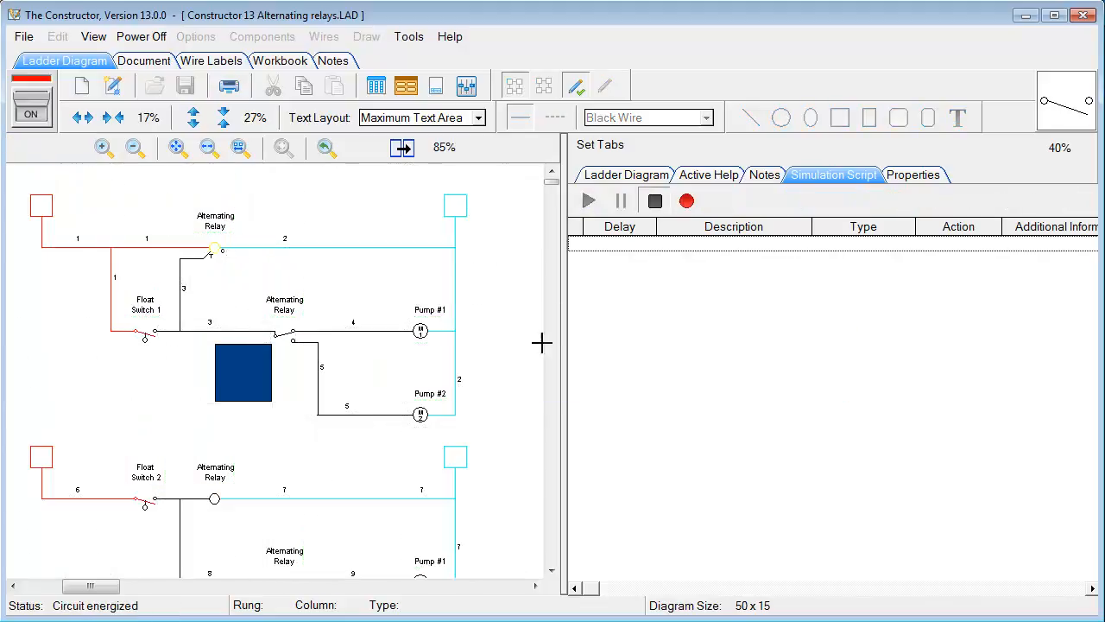
{"action": "mouse_move", "coordinate": [687, 200]}
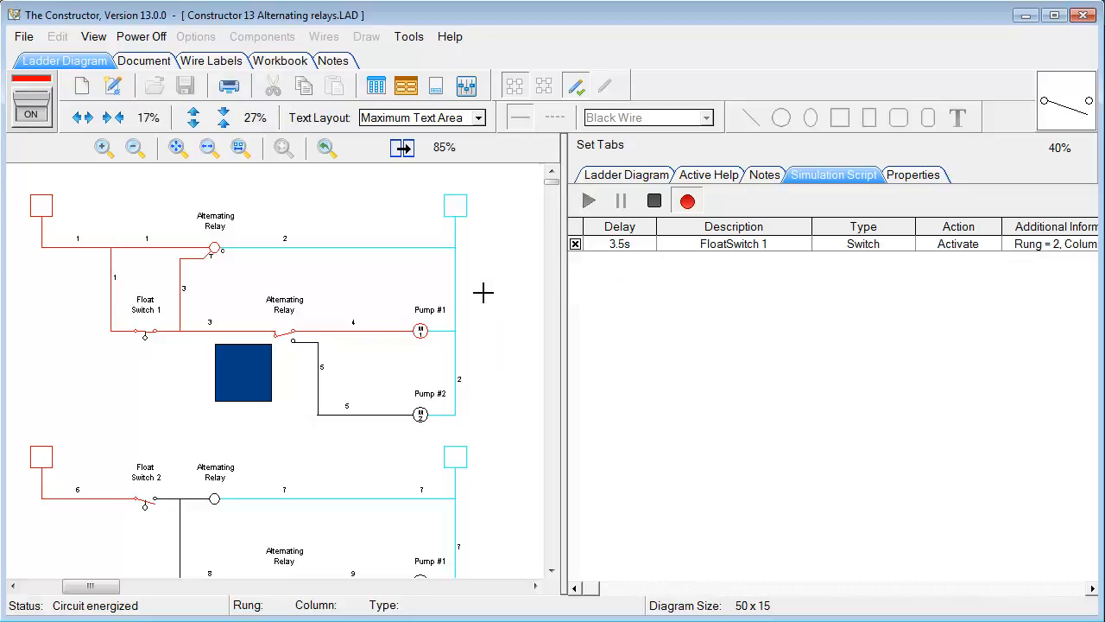
{"action": "mouse_move", "coordinate": [653, 261]}
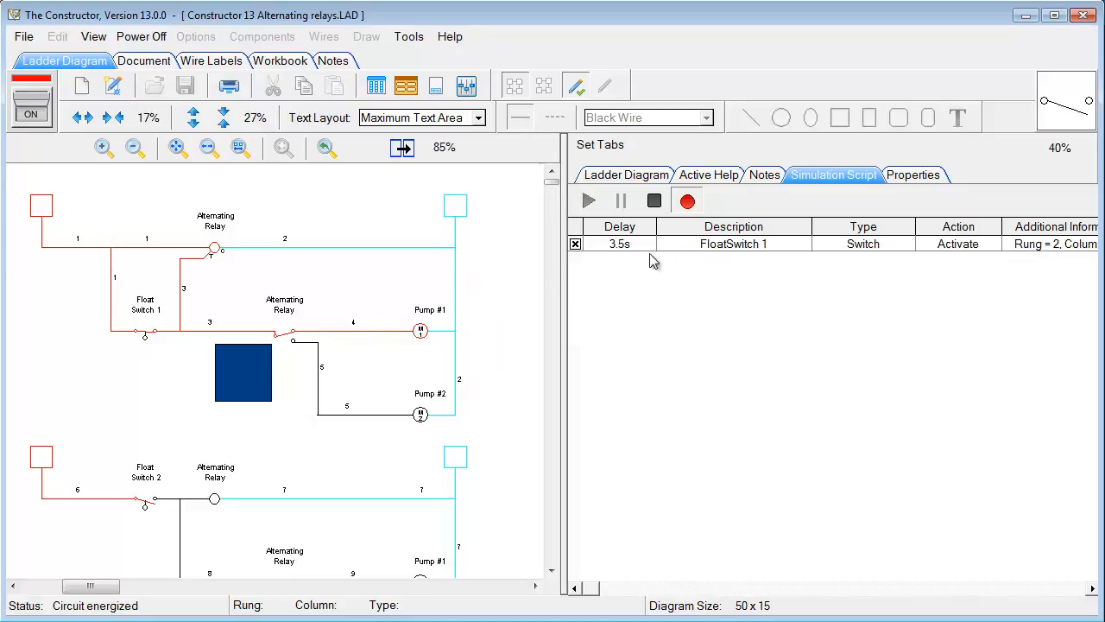
{"action": "mouse_move", "coordinate": [284, 335]}
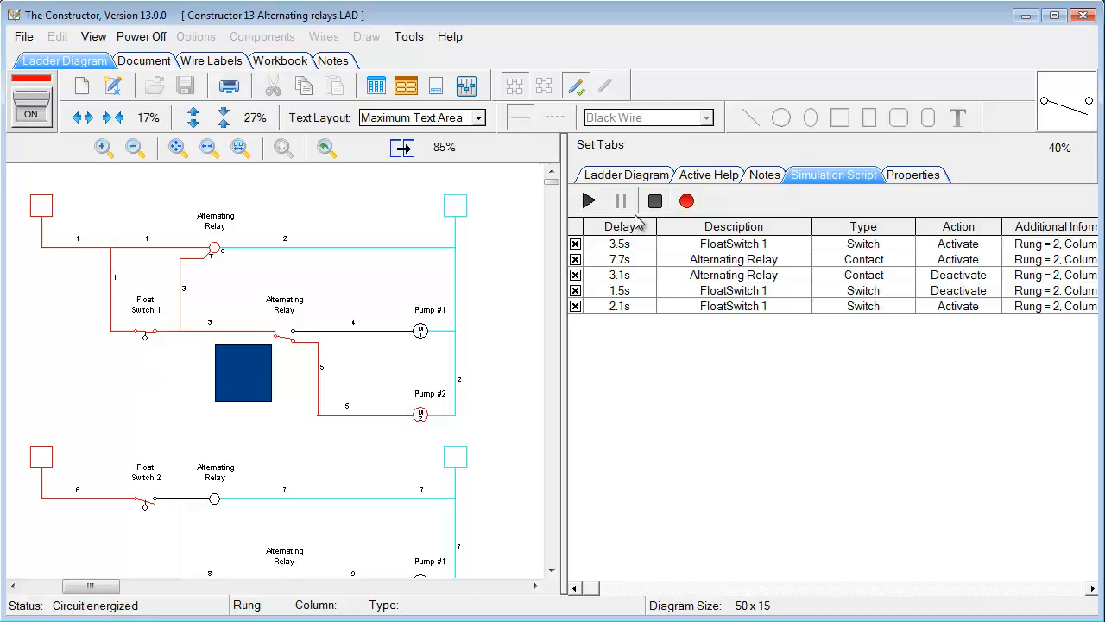
{"action": "left_click", "coordinate": [588, 200]}
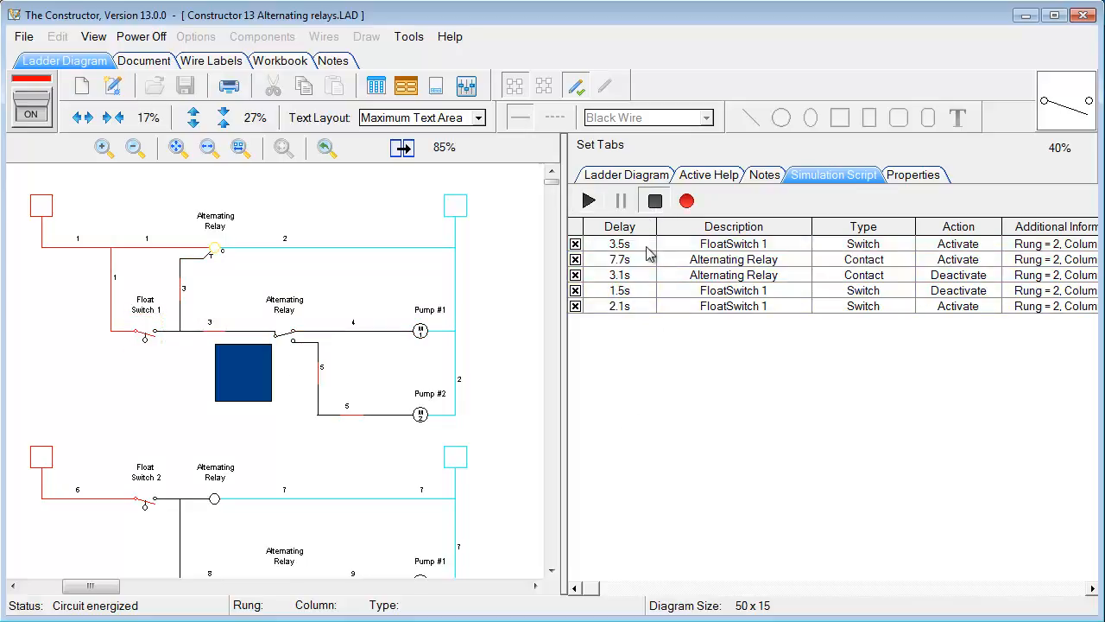
{"action": "mouse_move", "coordinate": [259, 154]}
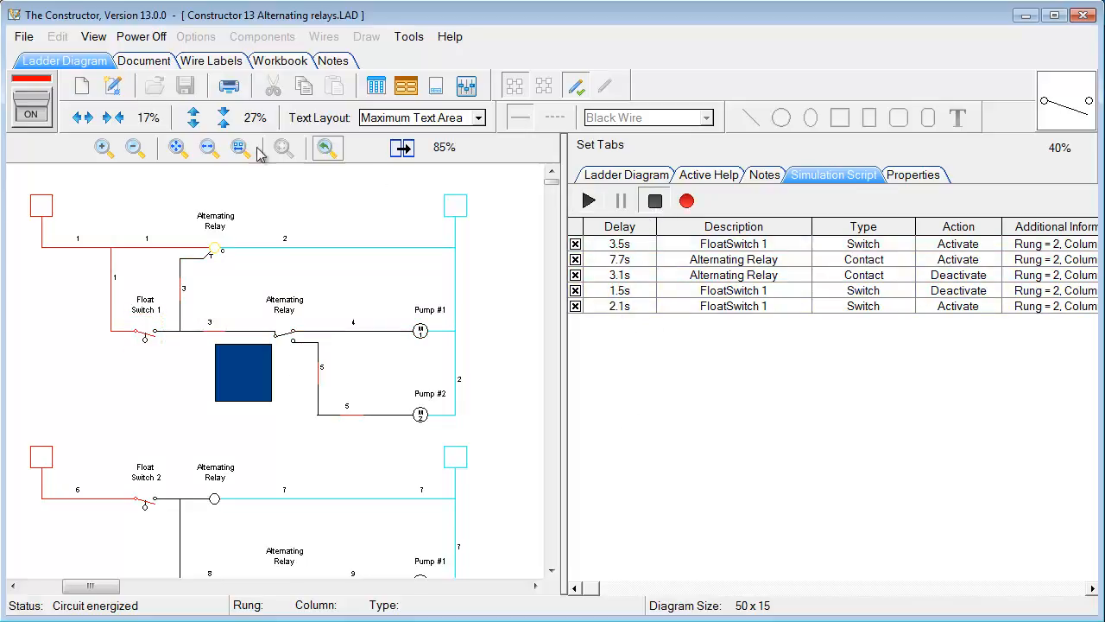
Inspect the Alternating Relay Activate step in the script editor and cancel without changes
{"action": "left_click", "coordinate": [653, 200]}
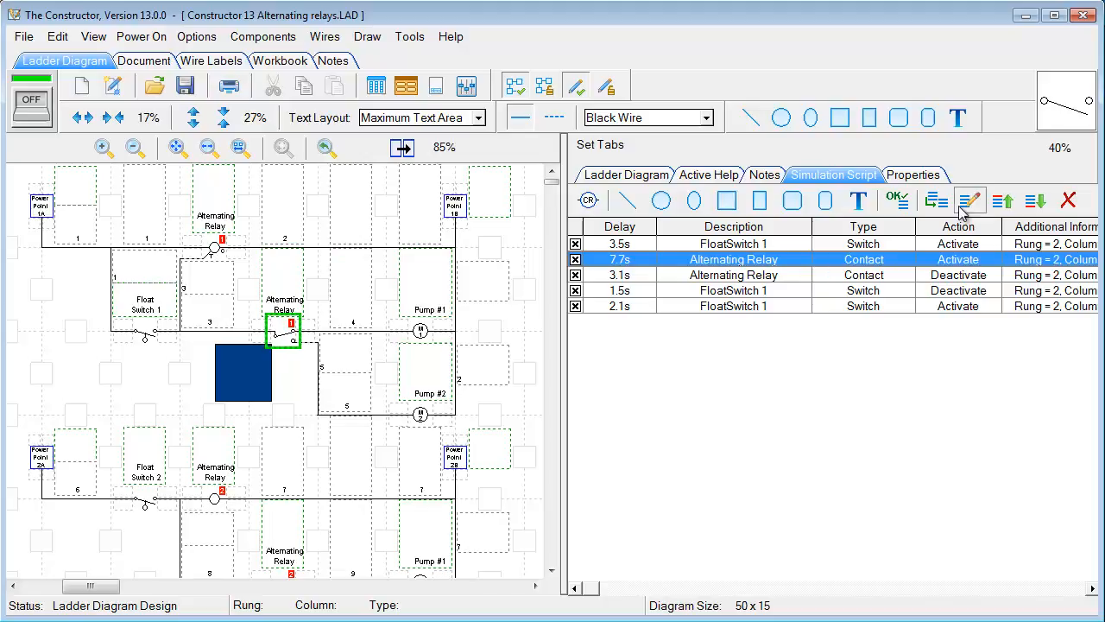
{"action": "mouse_move", "coordinate": [970, 201]}
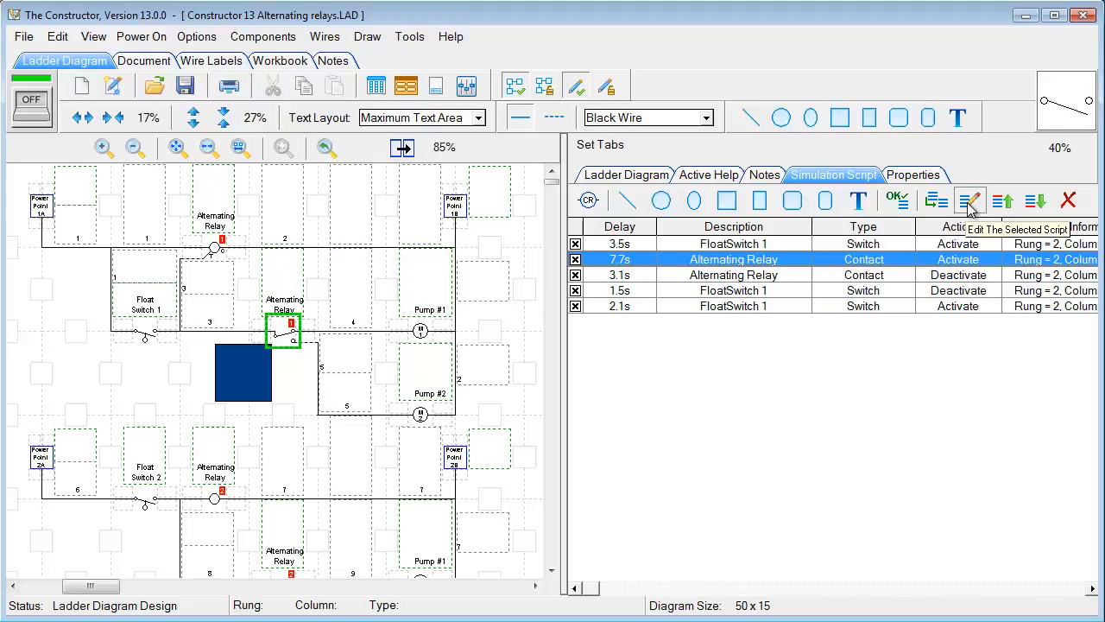
{"action": "left_click", "coordinate": [970, 200]}
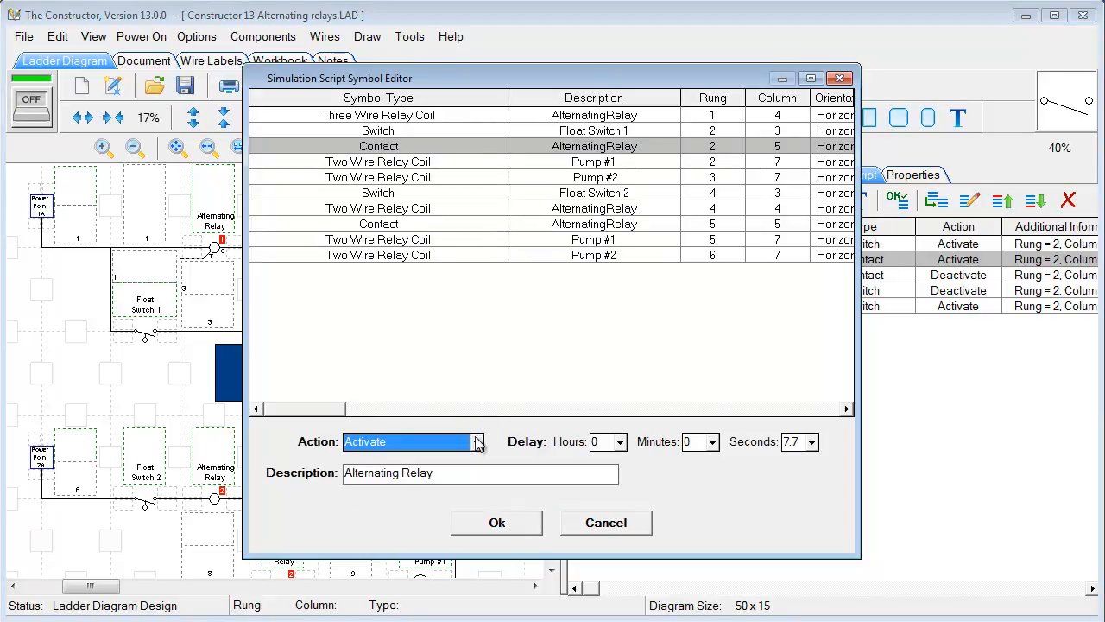
{"action": "left_click", "coordinate": [477, 442]}
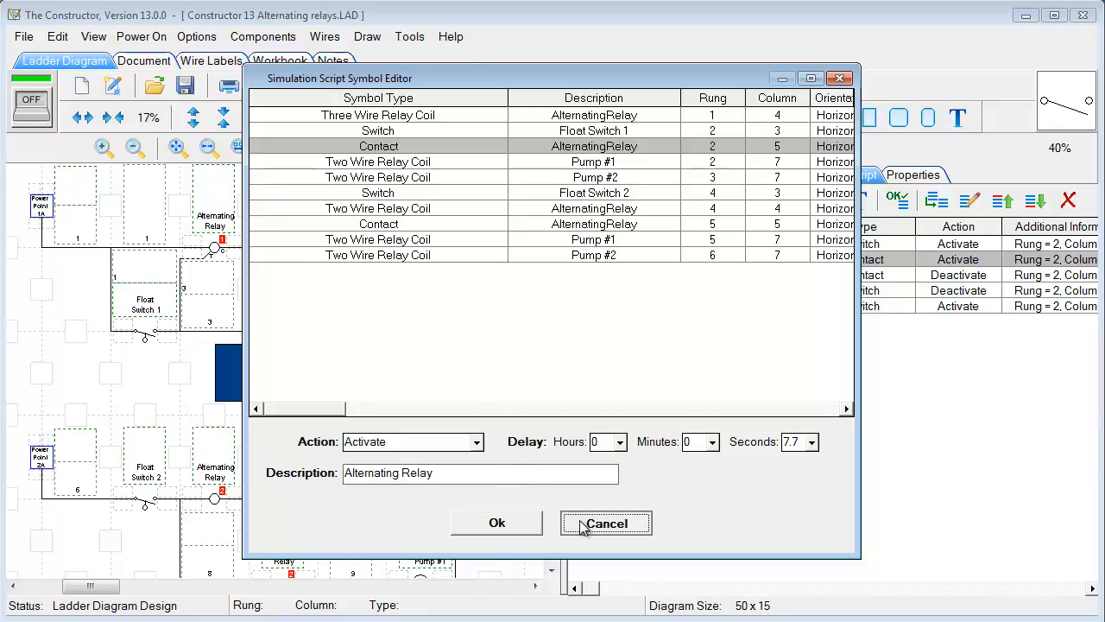
{"action": "left_click", "coordinate": [604, 521]}
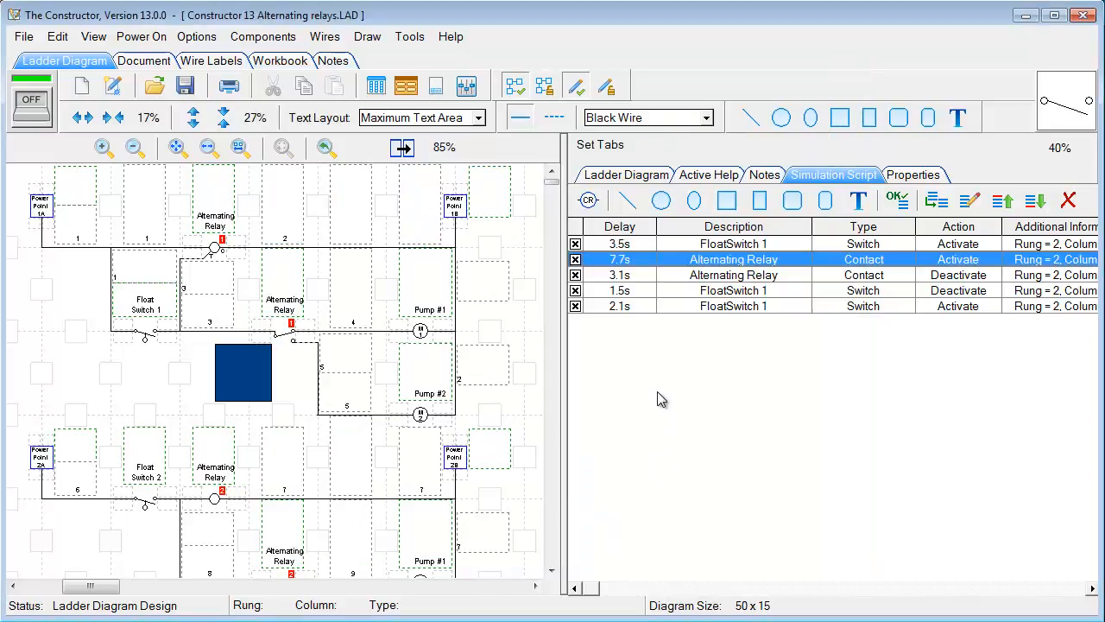
Reopen the Alternating Relay step and change its delay from 7.7 to 2.0 seconds
{"action": "double_click", "coordinate": [732, 259]}
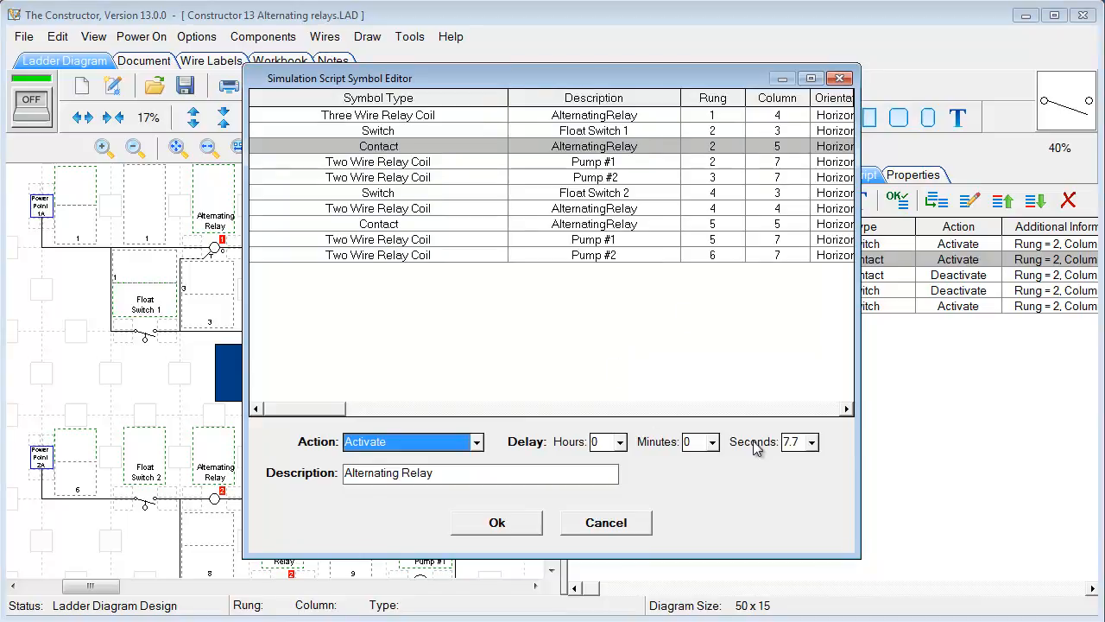
{"action": "left_click", "coordinate": [812, 442]}
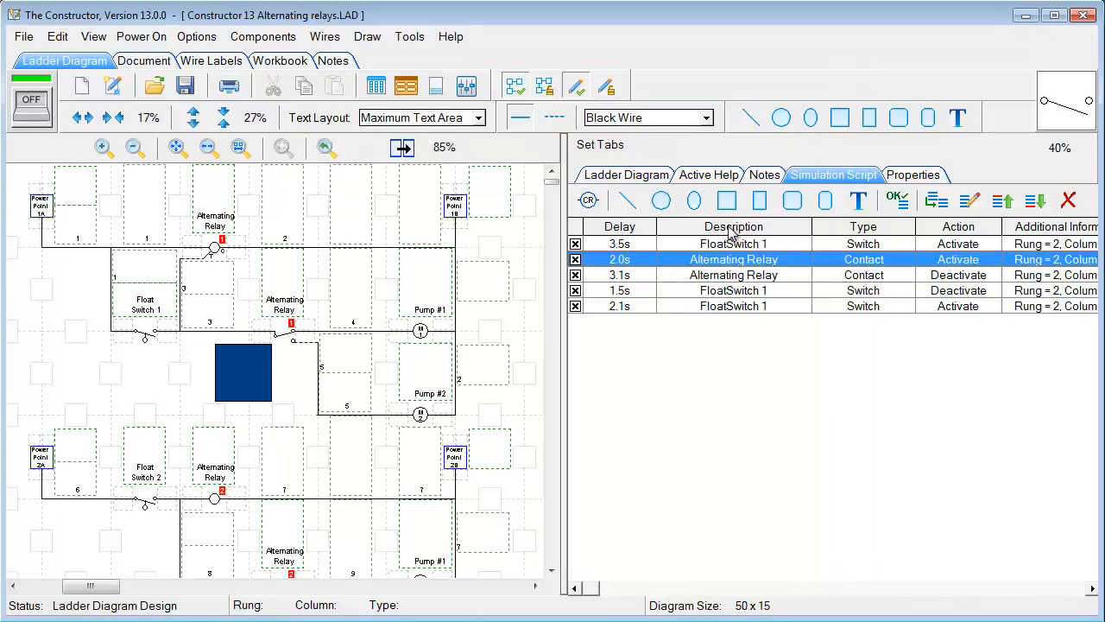
{"action": "mouse_move", "coordinate": [727, 201]}
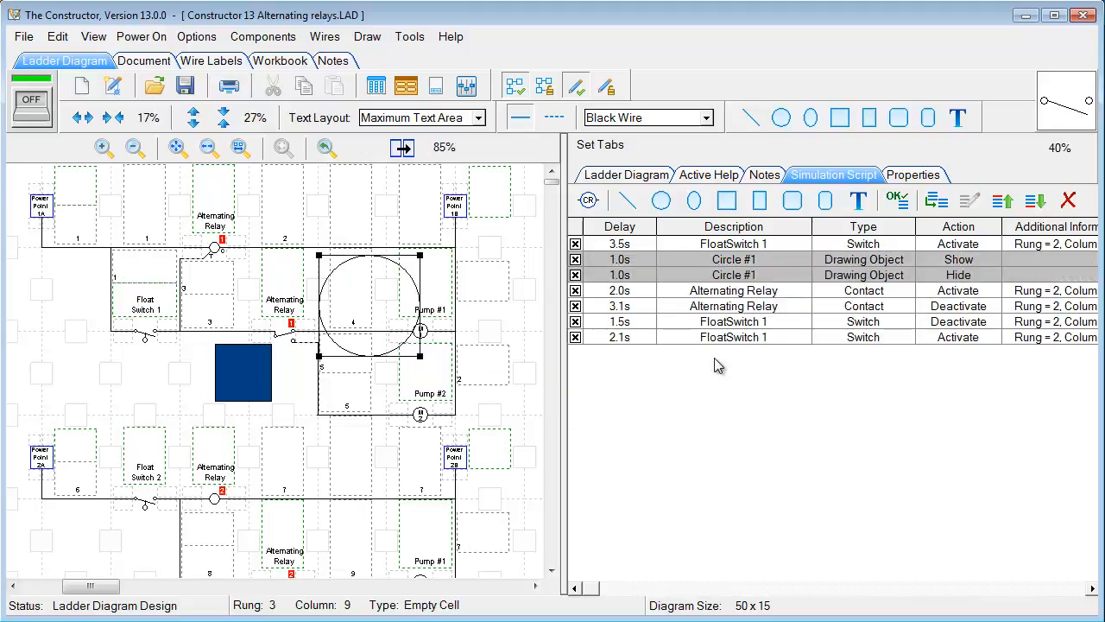
Set the circle's border and fill colour to red in Properties, then return to the script
{"action": "left_click", "coordinate": [911, 174]}
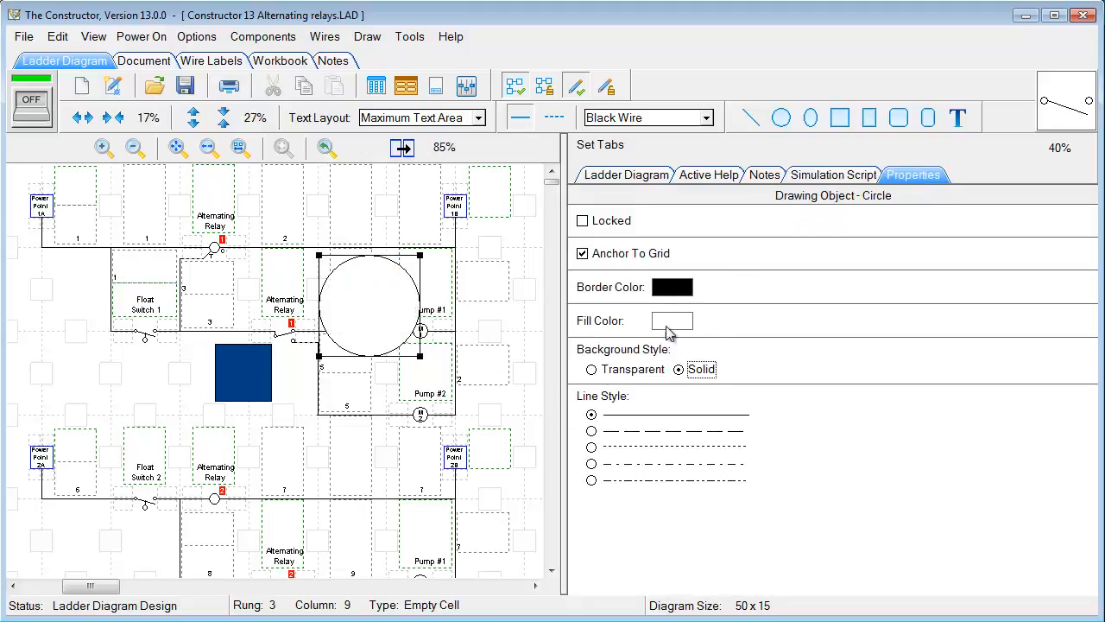
{"action": "left_click", "coordinate": [670, 320]}
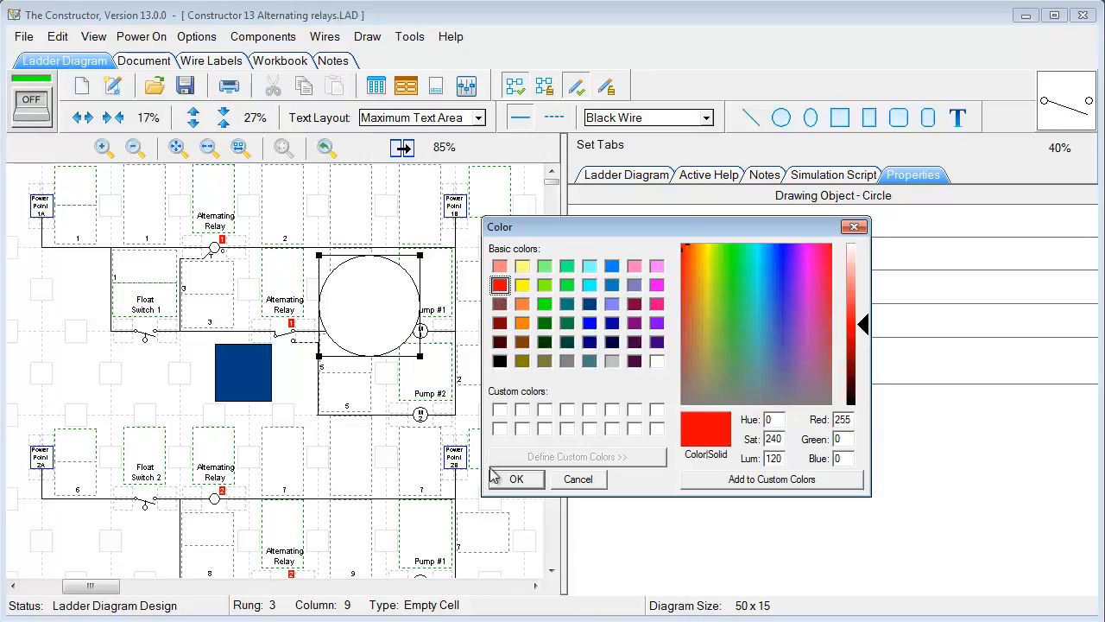
{"action": "left_click", "coordinate": [656, 361]}
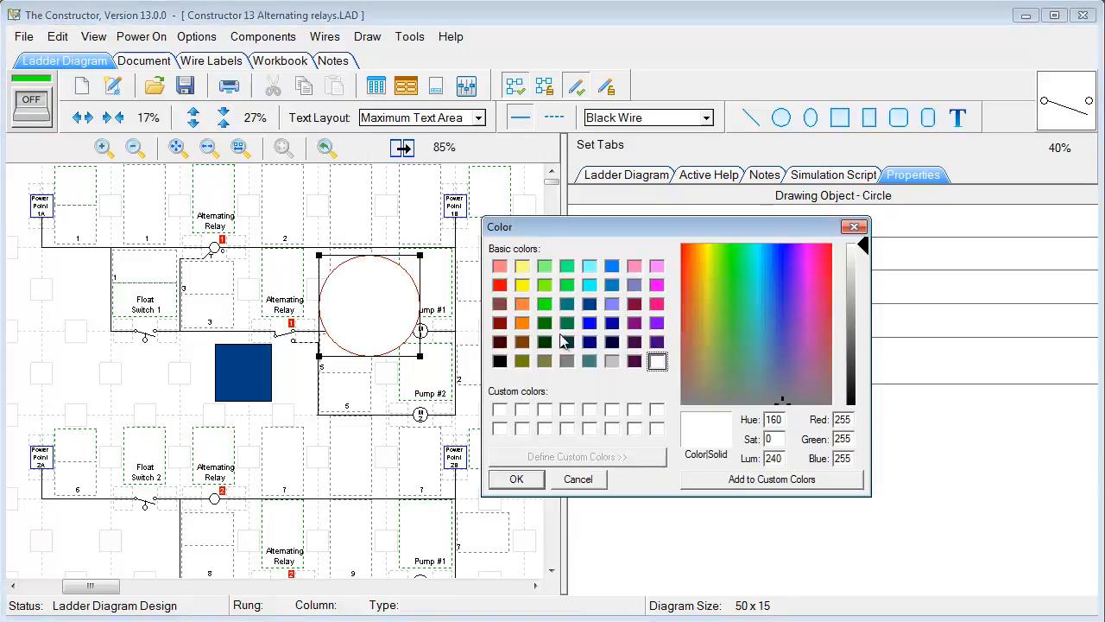
{"action": "left_click", "coordinate": [515, 479]}
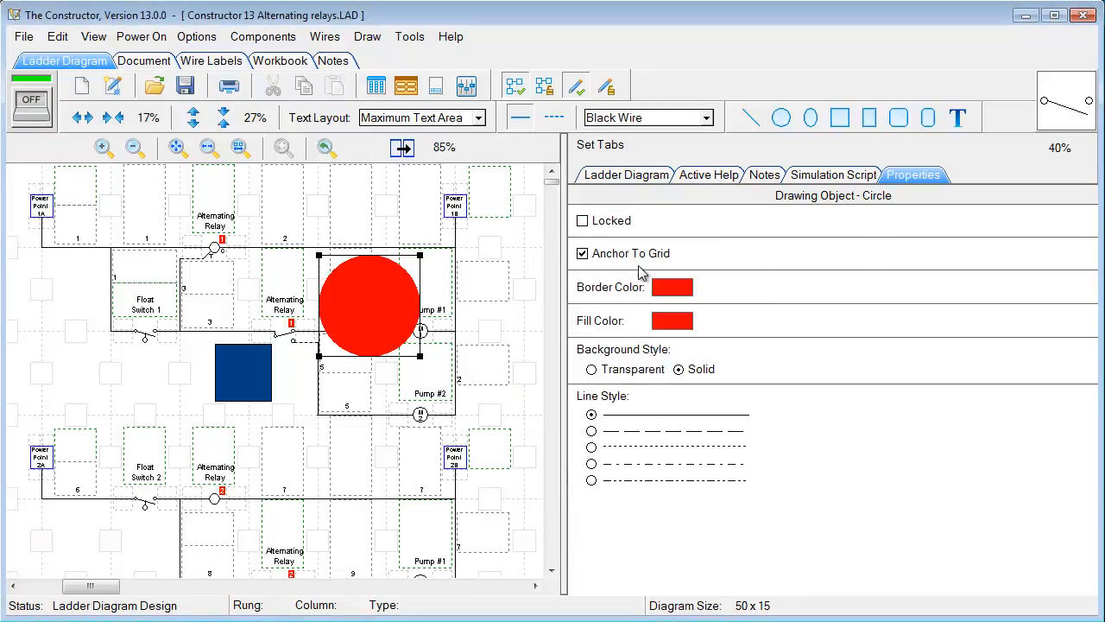
{"action": "left_click", "coordinate": [833, 175]}
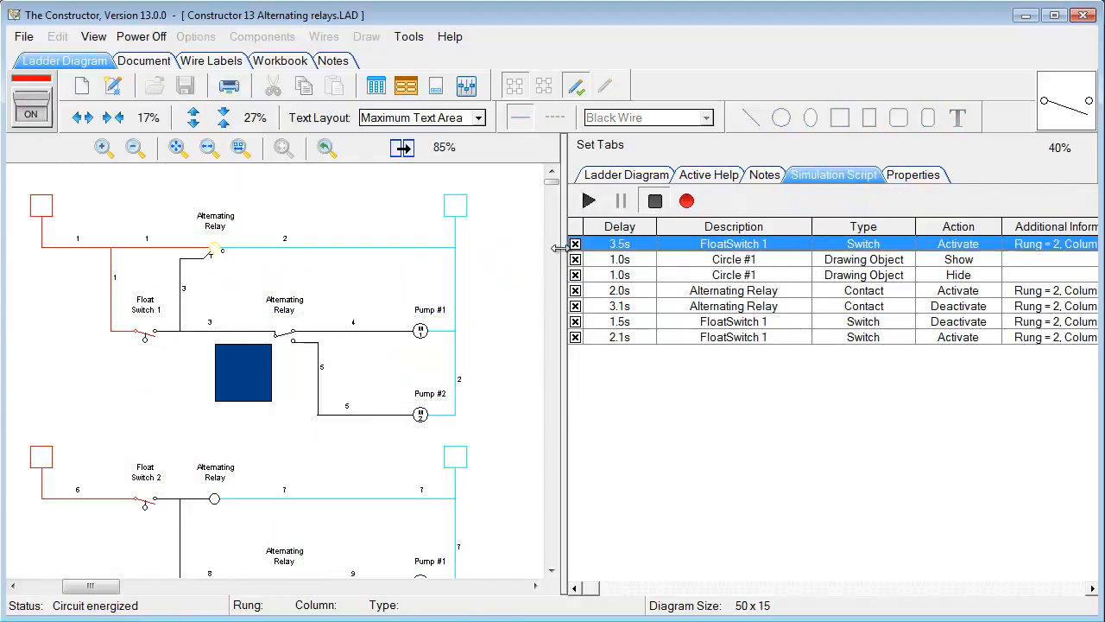
Play back the seven-step simulation script with the red circle shown then hidden
{"action": "left_click", "coordinate": [587, 201]}
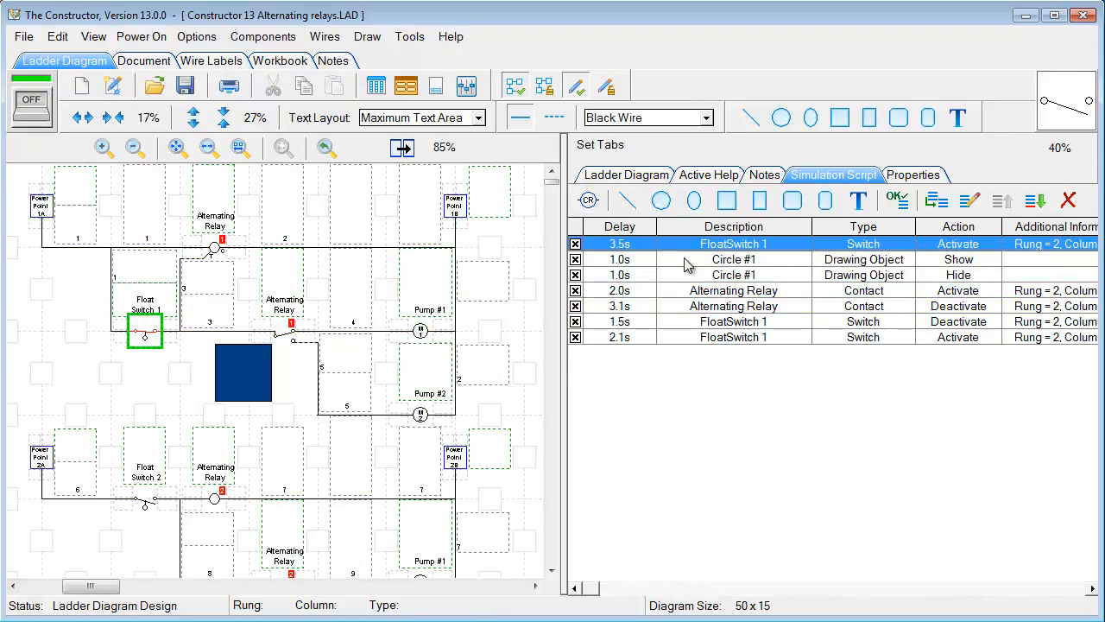
Delete the Circle #1 Show step and confirm removing the circle drawing object
{"action": "left_click", "coordinate": [732, 259]}
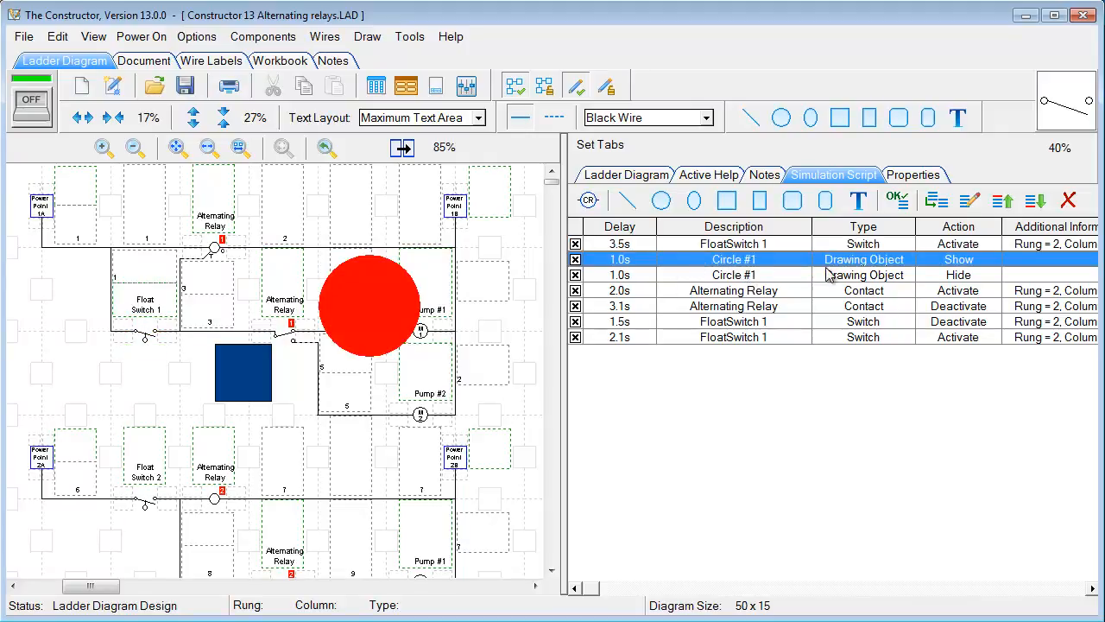
{"action": "mouse_move", "coordinate": [1005, 200]}
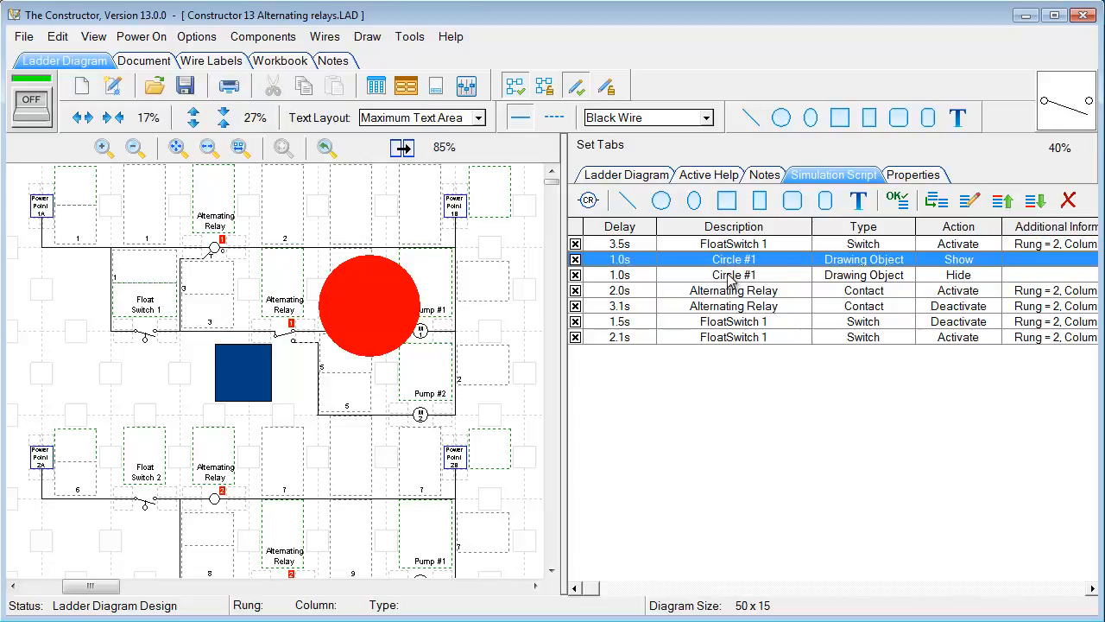
{"action": "left_click", "coordinate": [1067, 201]}
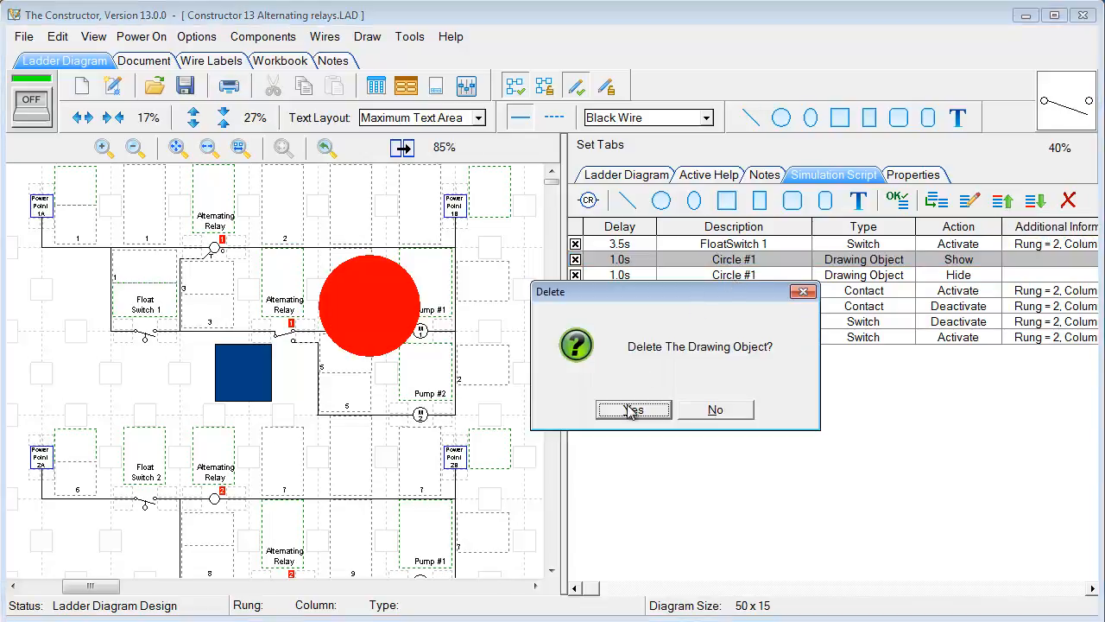
{"action": "left_click", "coordinate": [634, 409]}
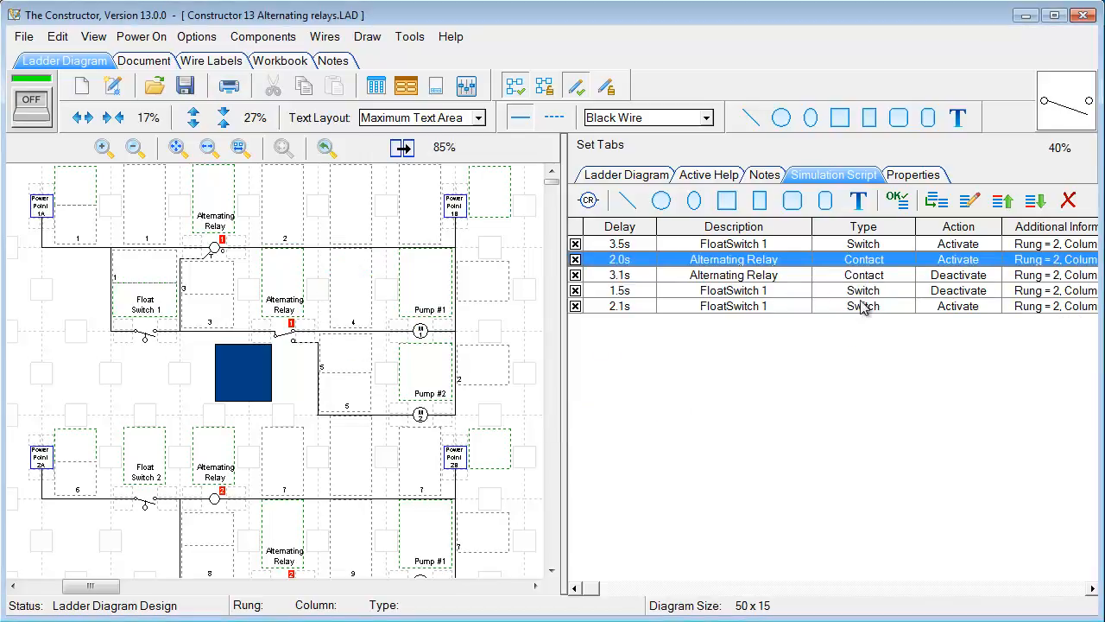
{"action": "mouse_move", "coordinate": [898, 200]}
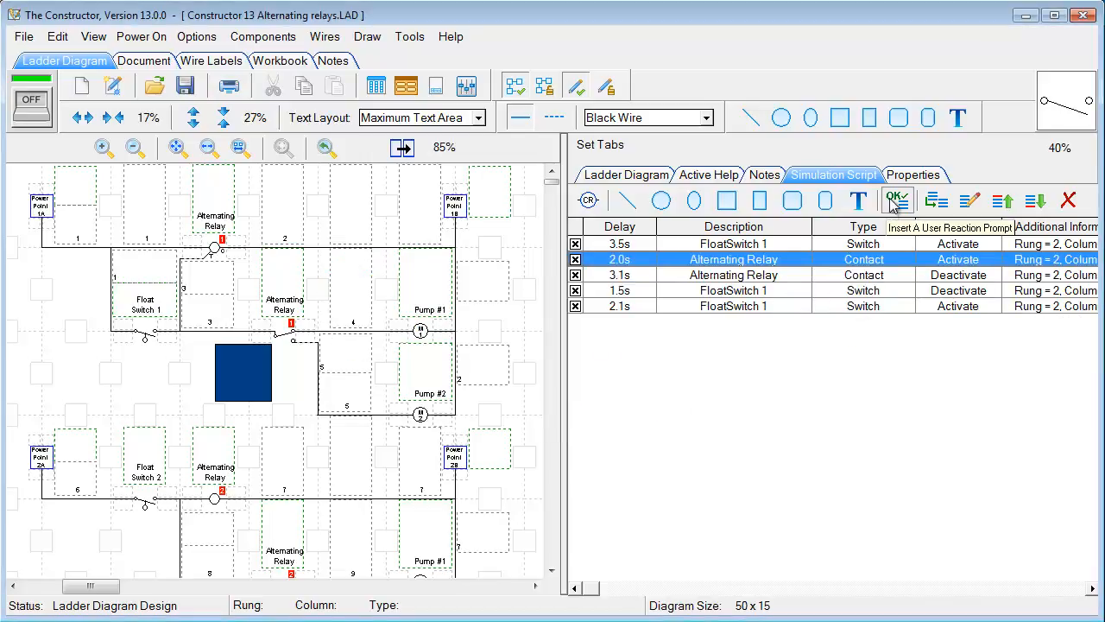
{"action": "left_click", "coordinate": [895, 200]}
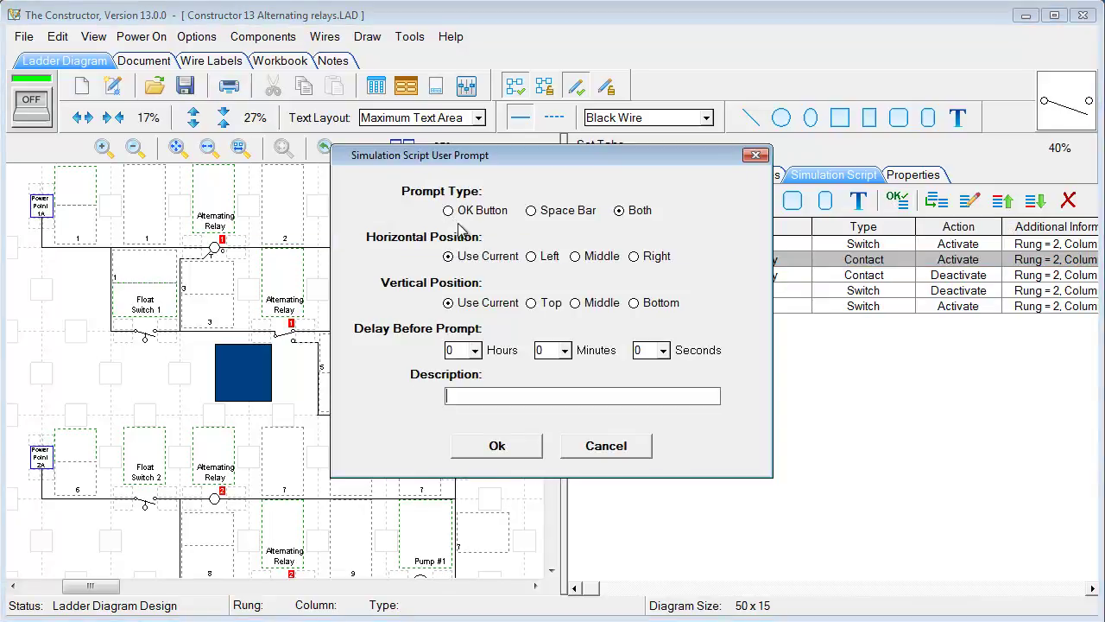
{"action": "mouse_move", "coordinate": [518, 228]}
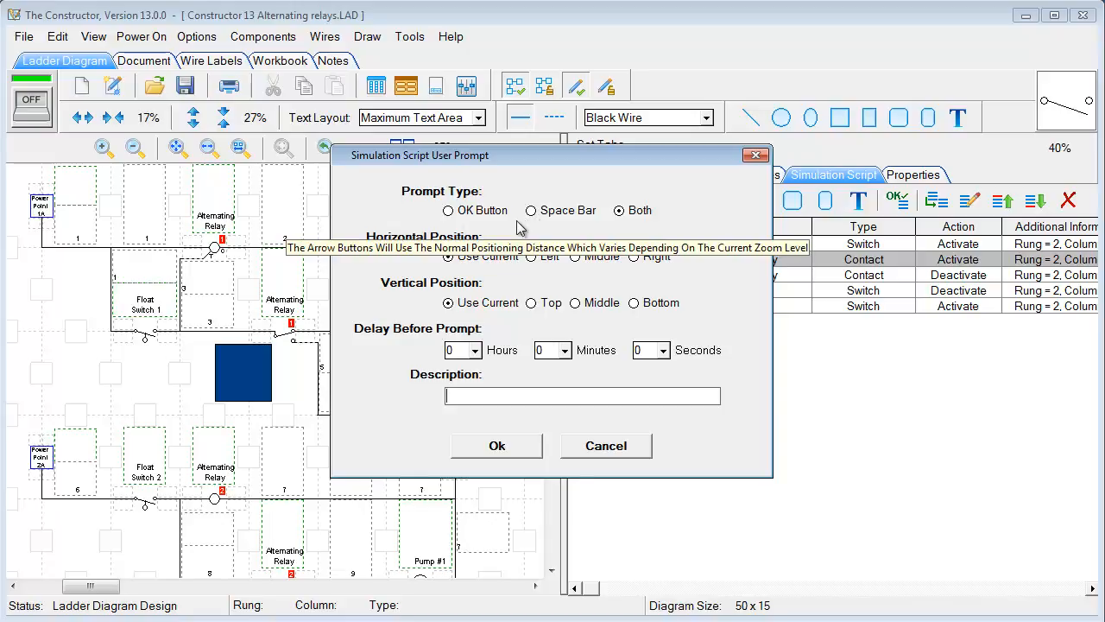
{"action": "mouse_move", "coordinate": [401, 258]}
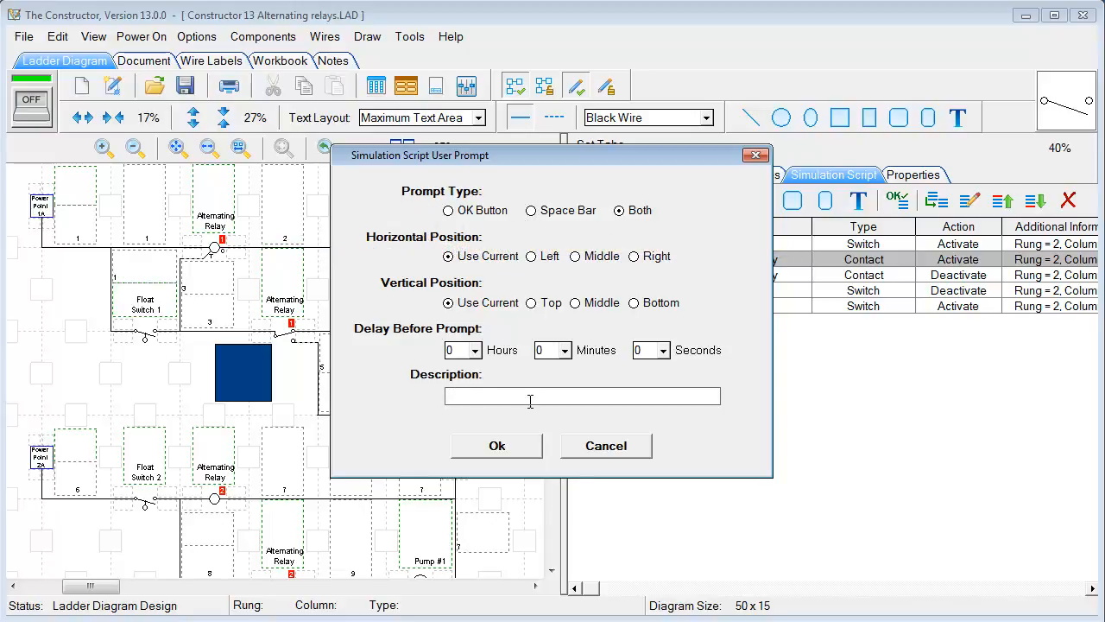
{"action": "left_click", "coordinate": [497, 445]}
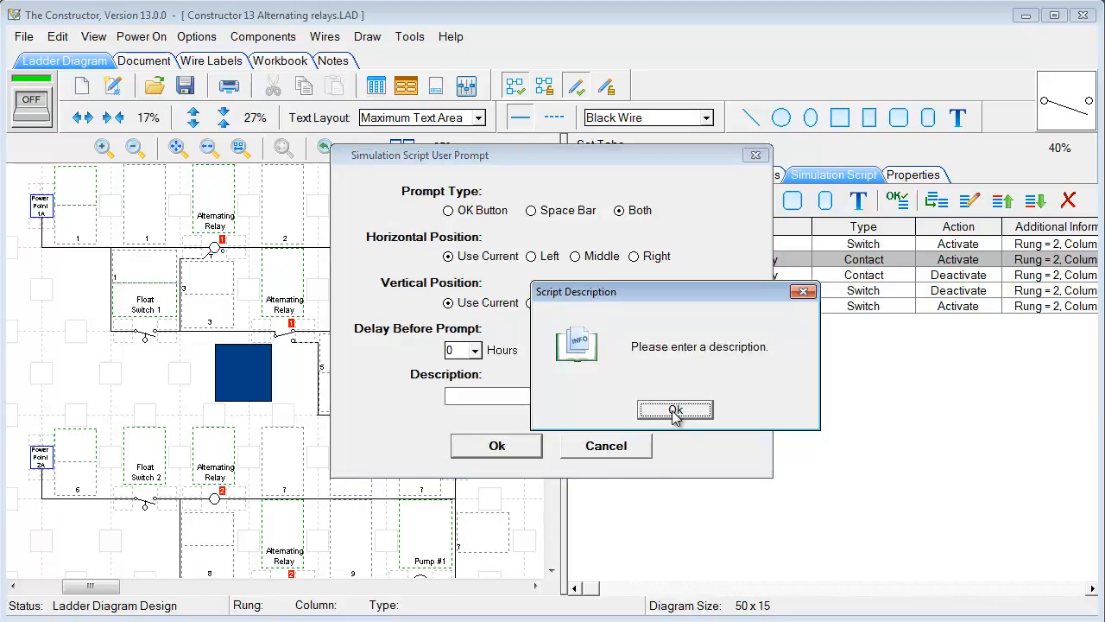
{"action": "left_click", "coordinate": [675, 409]}
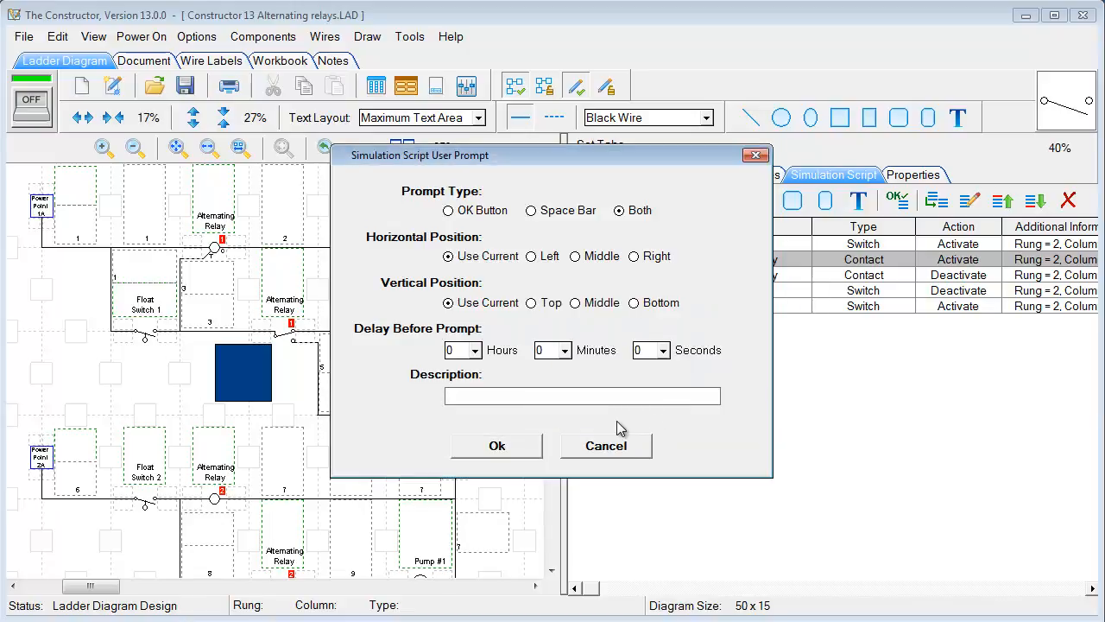
{"action": "mouse_move", "coordinate": [608, 453]}
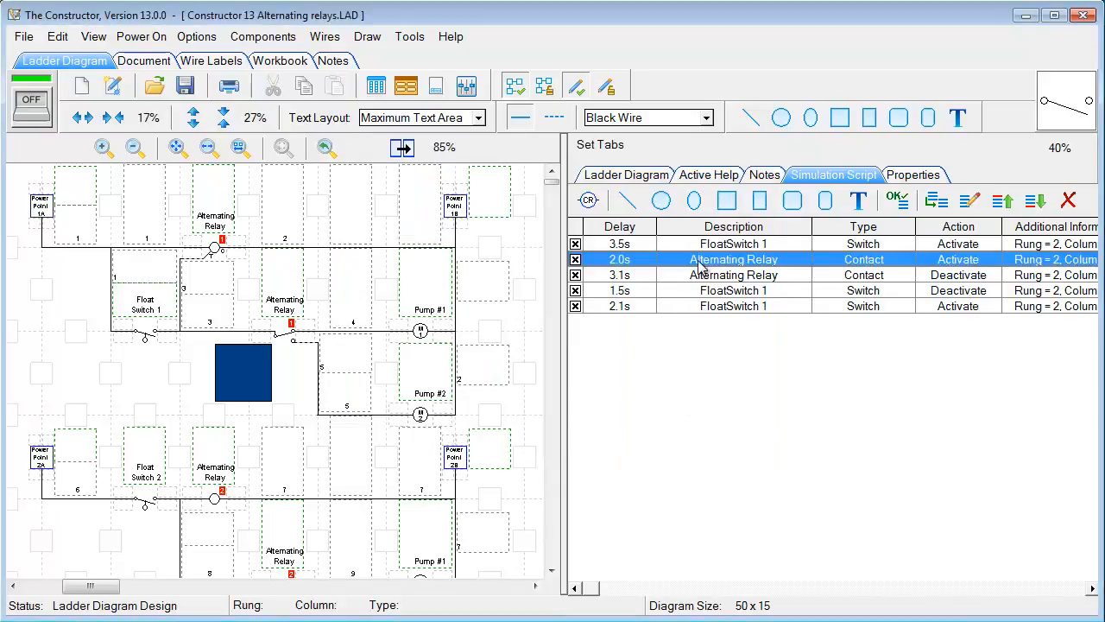
{"action": "mouse_move", "coordinate": [675, 285]}
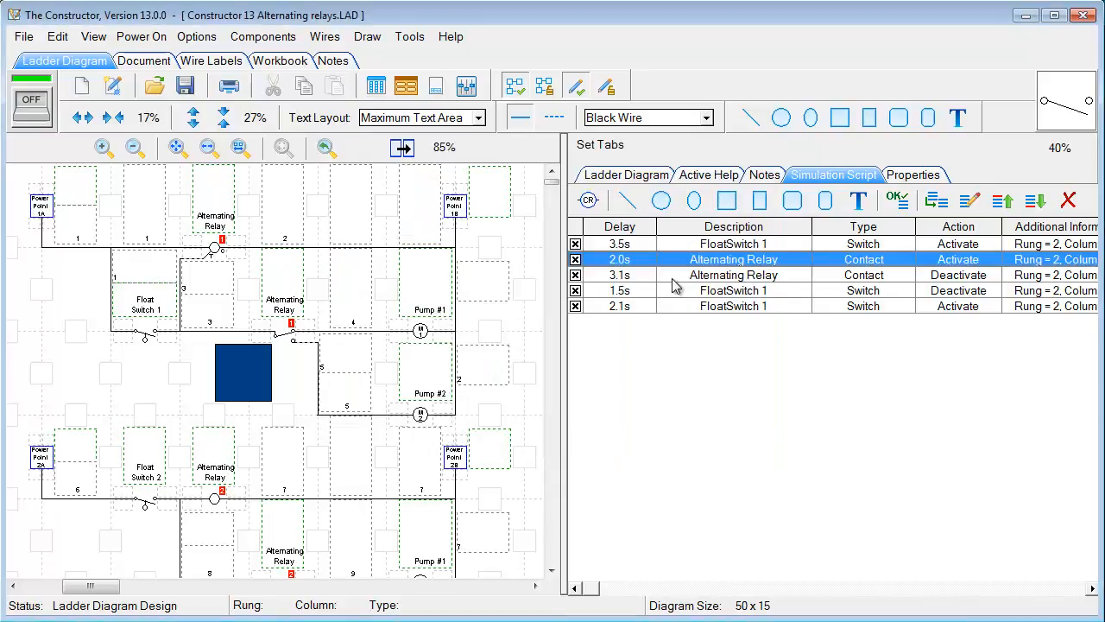
{"action": "mouse_move", "coordinate": [304, 358]}
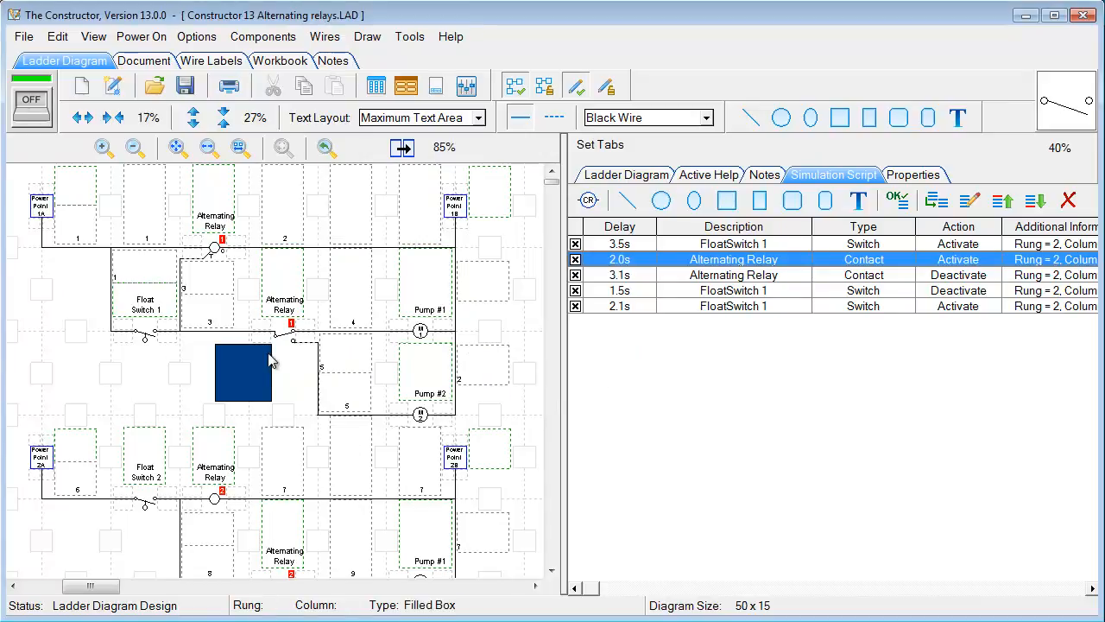
{"action": "mouse_move", "coordinate": [285, 358]}
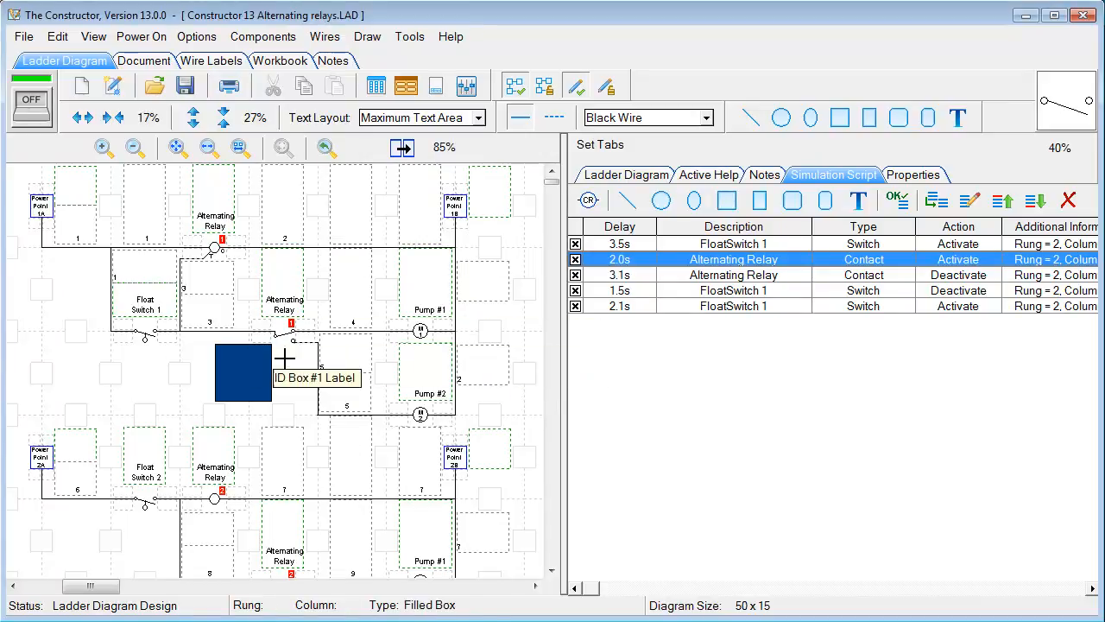